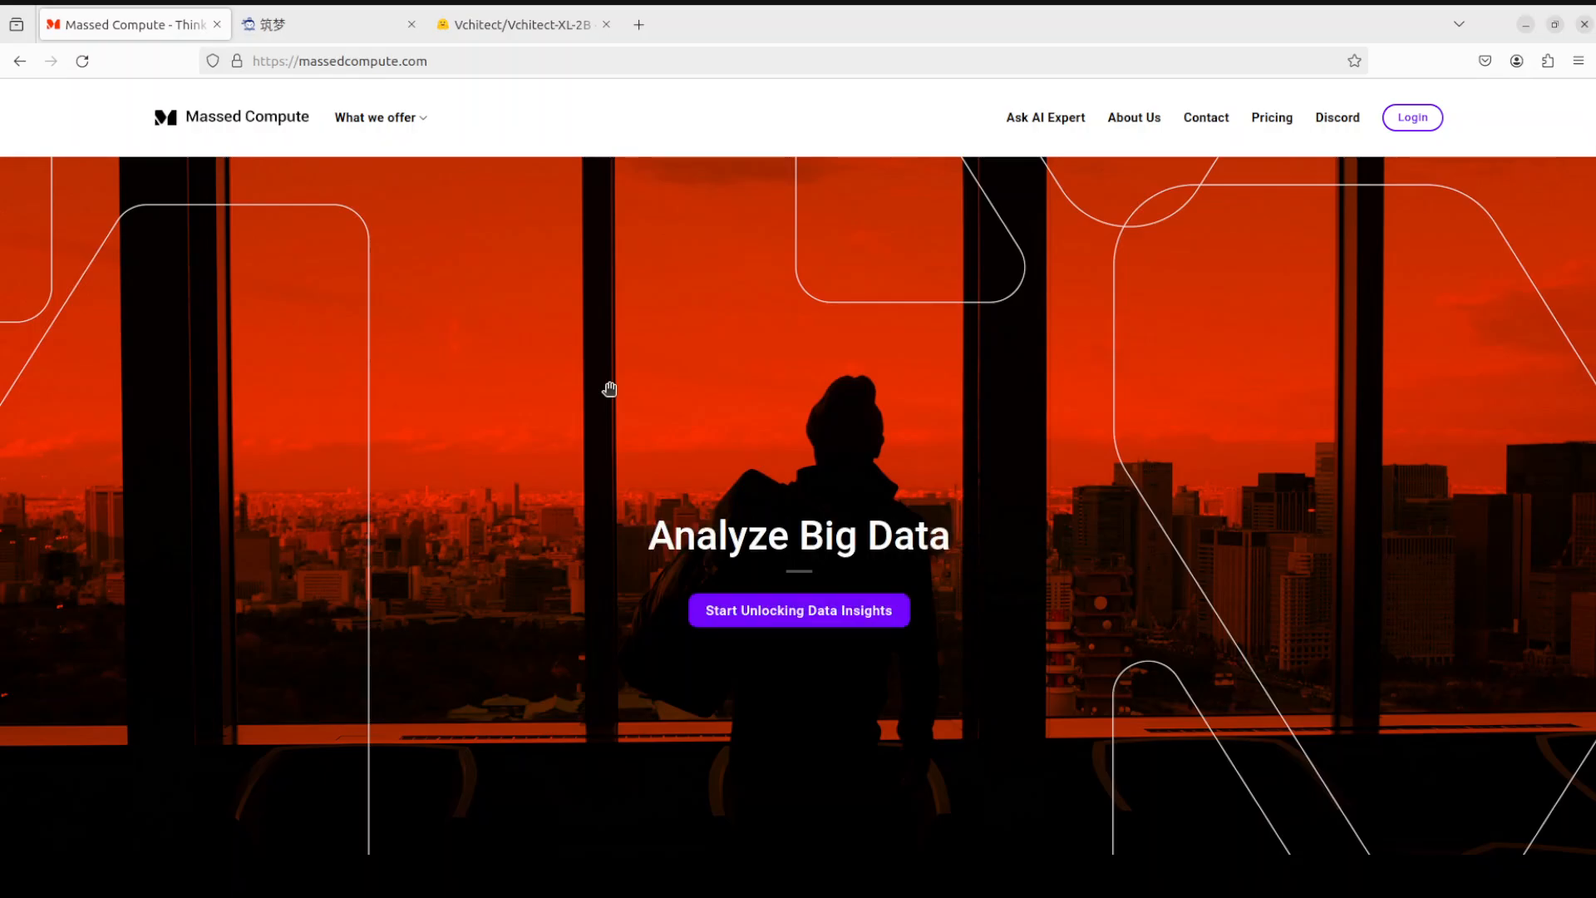
pyautogui.moveTo(605, 413)
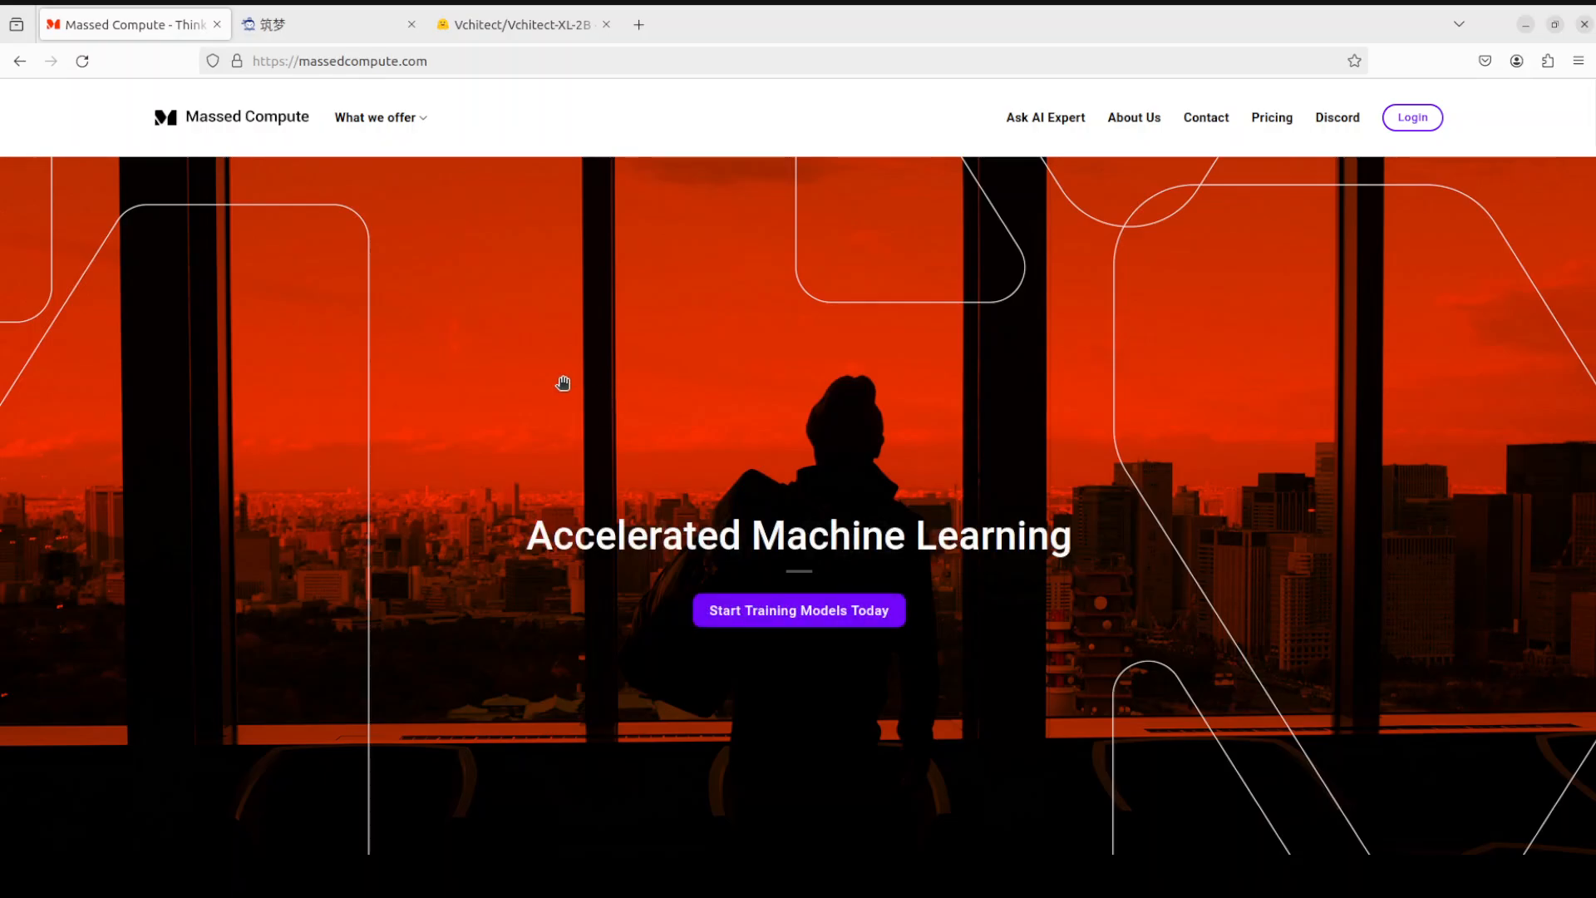
pyautogui.moveTo(606, 132)
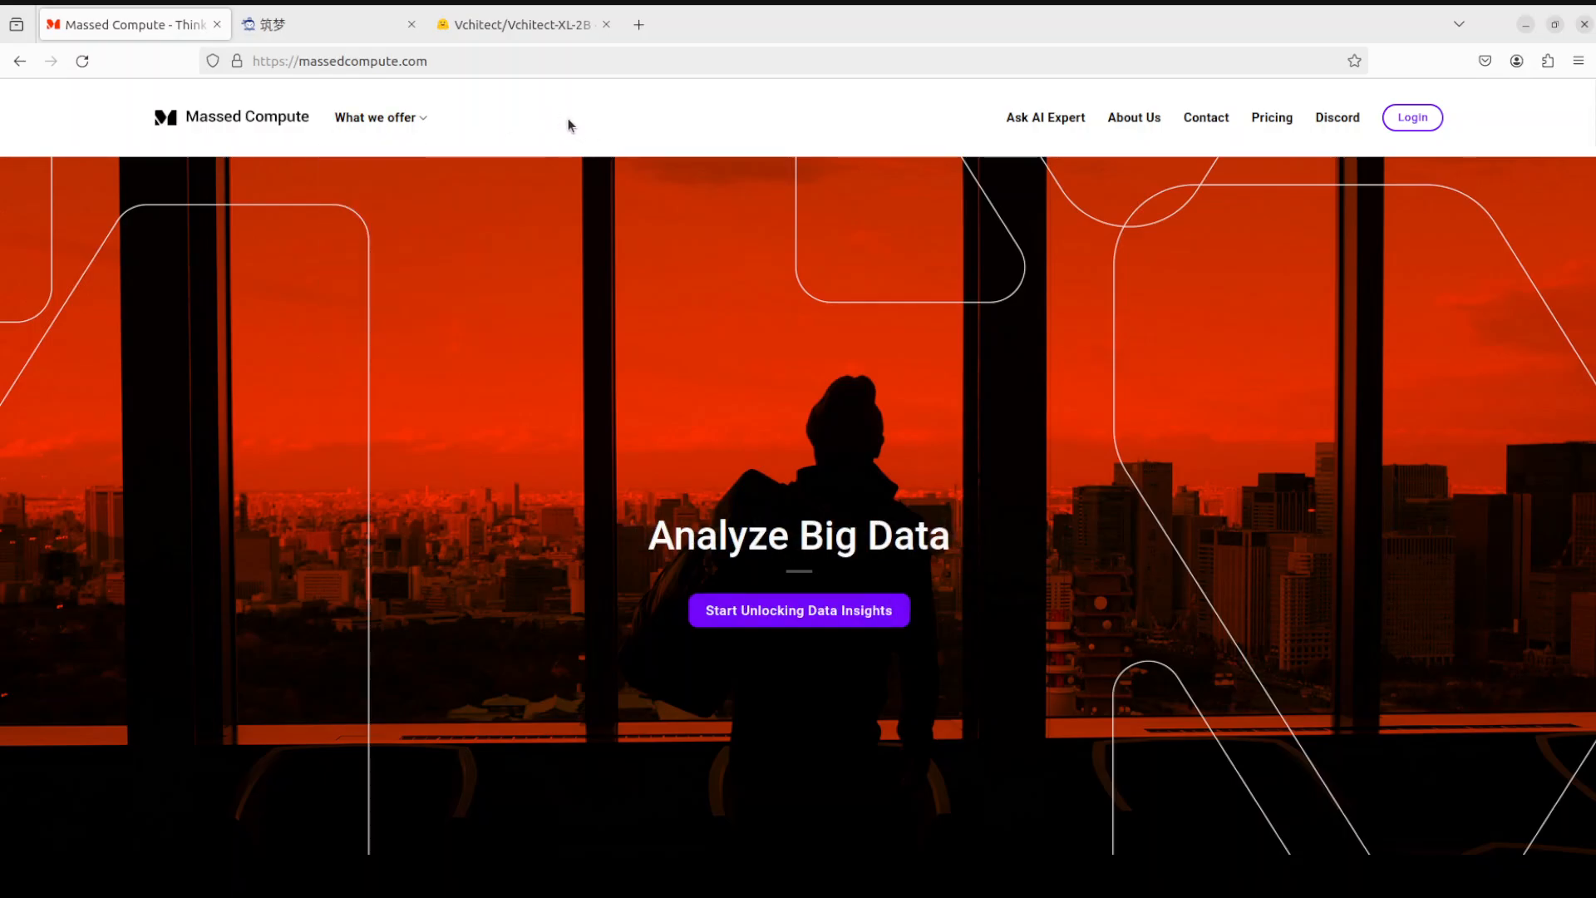
pyautogui.moveTo(659, 299)
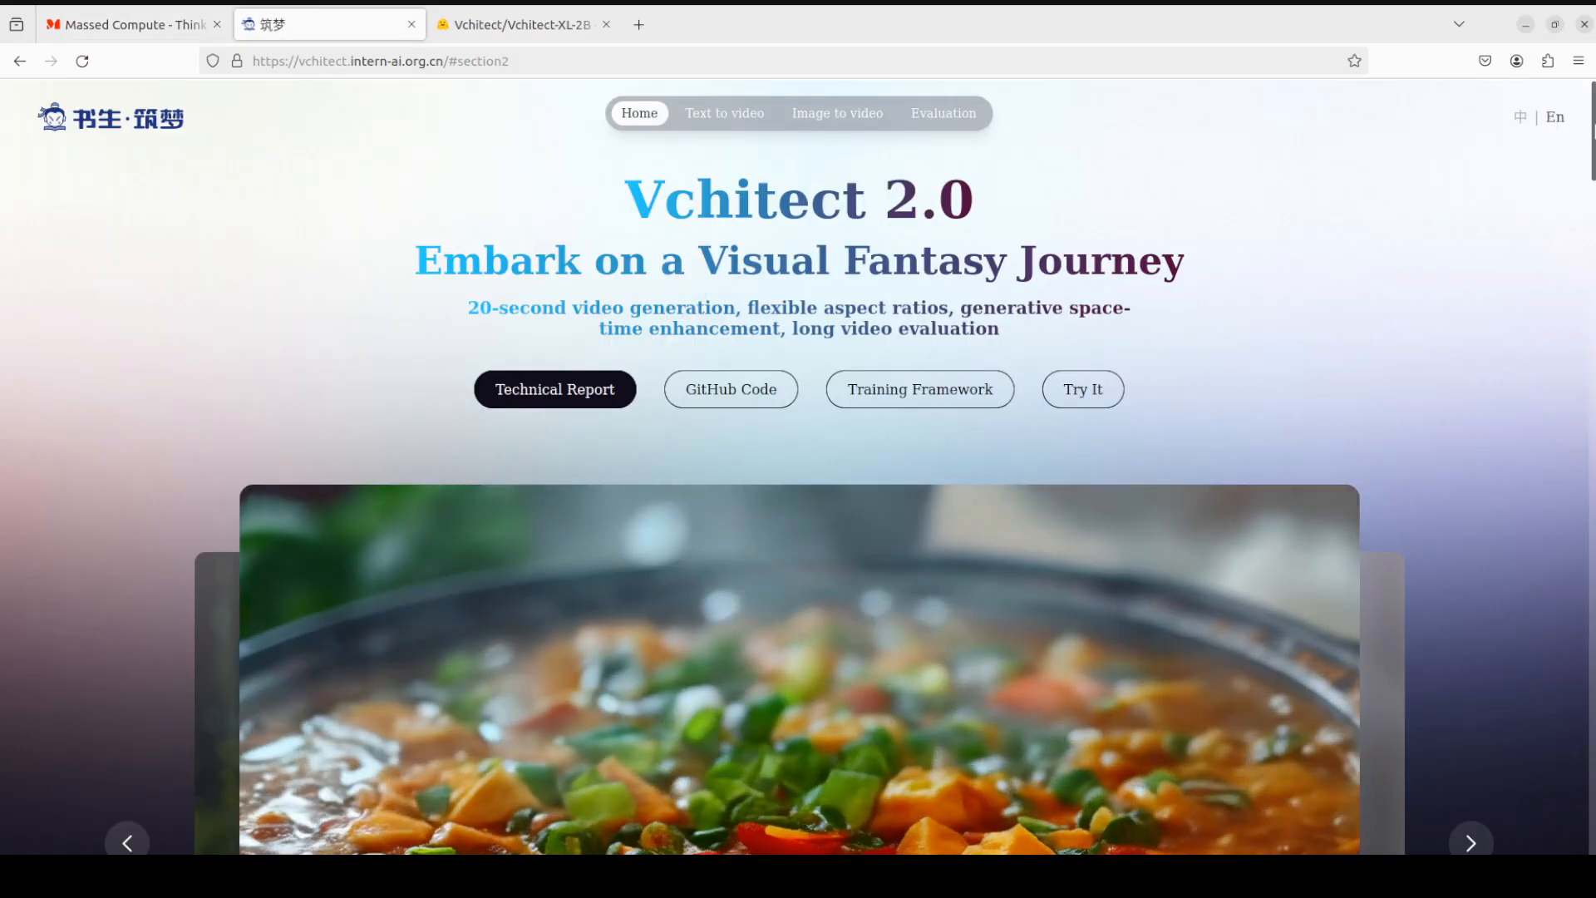
# Browse the Vchitect showcase clips through the goldfish bowl to the sleeping puppy, and play it
pyautogui.scroll(-3)
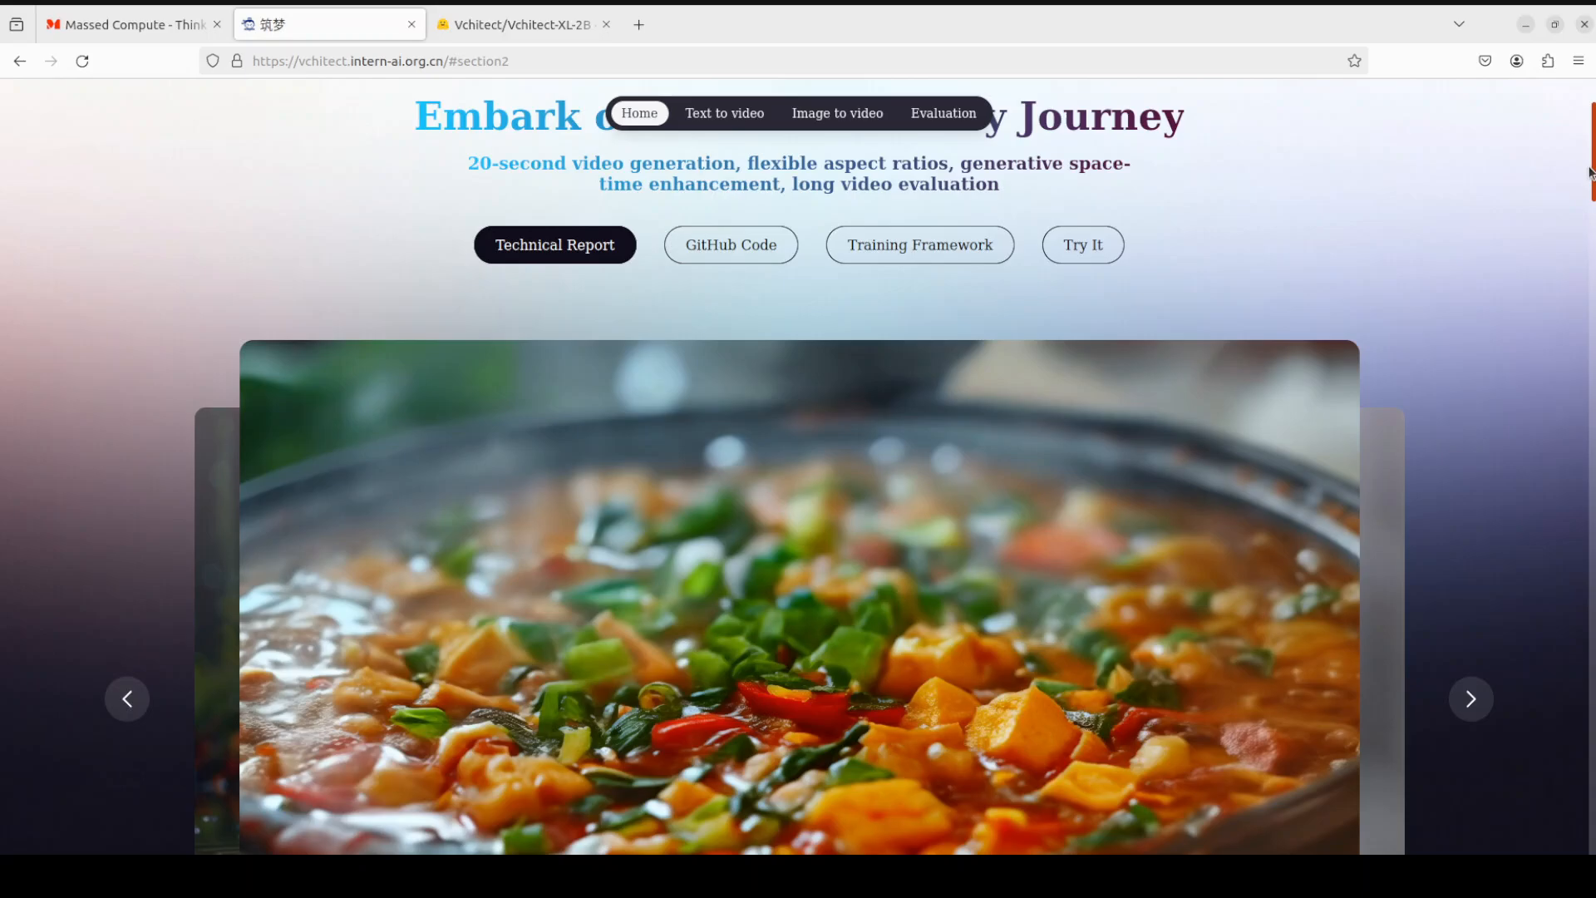
pyautogui.scroll(-3)
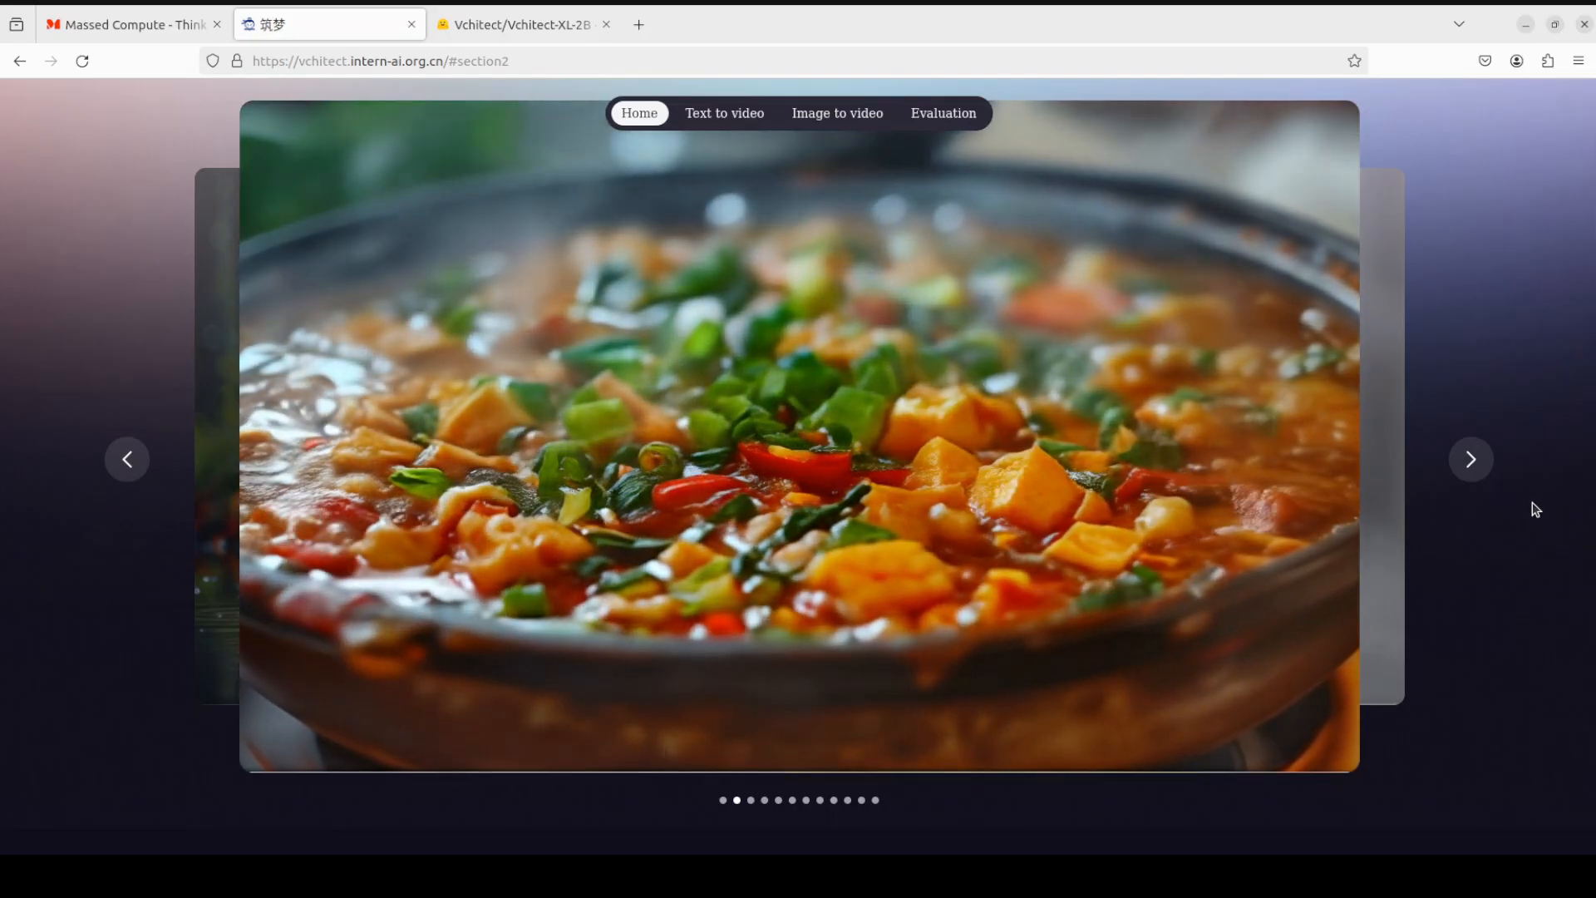
pyautogui.click(1471, 459)
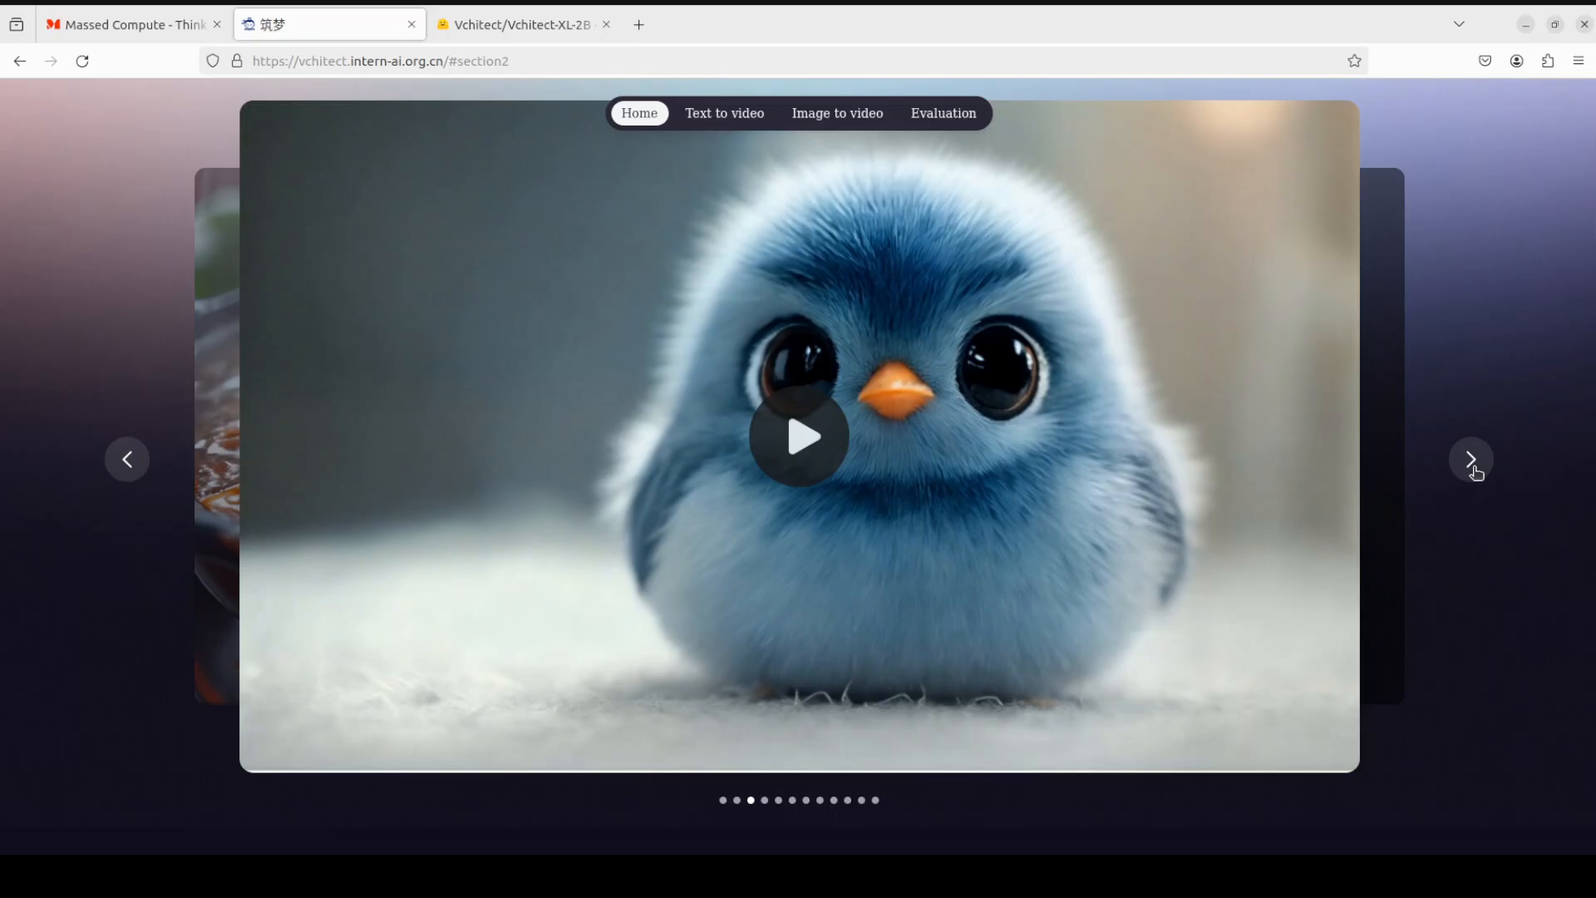
pyautogui.click(799, 453)
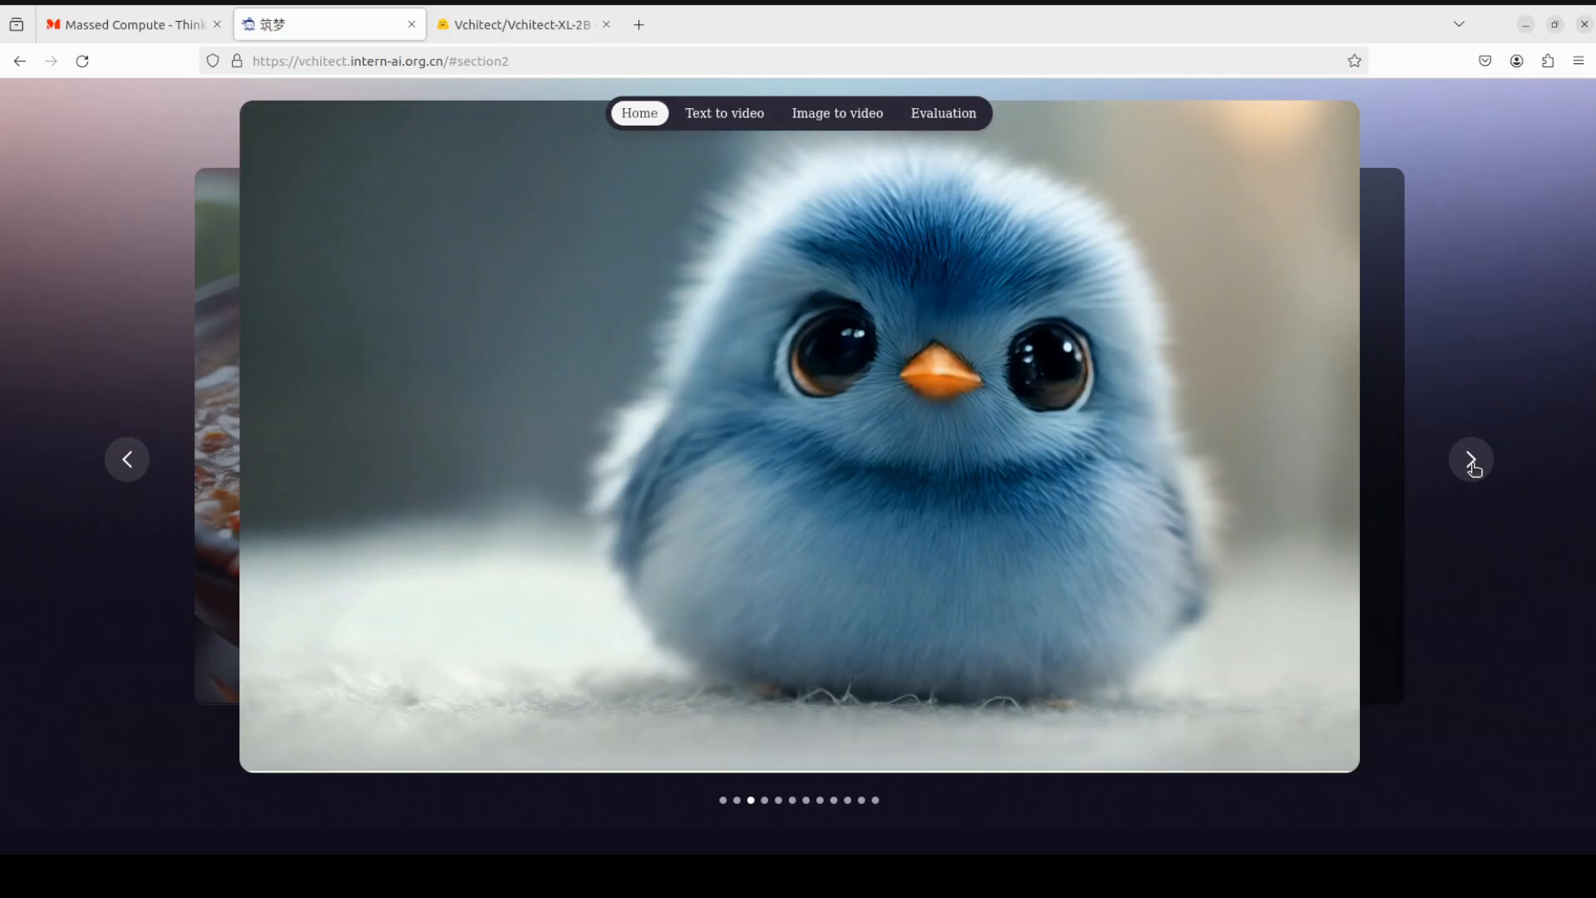
pyautogui.click(1471, 460)
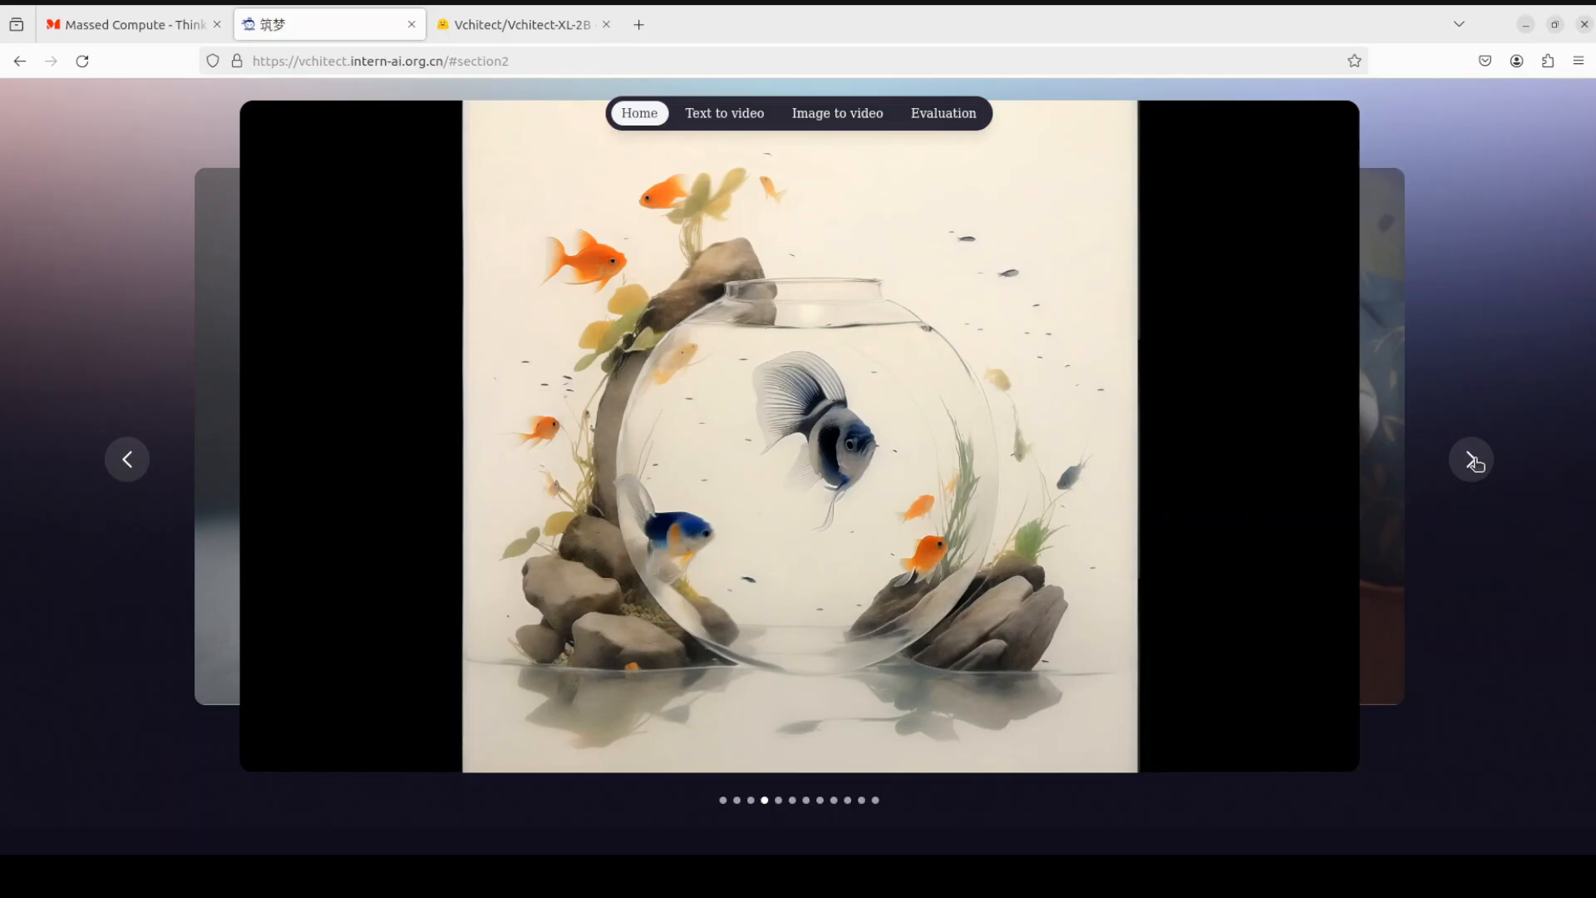
pyautogui.click(1471, 460)
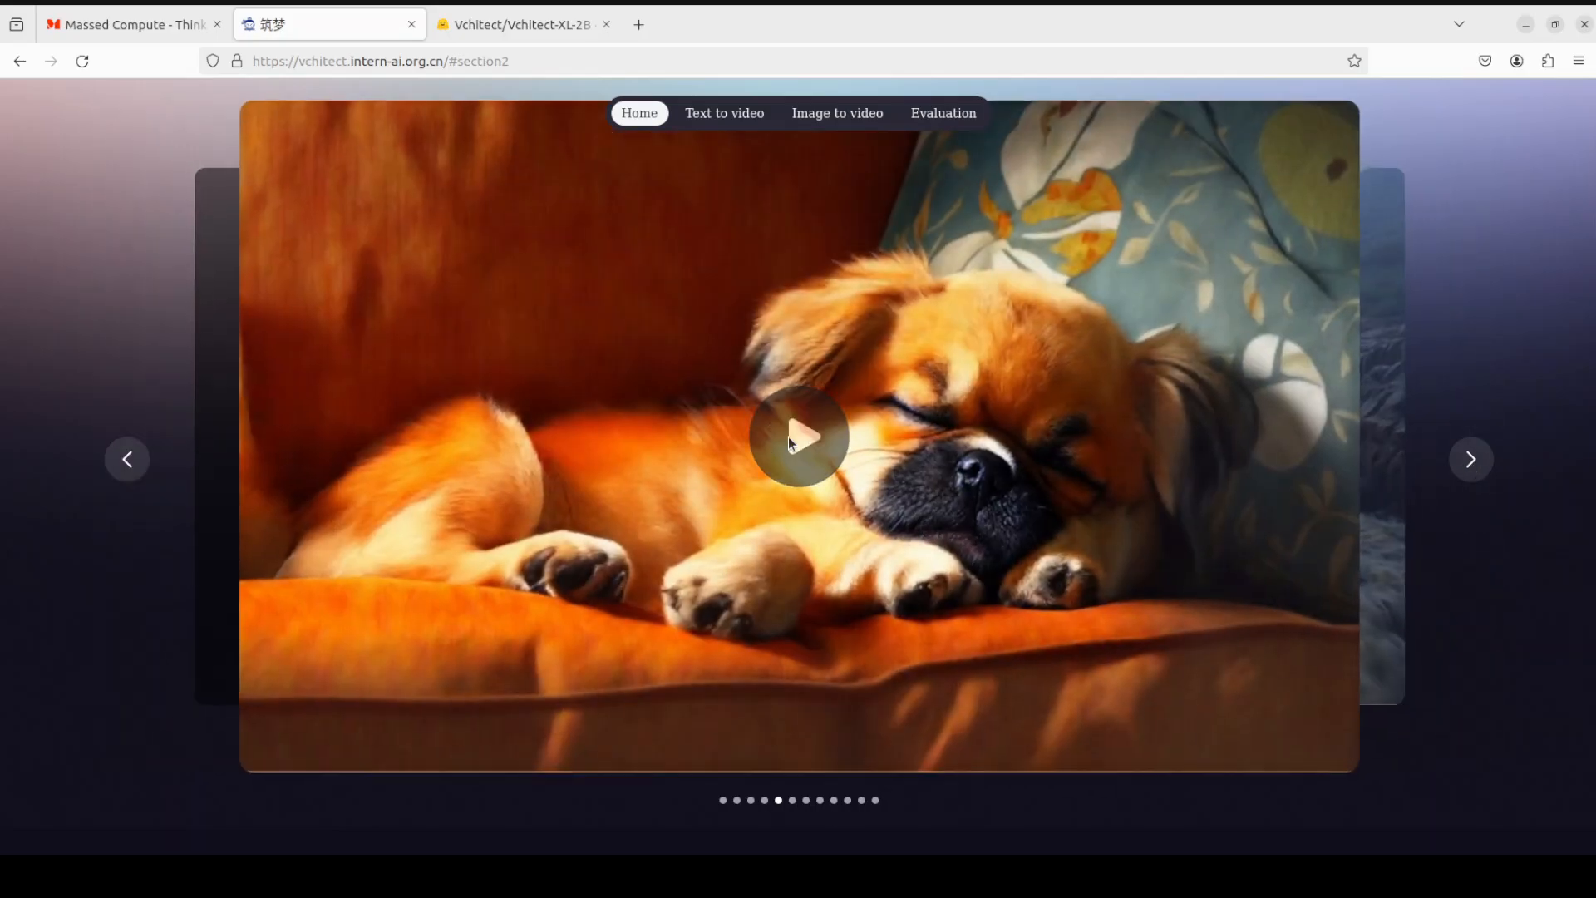
pyautogui.click(797, 440)
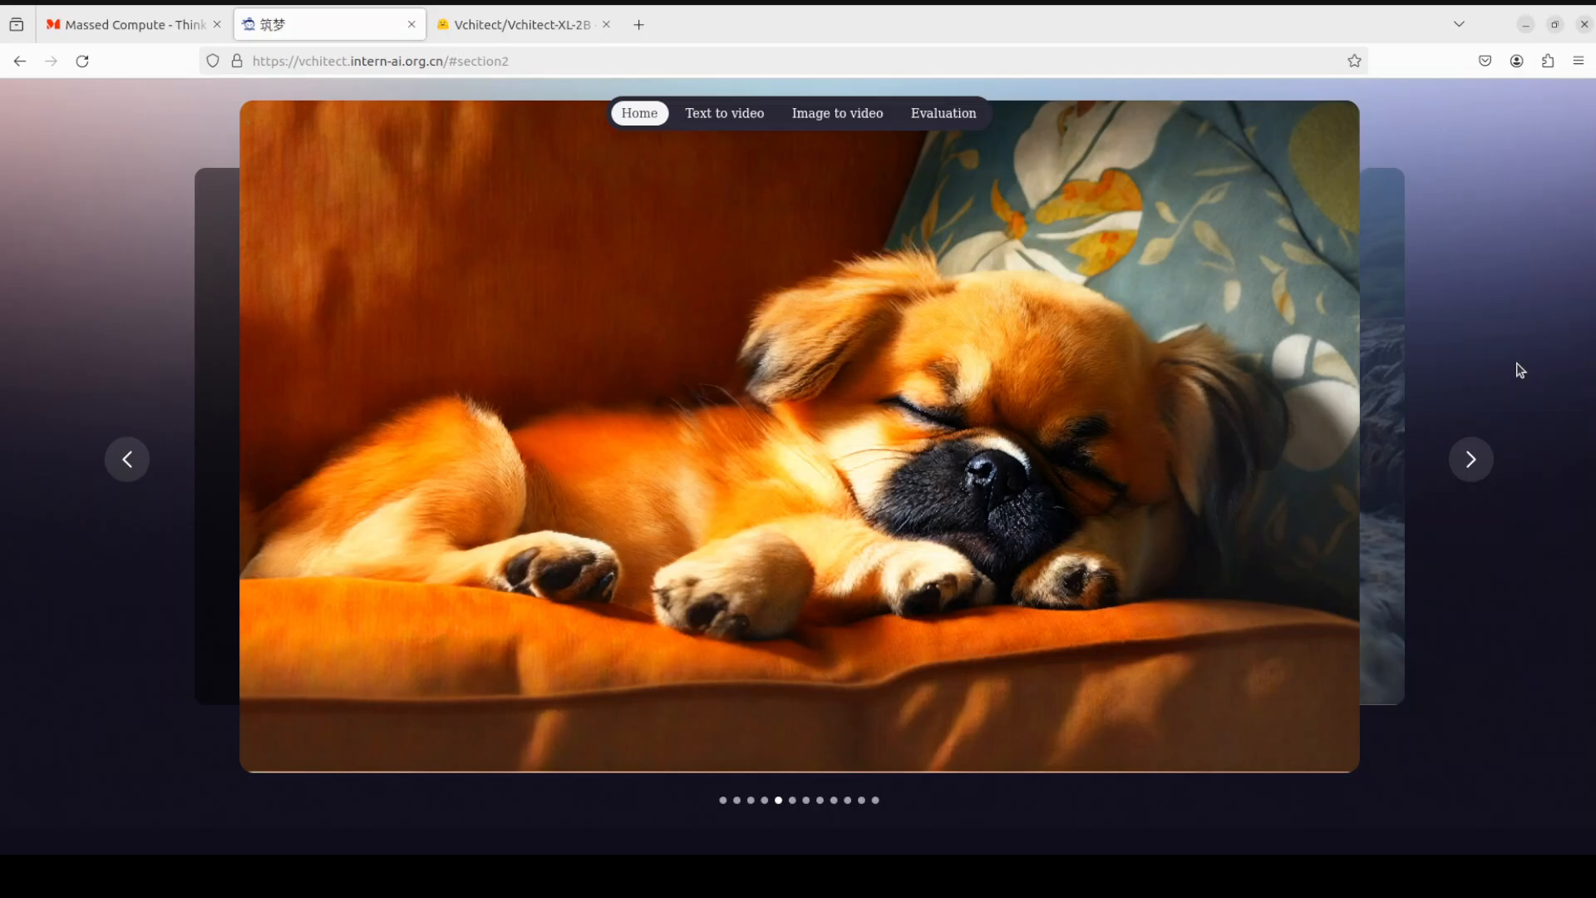
pyautogui.moveTo(1456, 273)
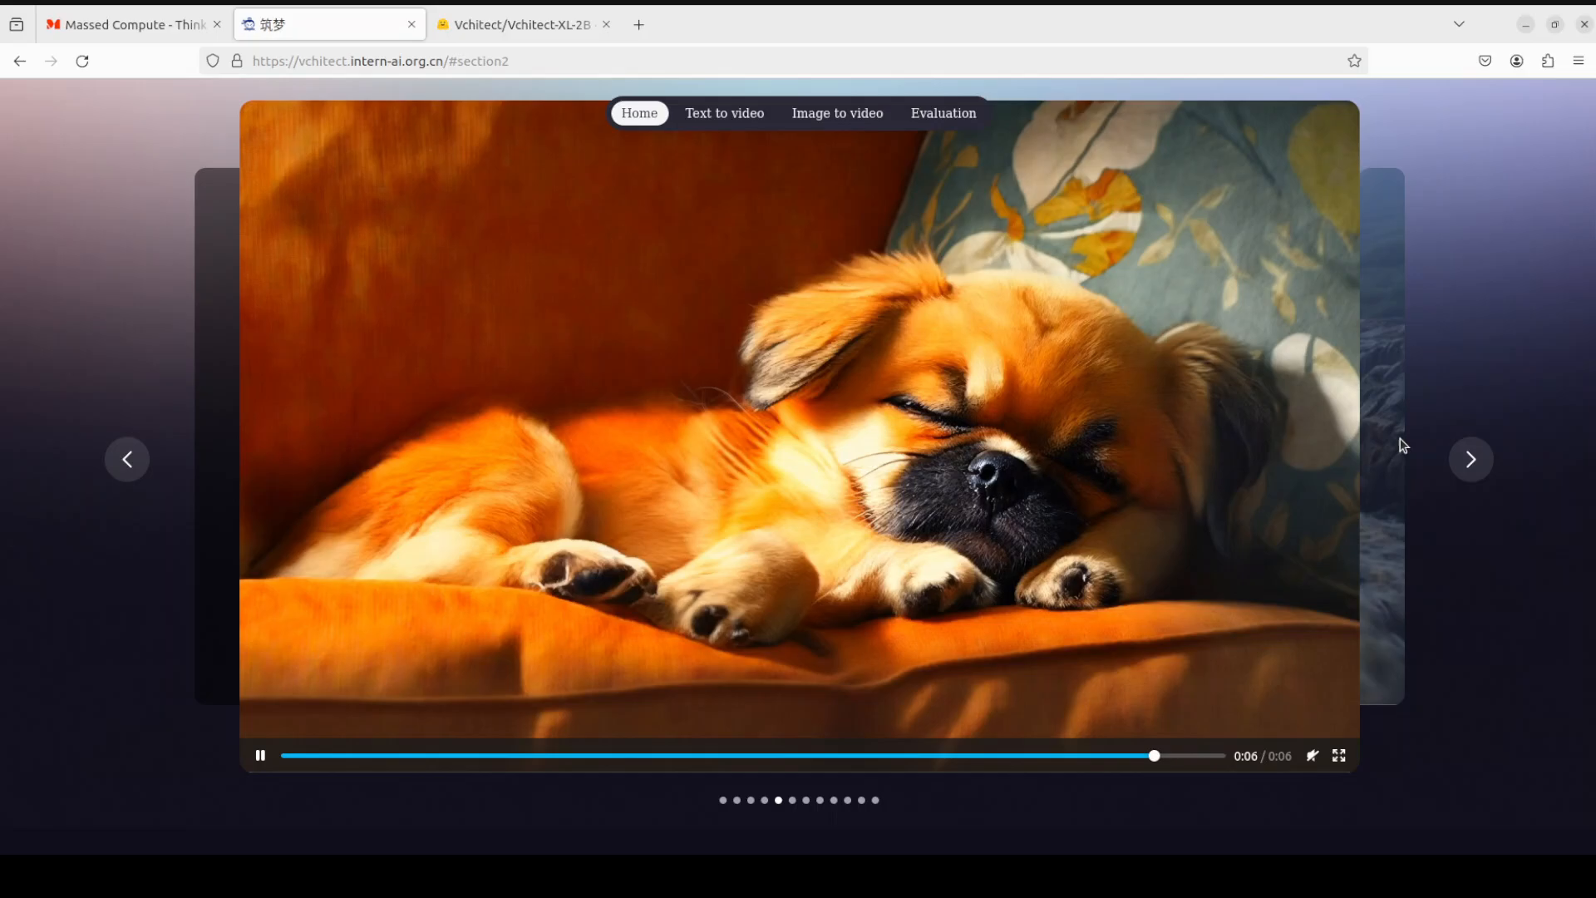
pyautogui.scroll(-3)
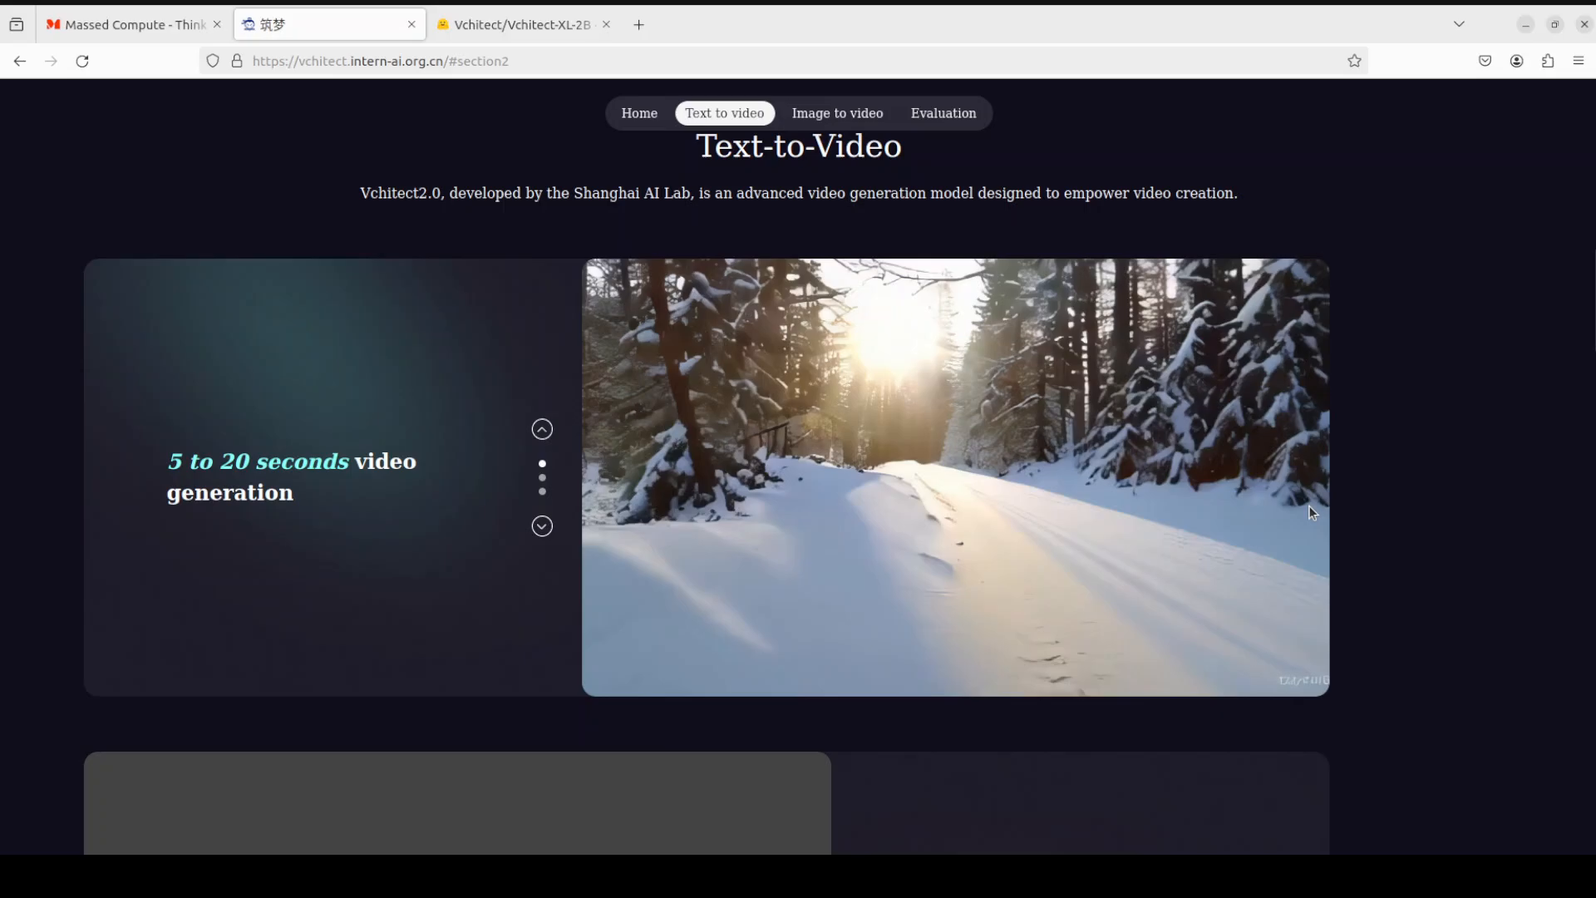
pyautogui.moveTo(938, 223)
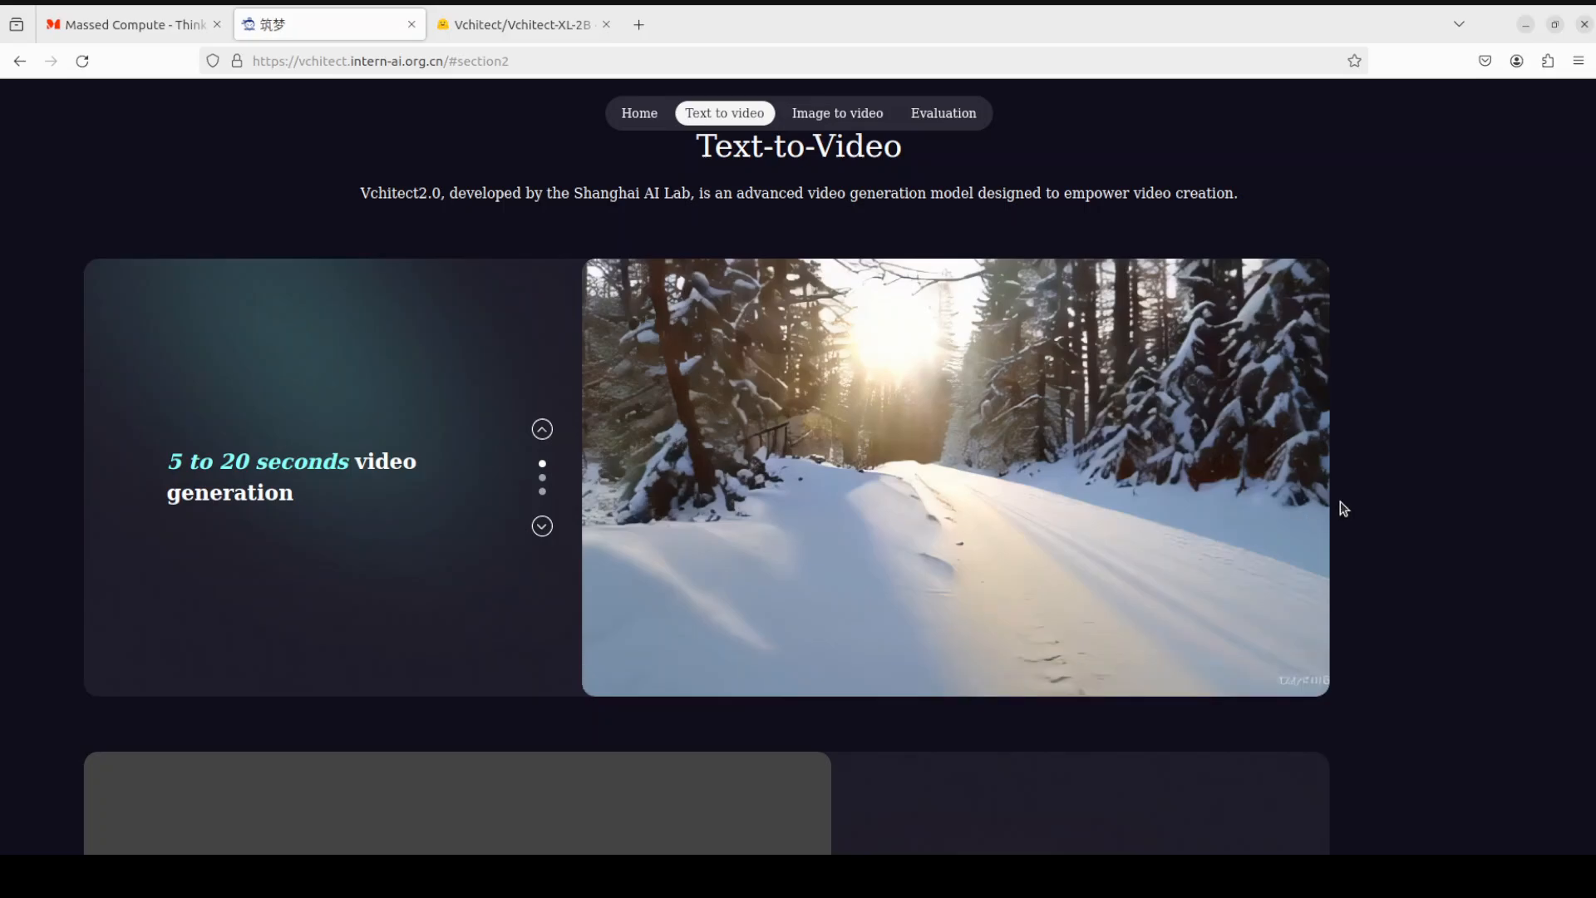
pyautogui.moveTo(1404, 510)
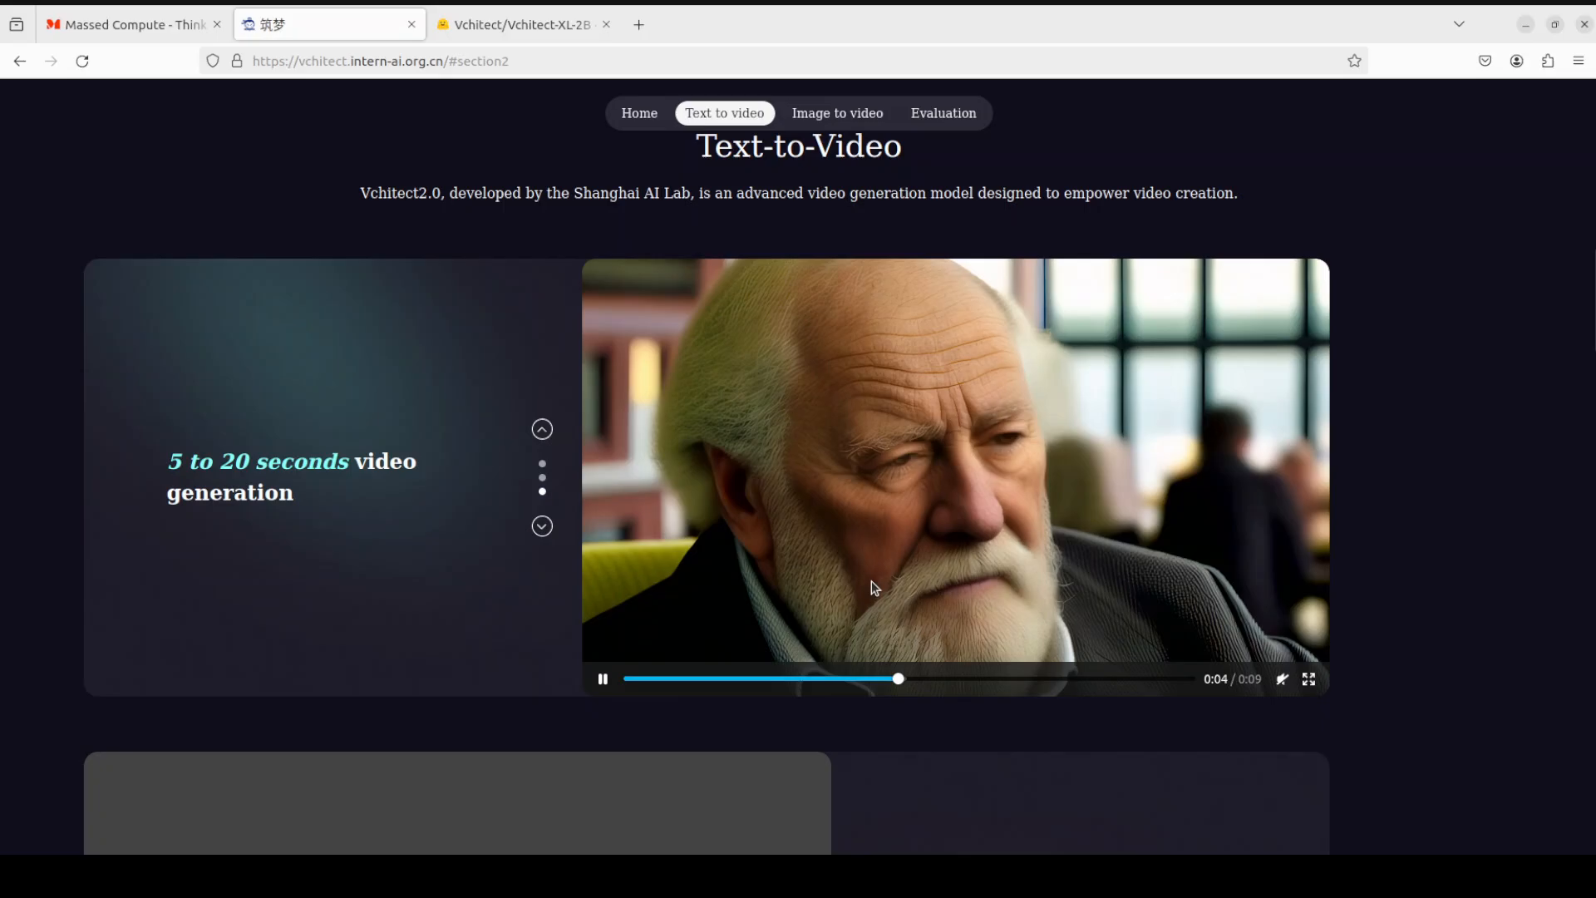
# Scroll through the Text-to-Video demo clips, then bring the Ubuntu 22.04.4 terminal to the front
pyautogui.scroll(-3)
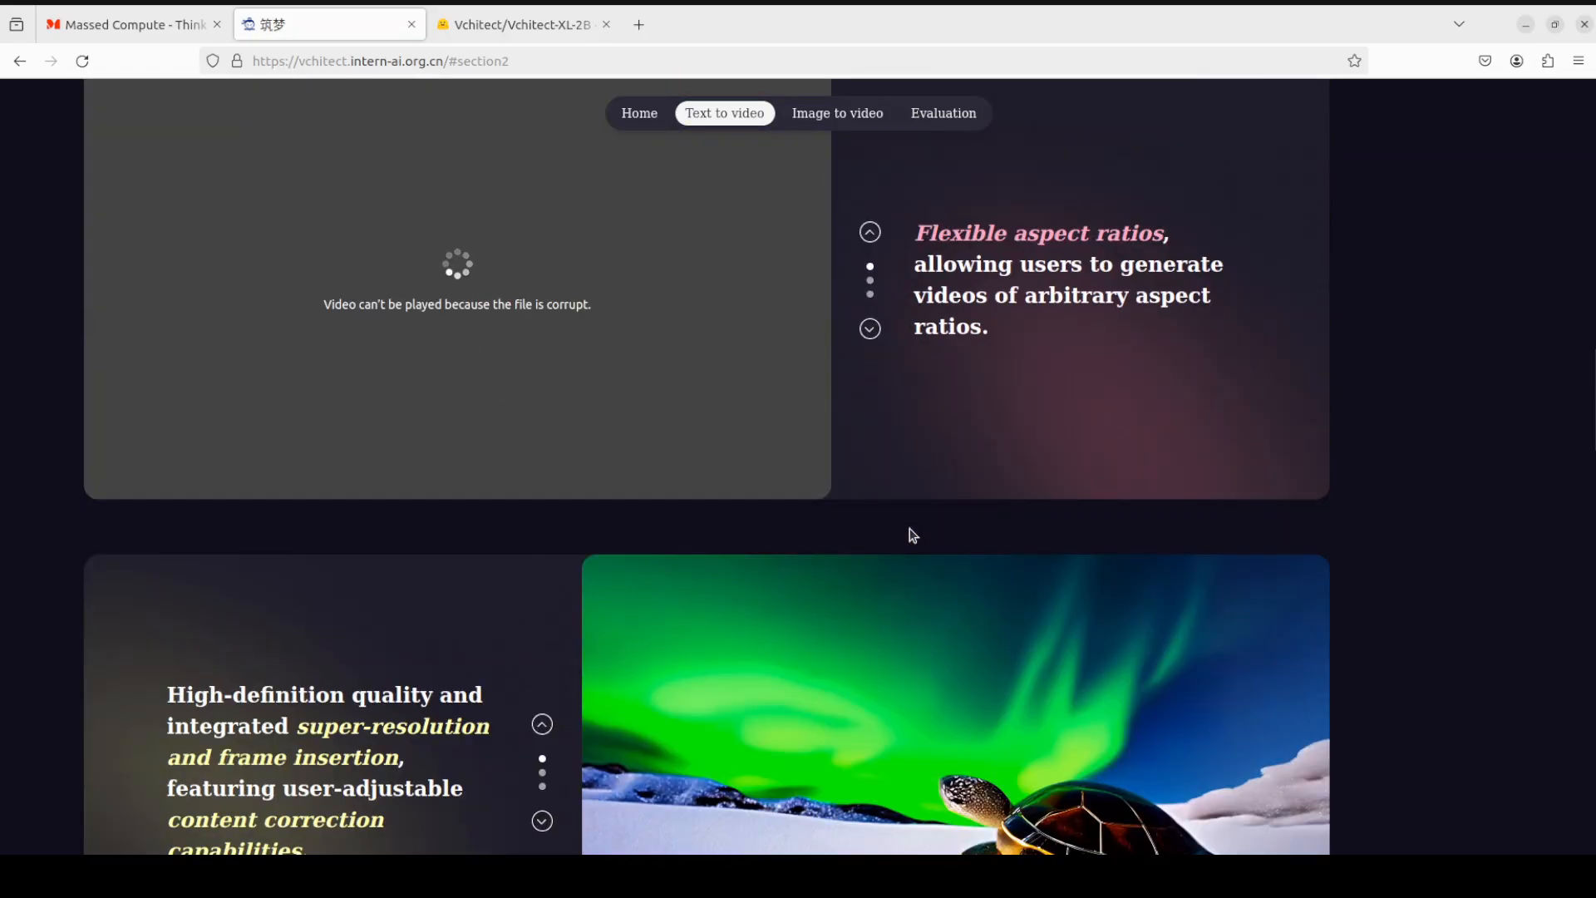
pyautogui.scroll(-3)
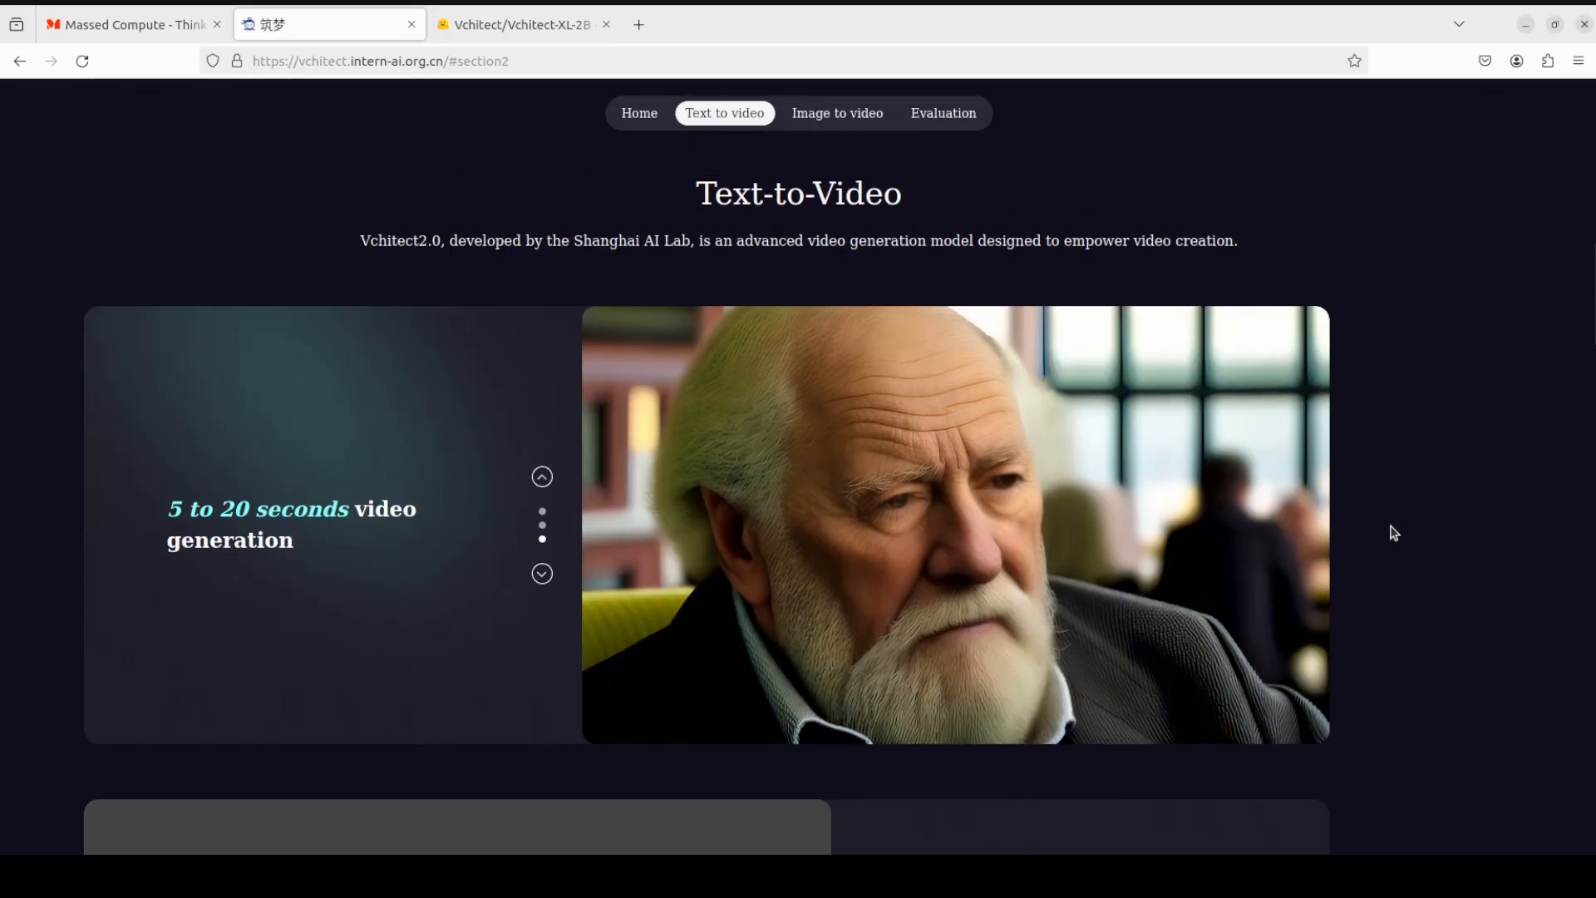
pyautogui.click(639, 113)
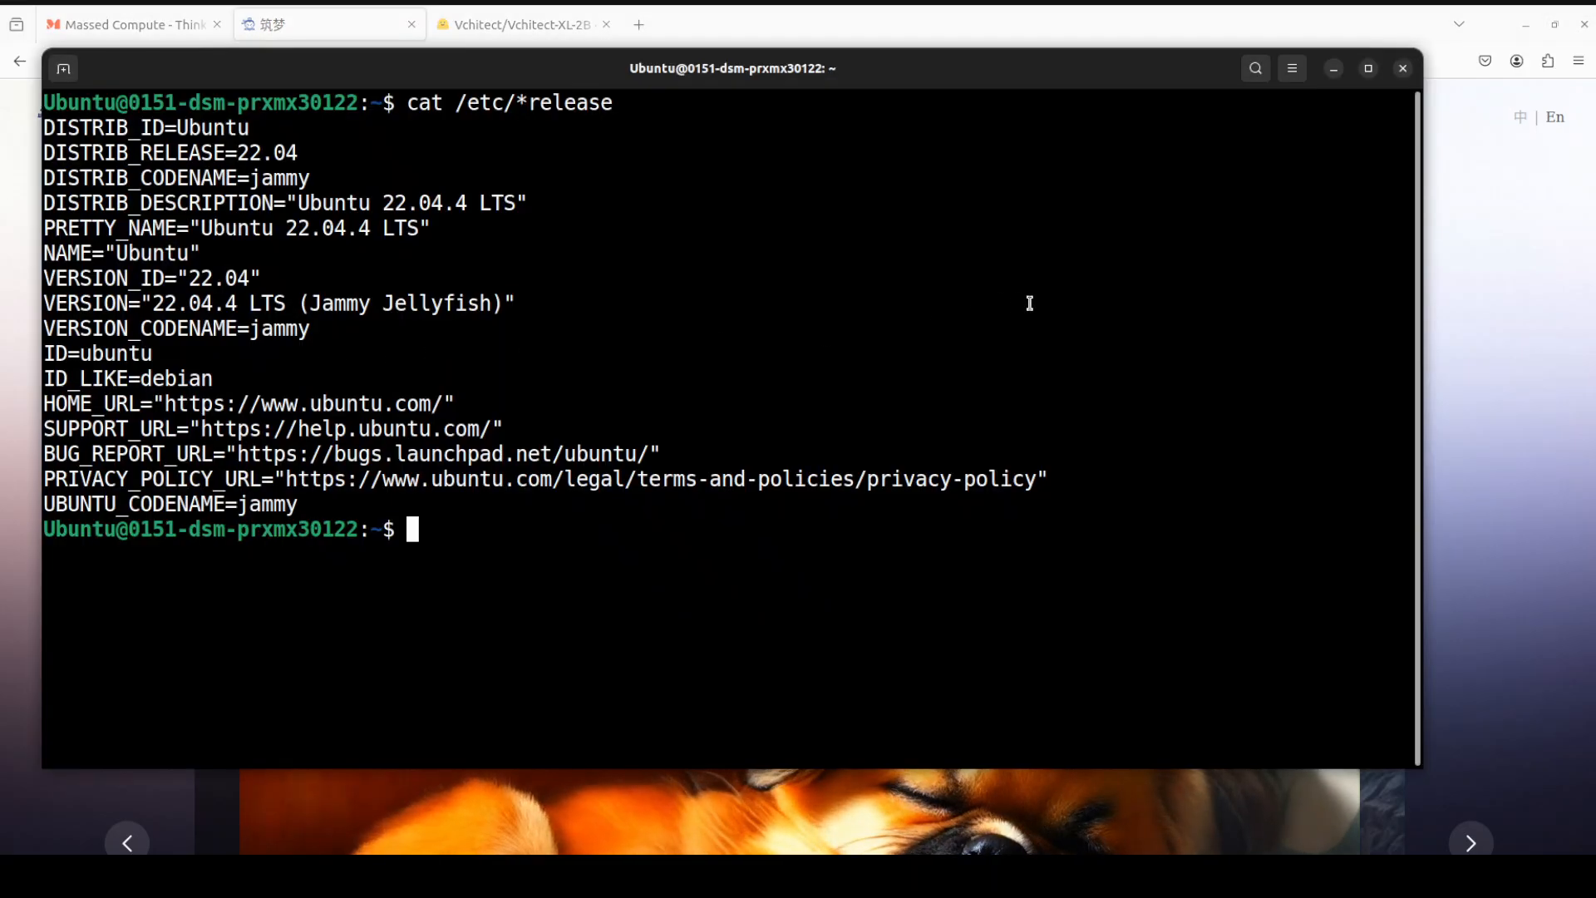
# Check the H100 with nvidia-smi, clear the screen, and create conda environment VchitectXL
pyautogui.write('nvidia-smi')
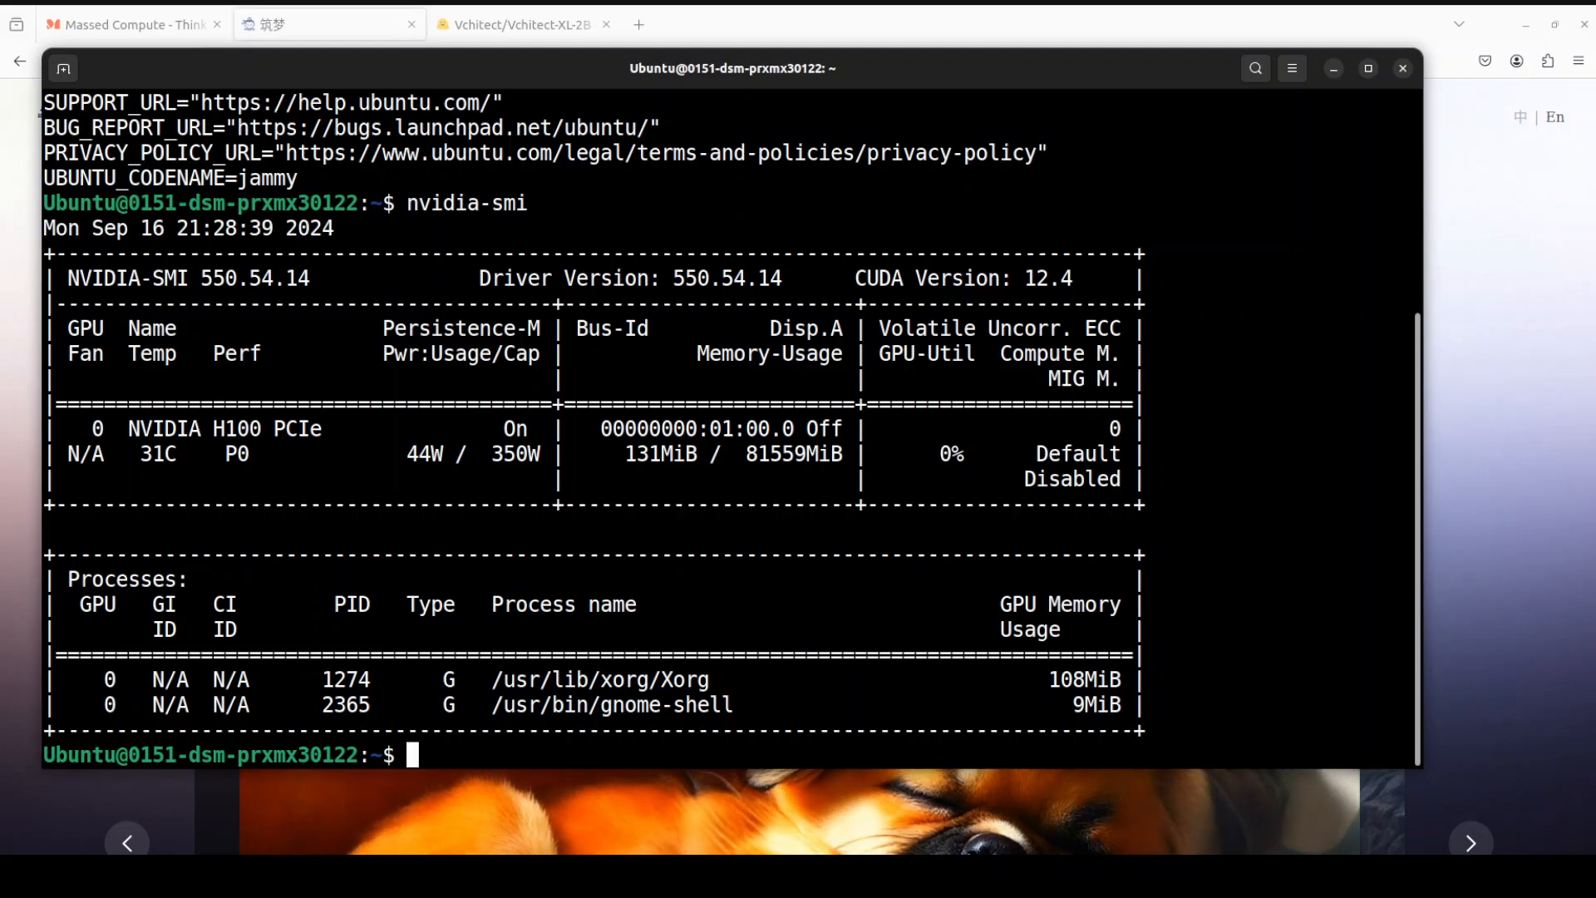
pyautogui.write('CLEAR')
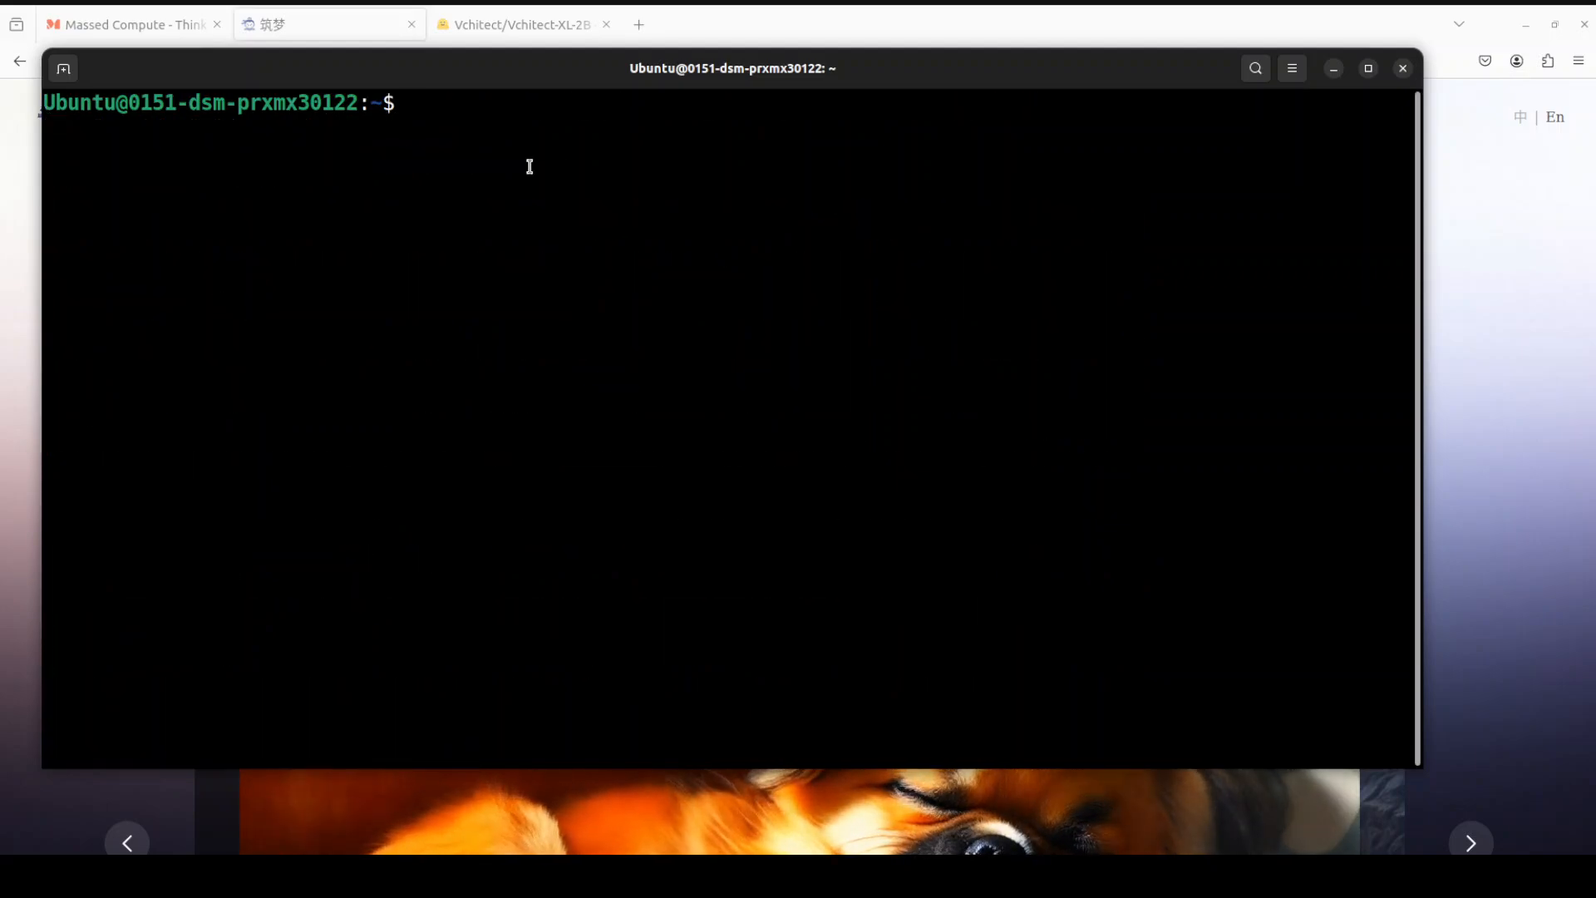
pyautogui.write('conda create -n VchitectXL -y')
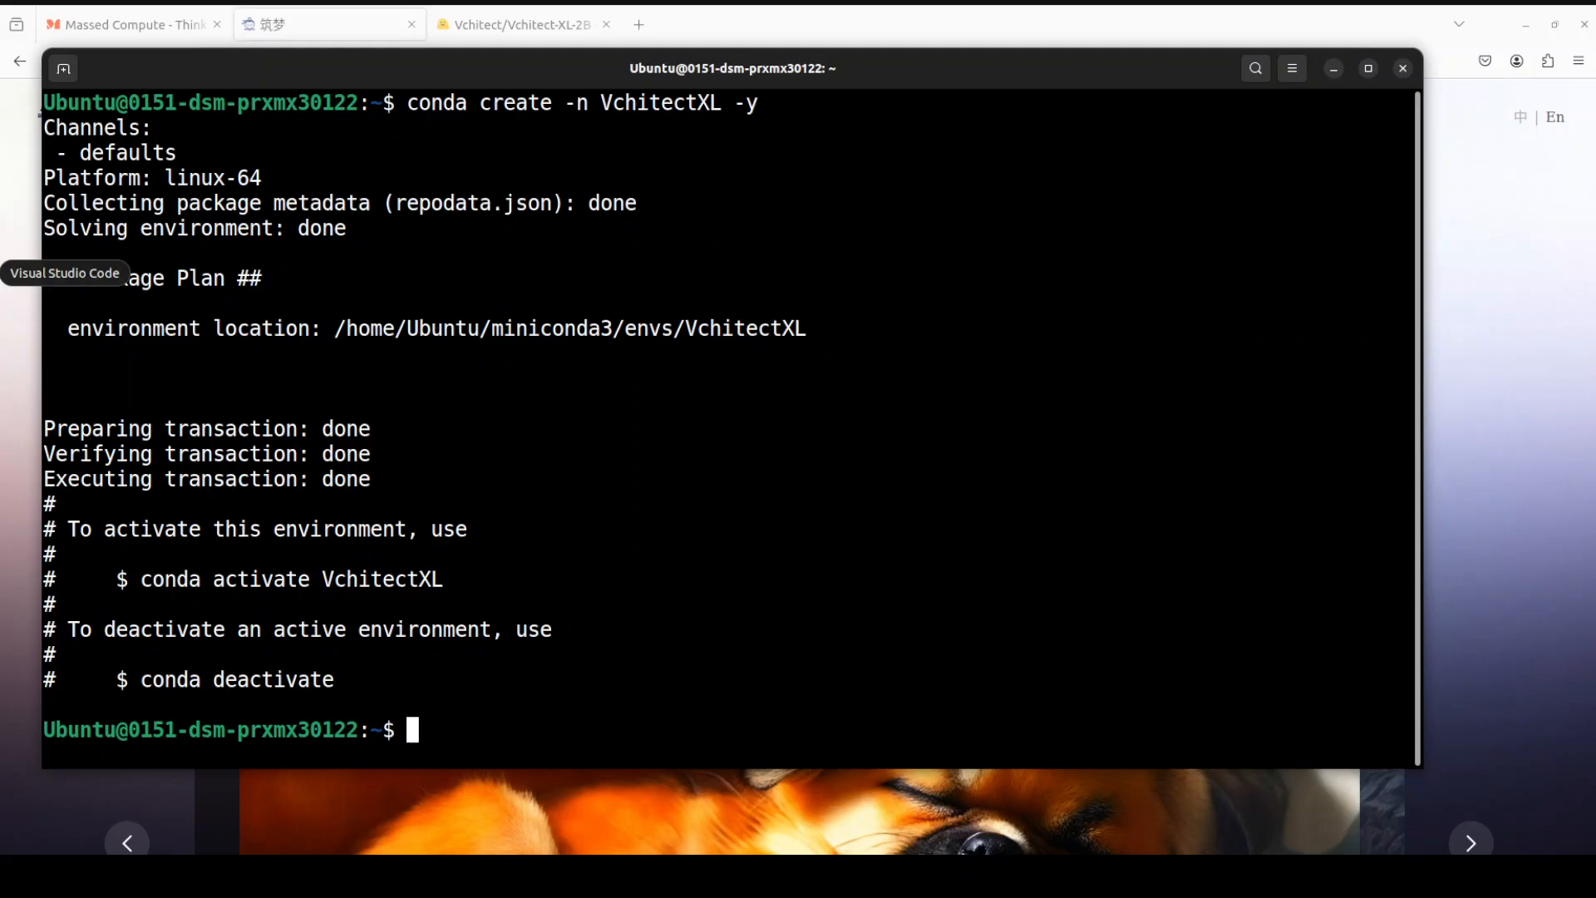
# Activate VchitectXL and paste the copied conda install command into the terminal
pyautogui.write('conda activate VchitectXL')
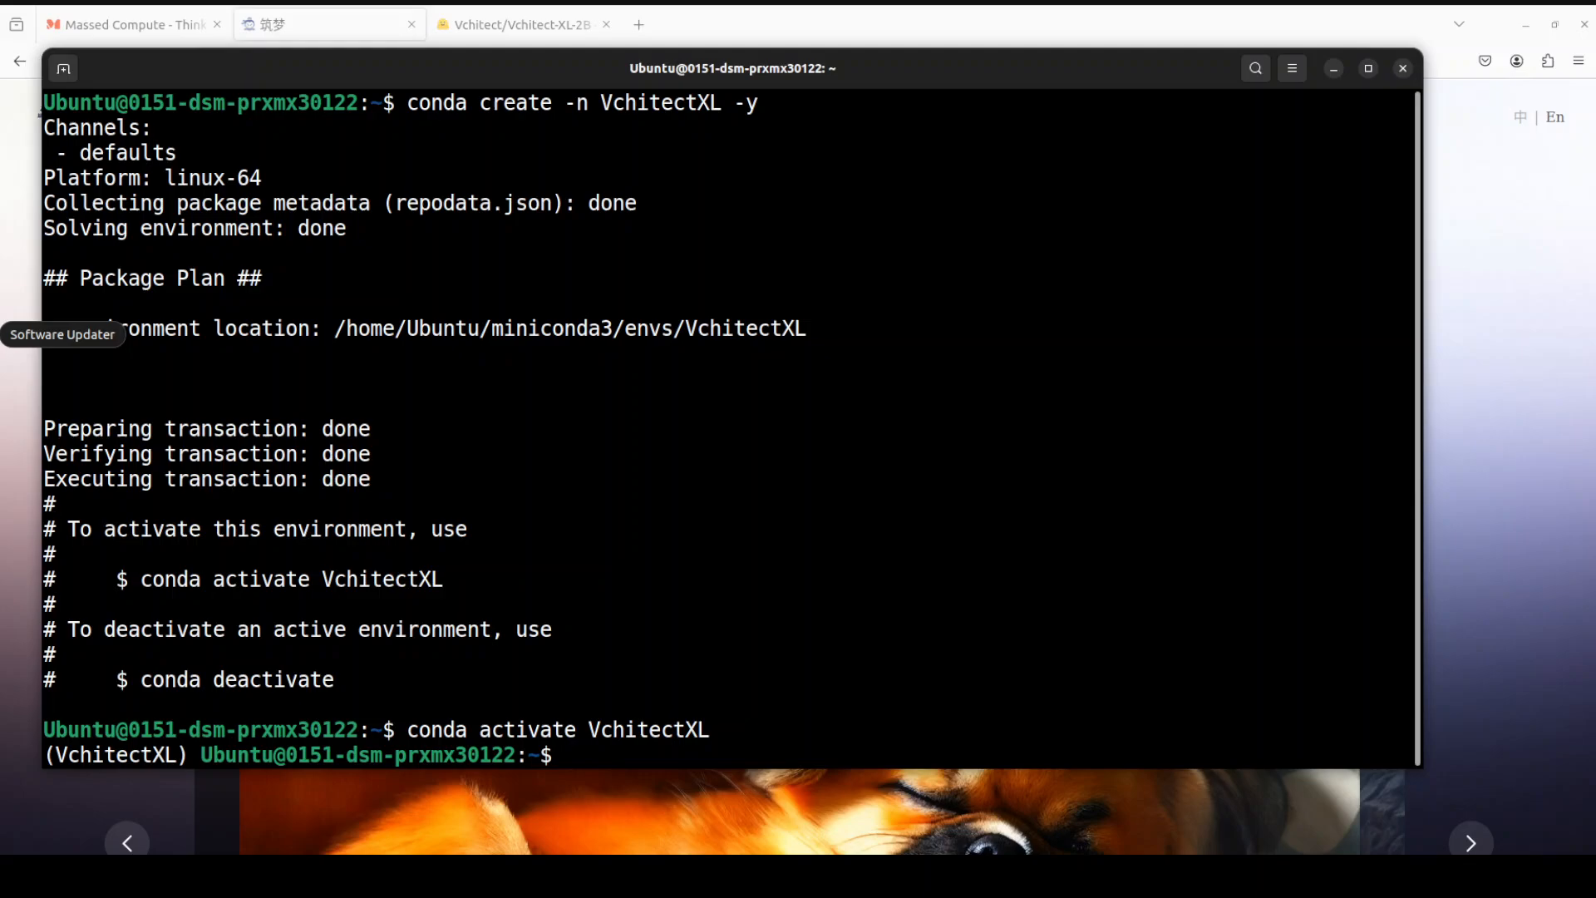
pyautogui.rightClick(951, 411)
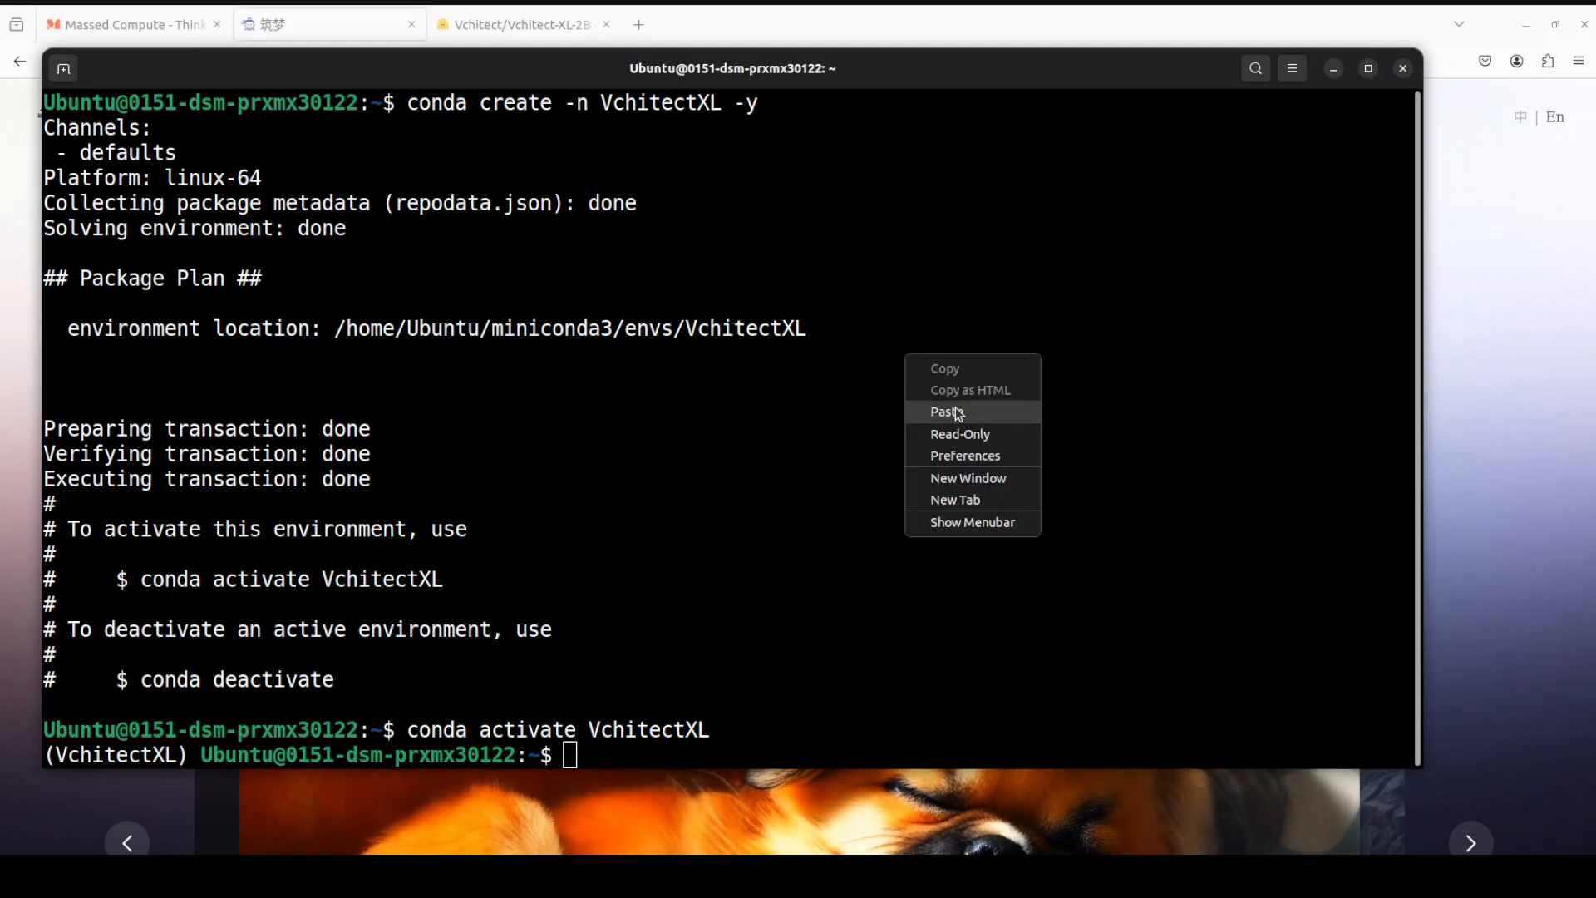
pyautogui.click(946, 412)
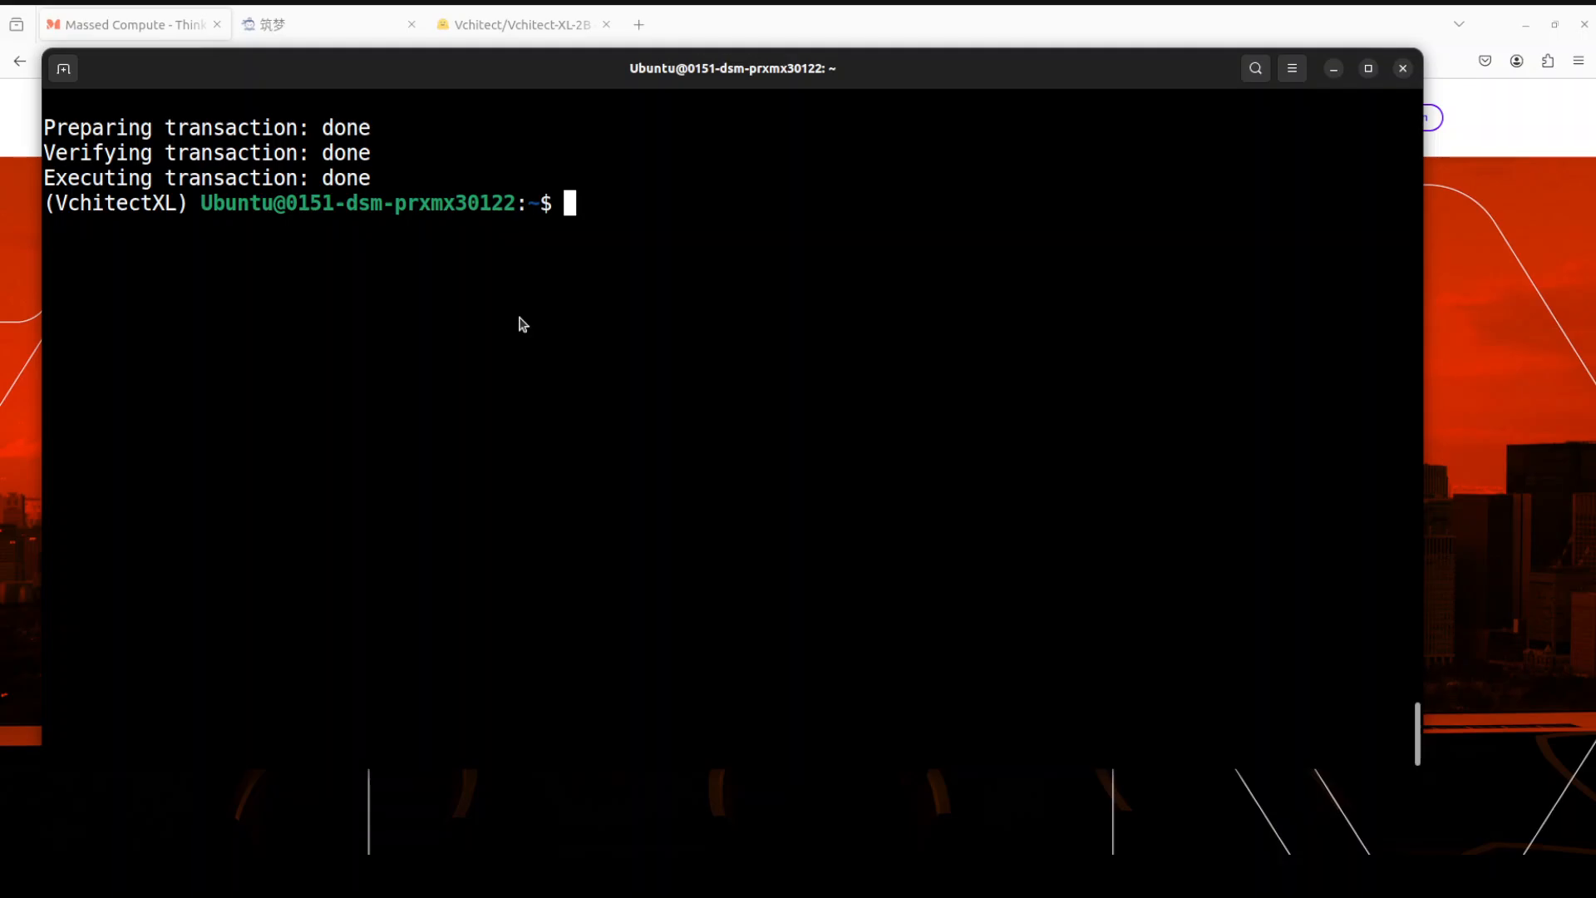
# Clone Vchitect-2.0, enter its folder, and run pip install -r requirements.txt
pyautogui.write('git clone https://github.com/Vchitect/Vchitect-2.0.git && cd Vchitect-2.0')
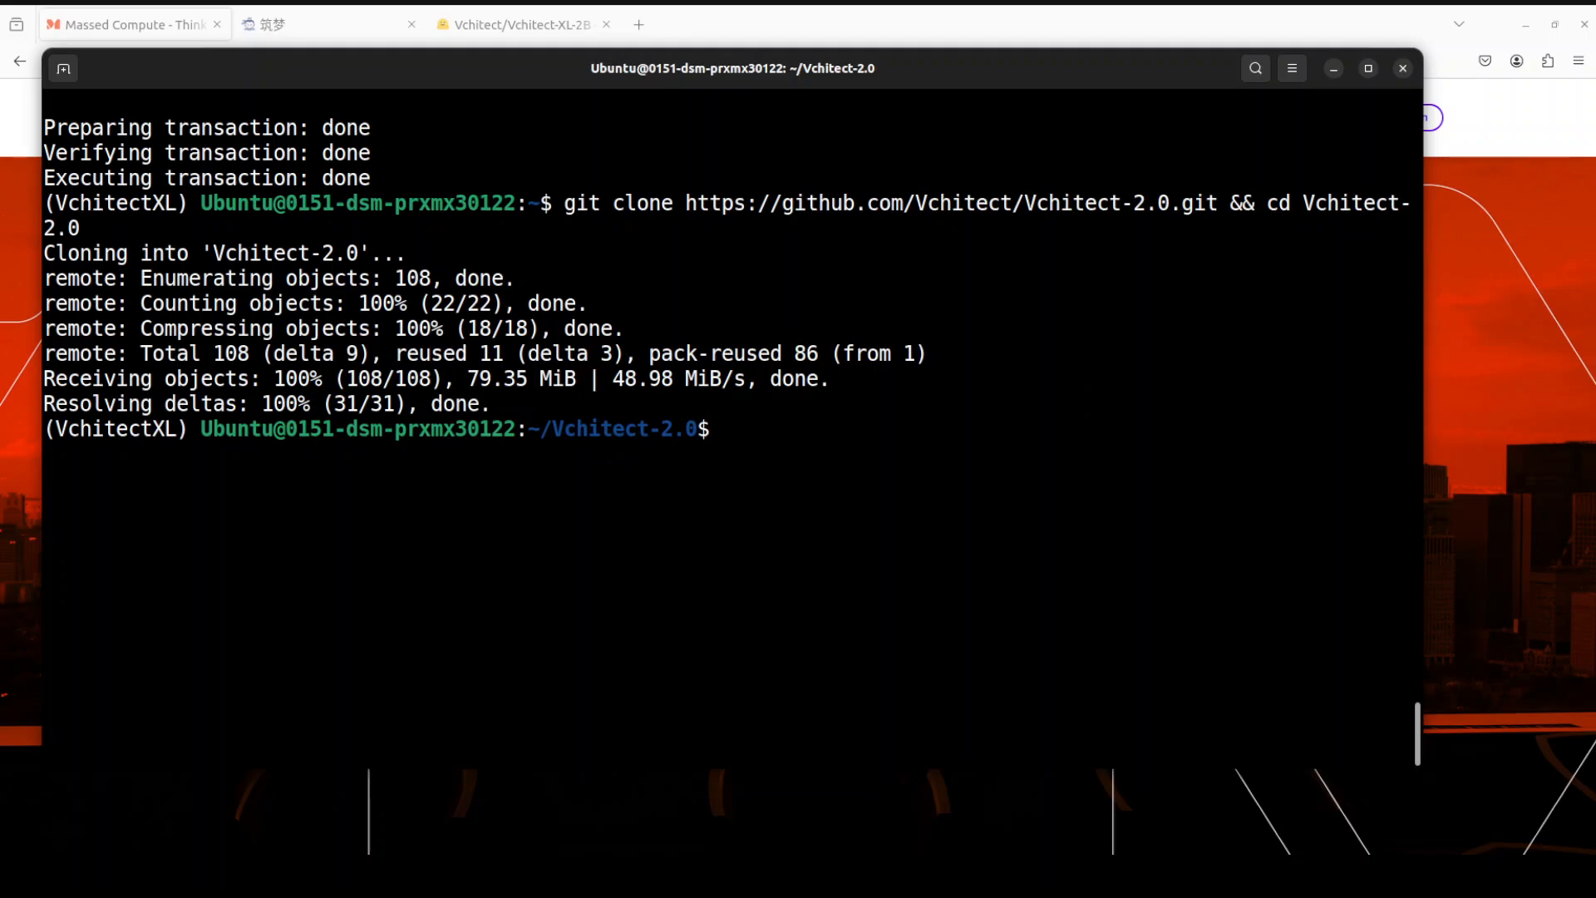
pyautogui.moveTo(875, 457)
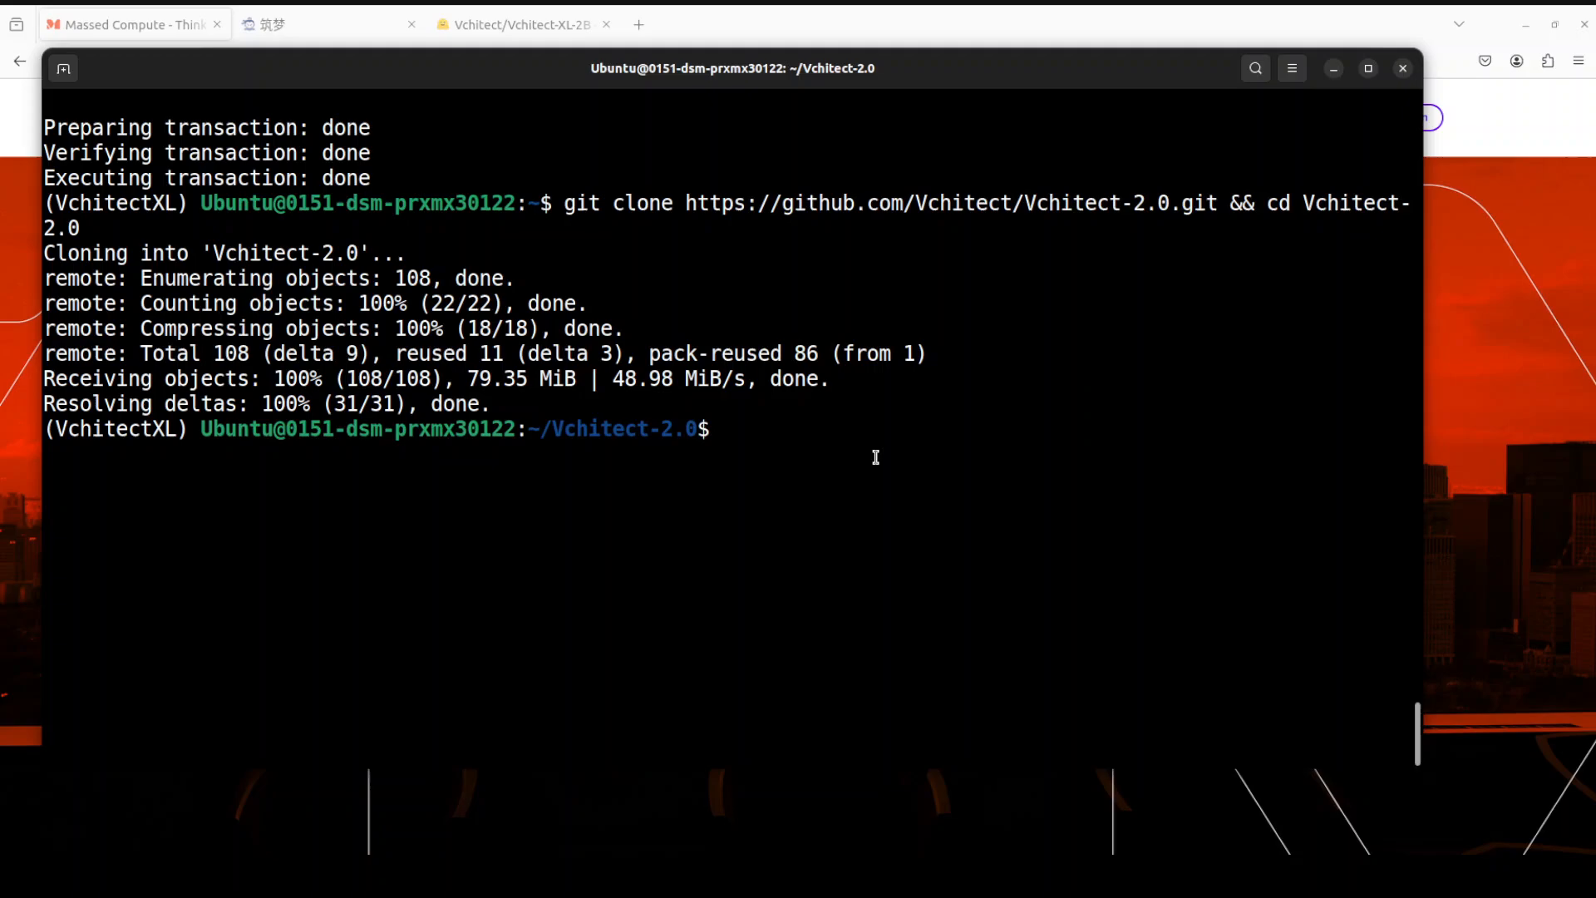
pyautogui.write('pip install -r requirements.txt')
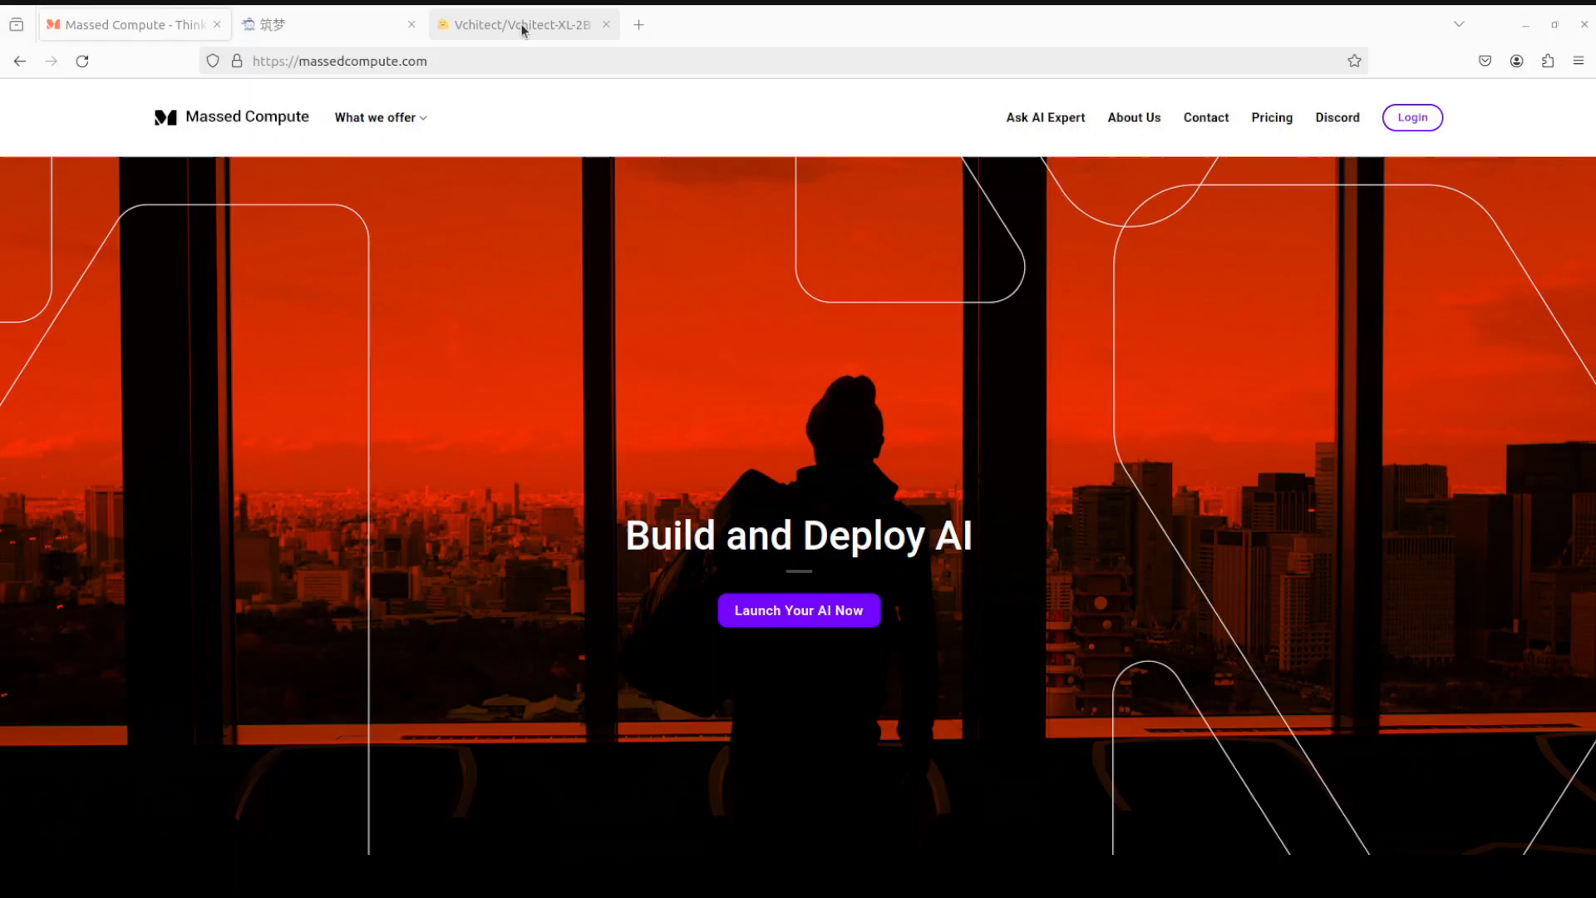
# Open the Vchitect-XL-2B Hugging Face page to read its gated-access notice
pyautogui.click(524, 24)
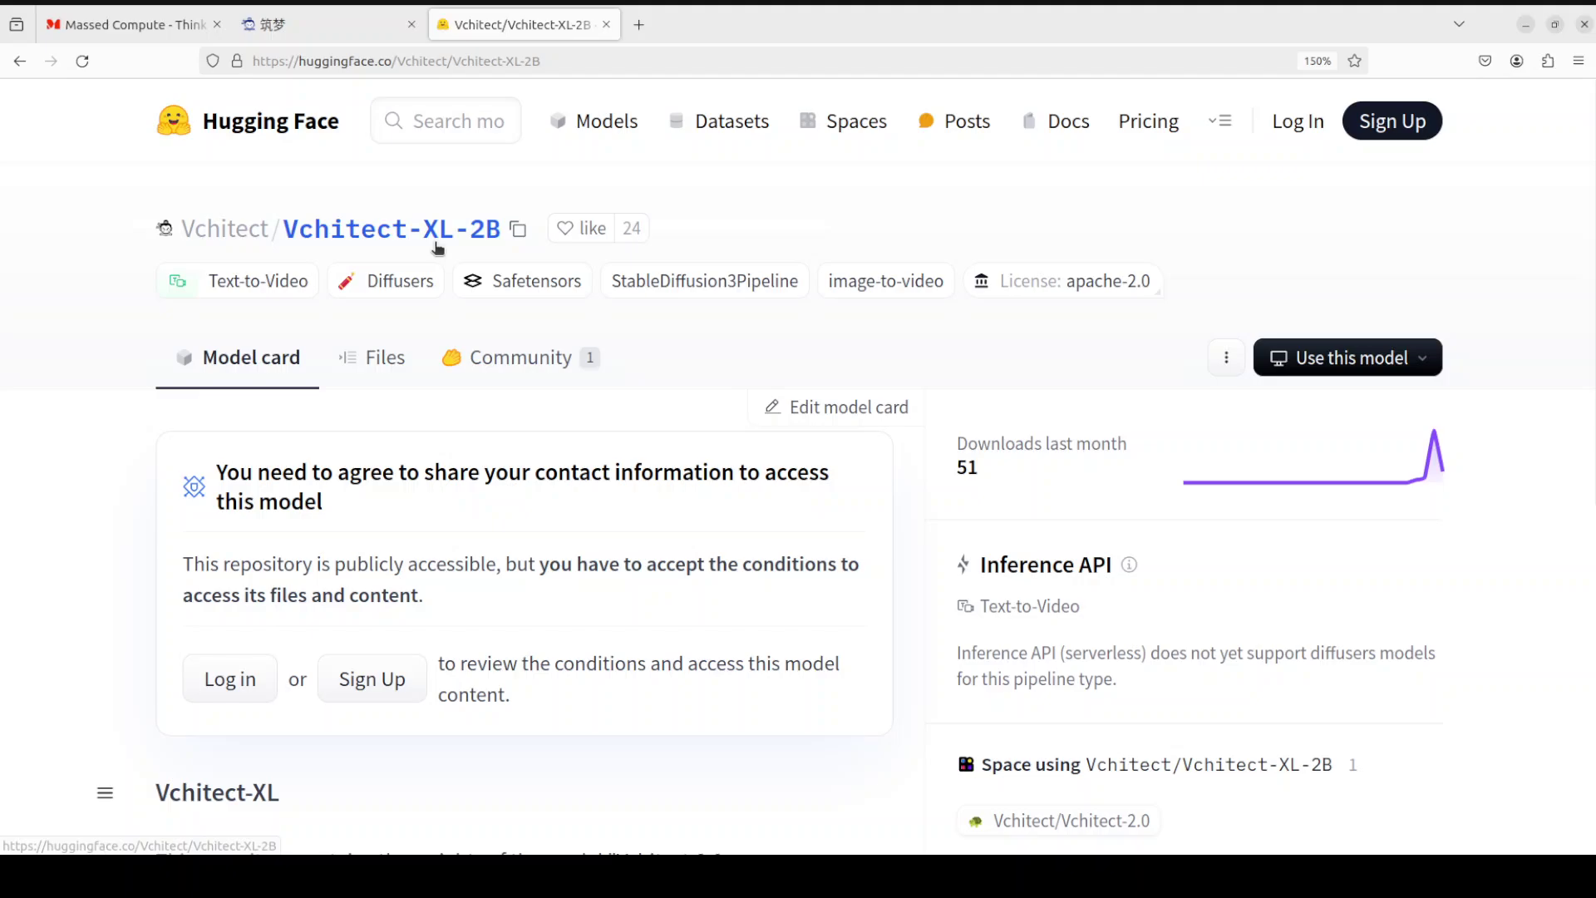
pyautogui.moveTo(487, 248)
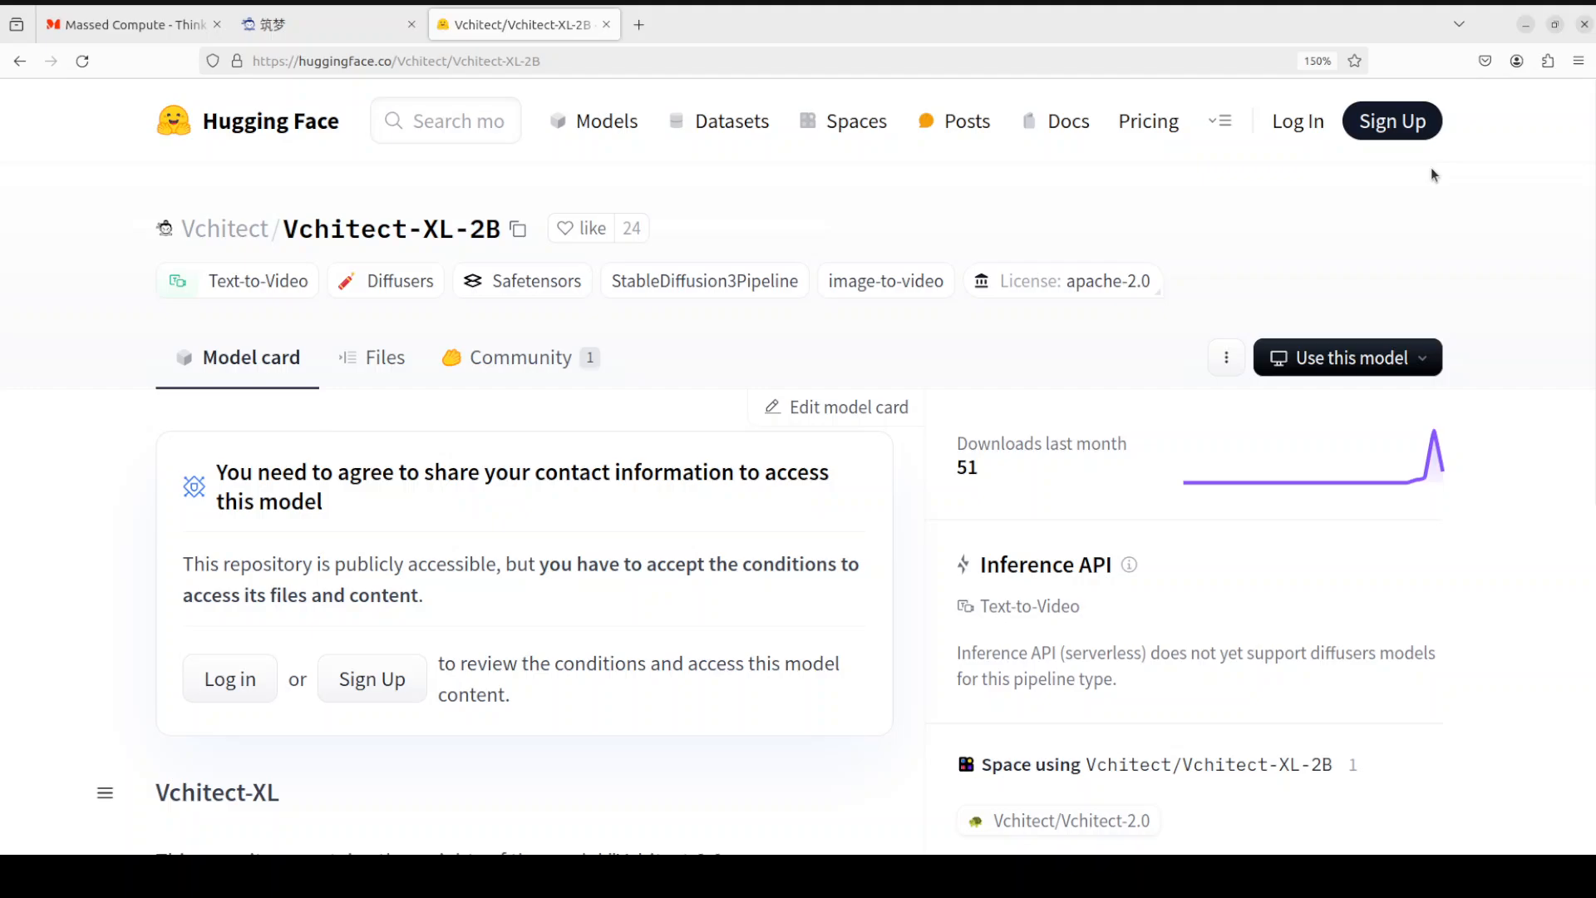
pyautogui.moveTo(1438, 264)
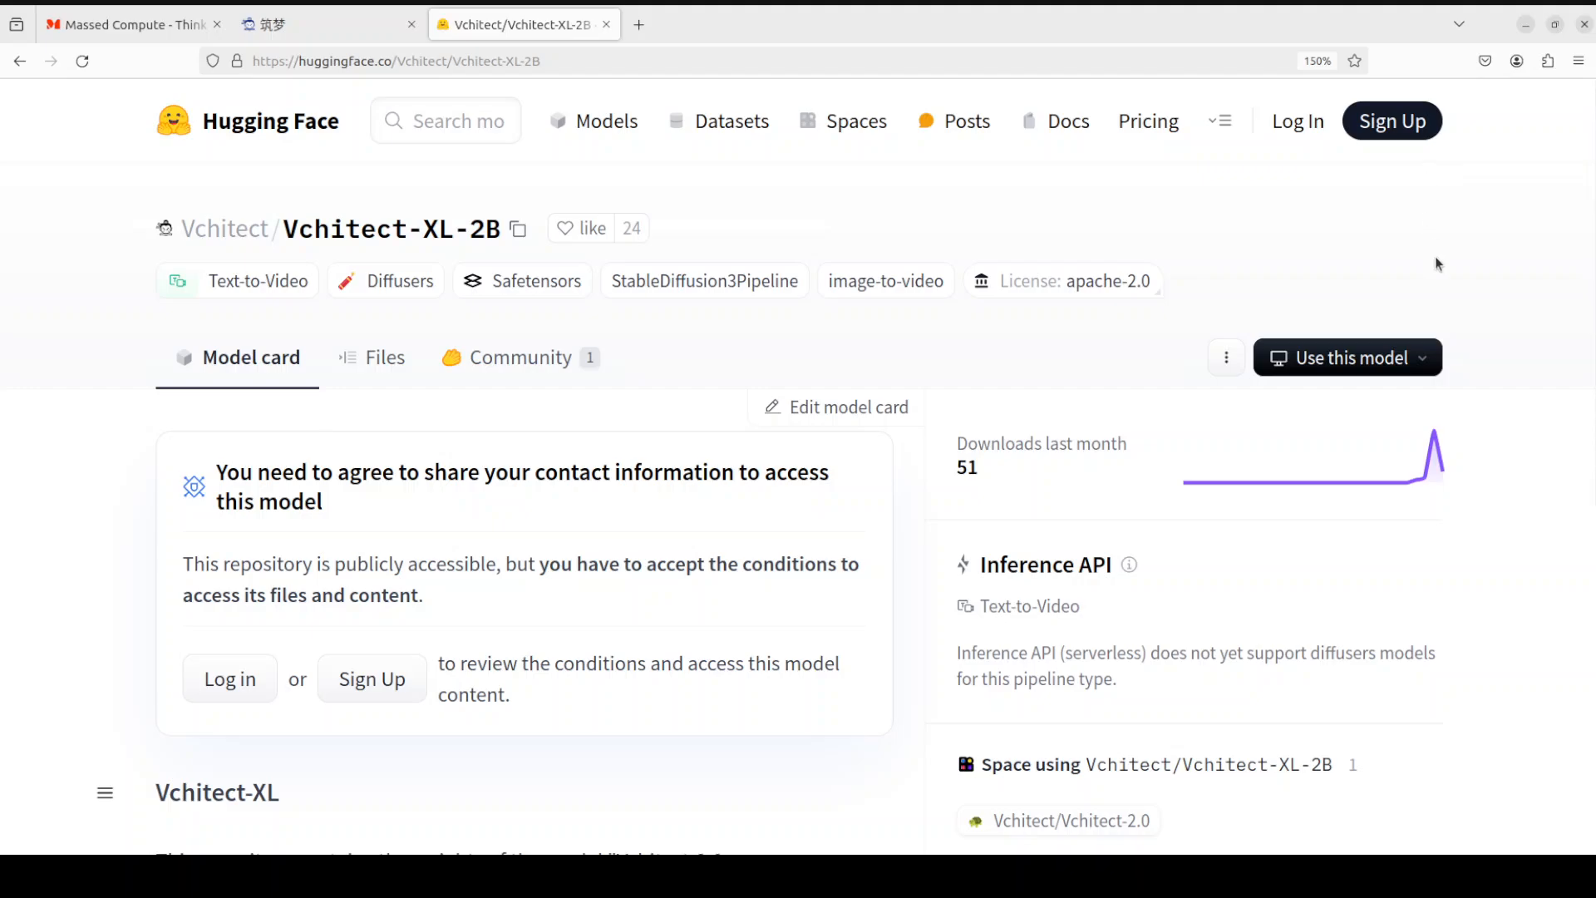
pyautogui.moveTo(1426, 224)
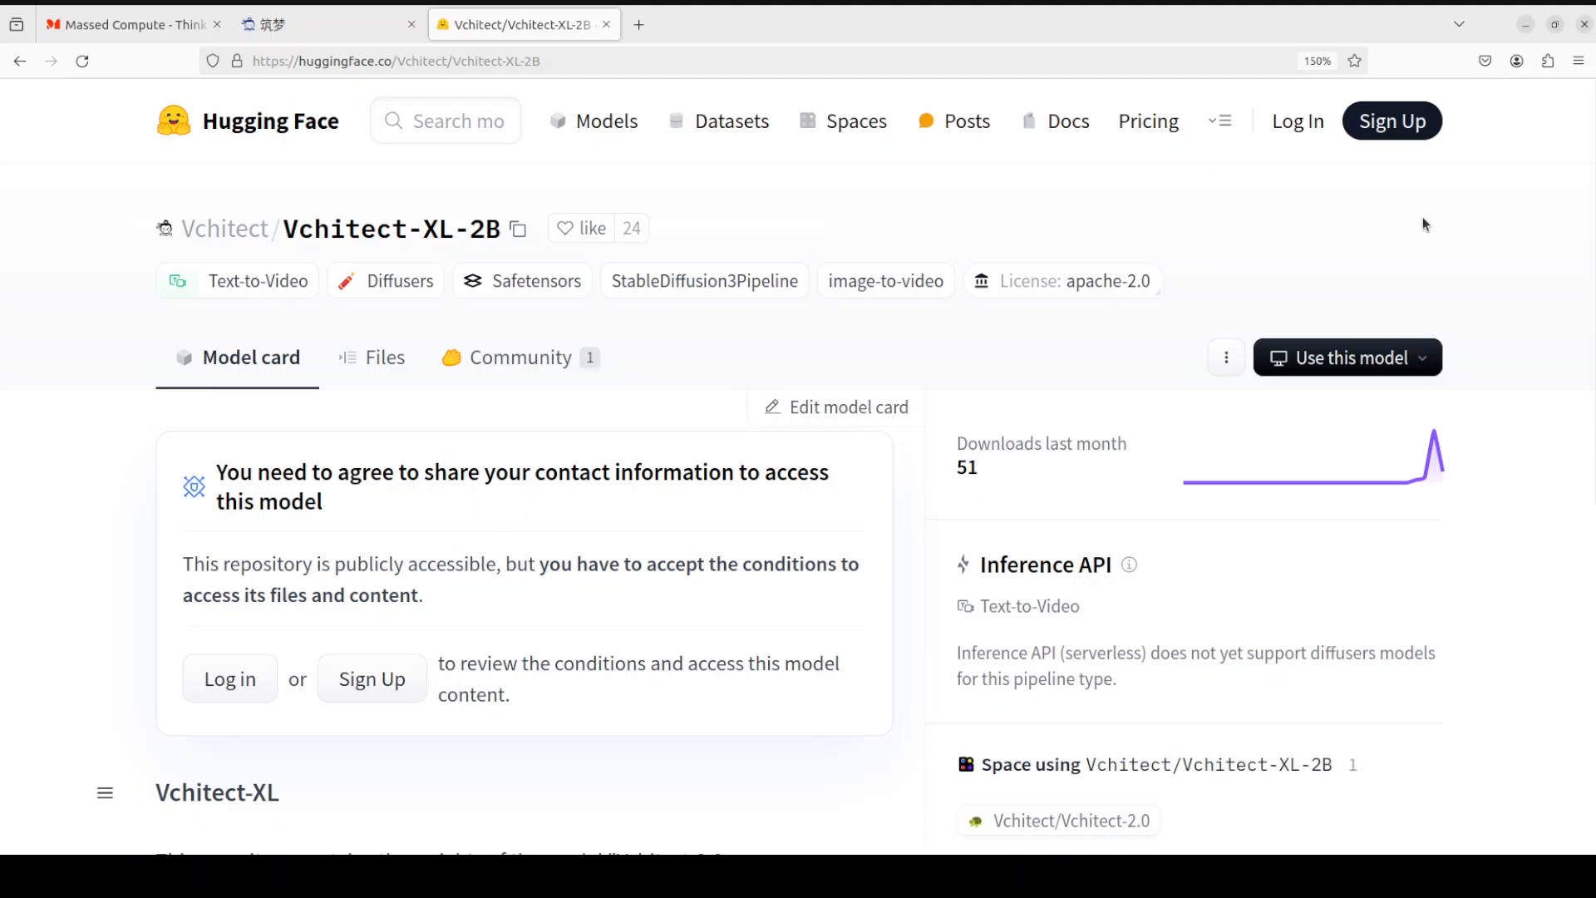
pyautogui.moveTo(330, 765)
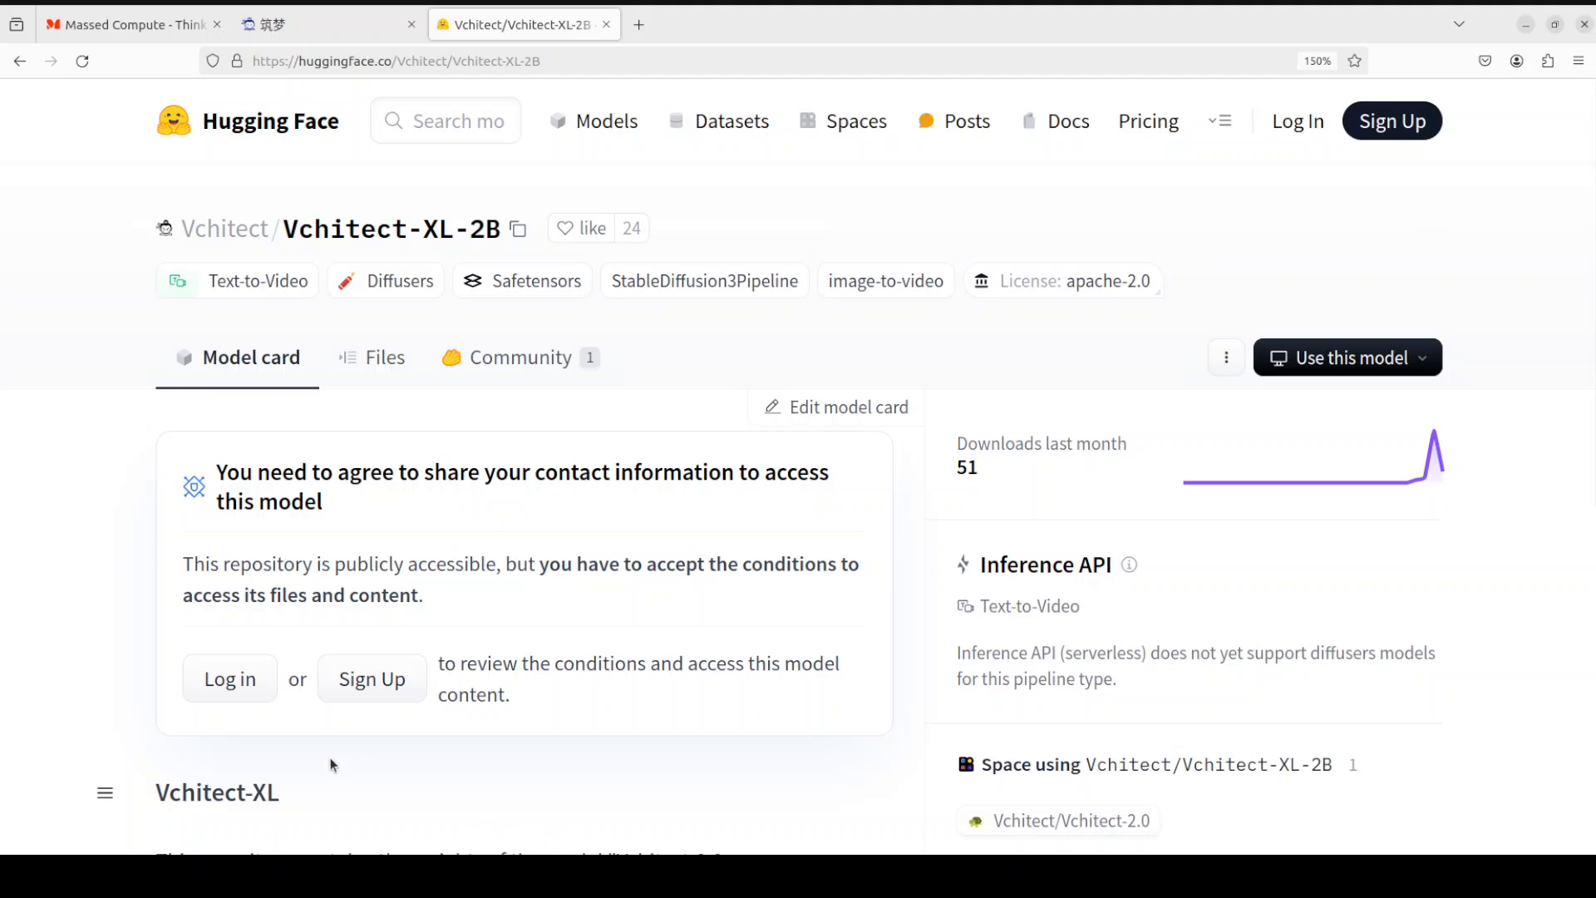
pyautogui.moveTo(191, 689)
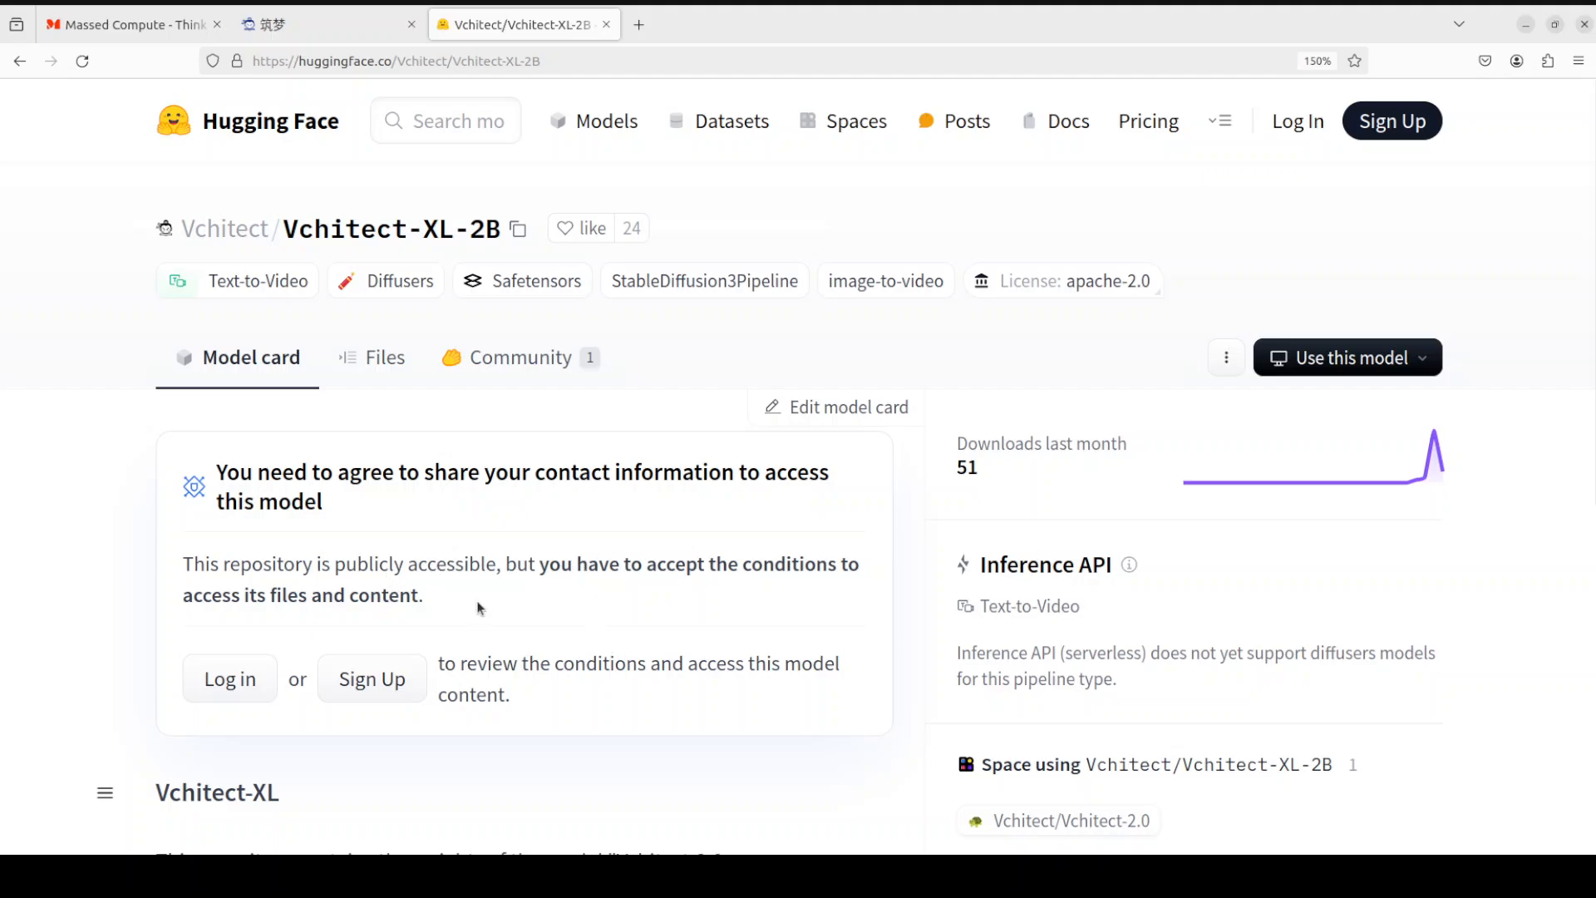
pyautogui.moveTo(36, 611)
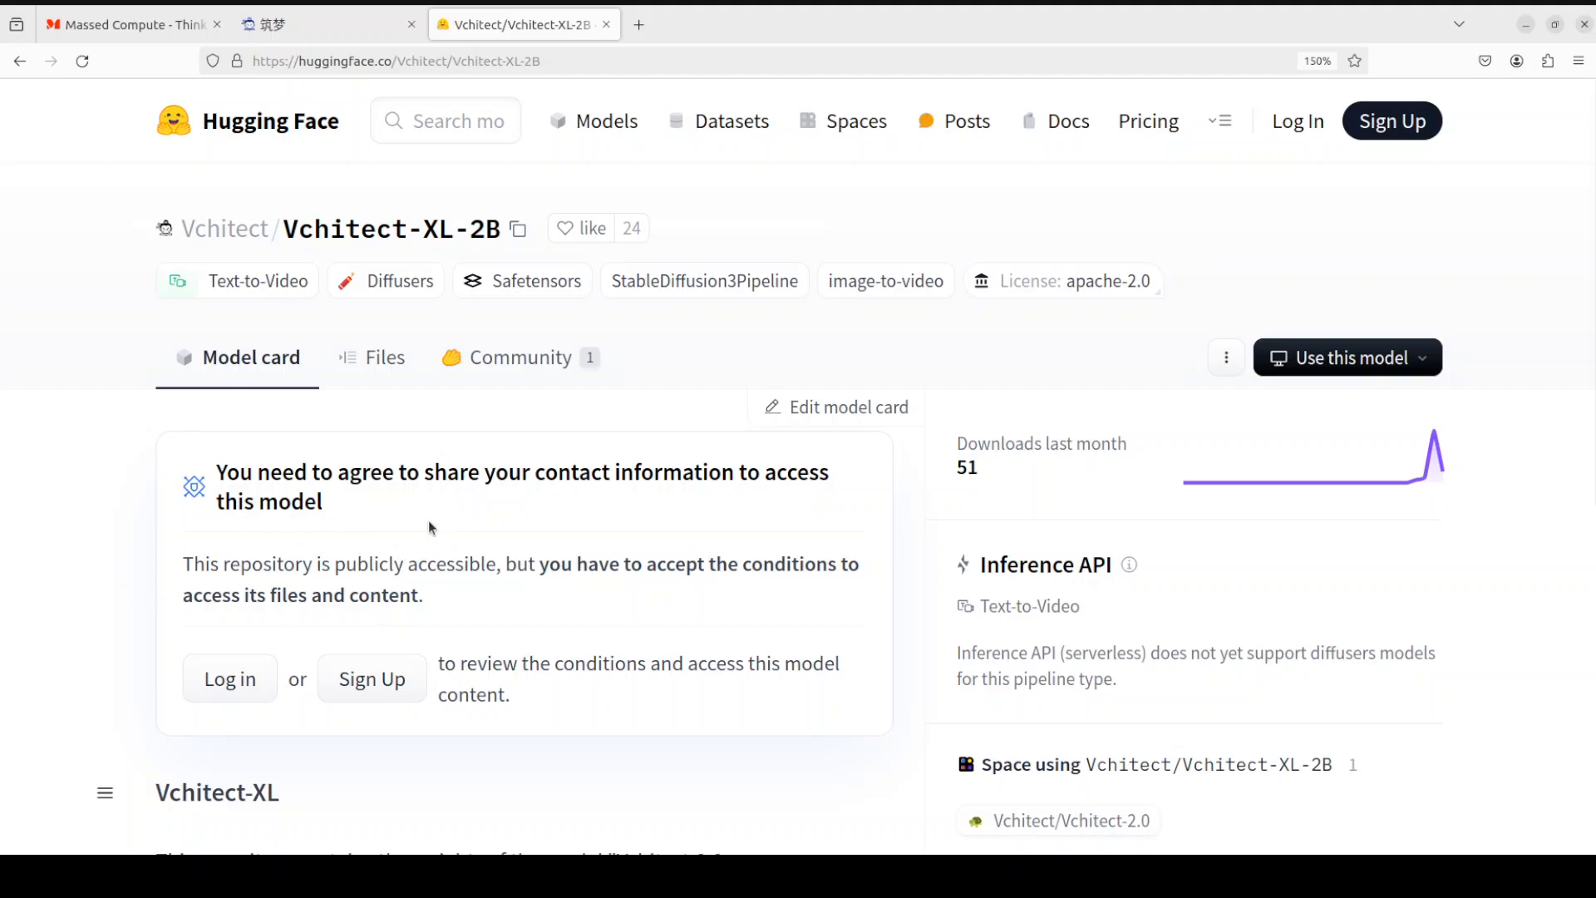
pyautogui.moveTo(1350, 181)
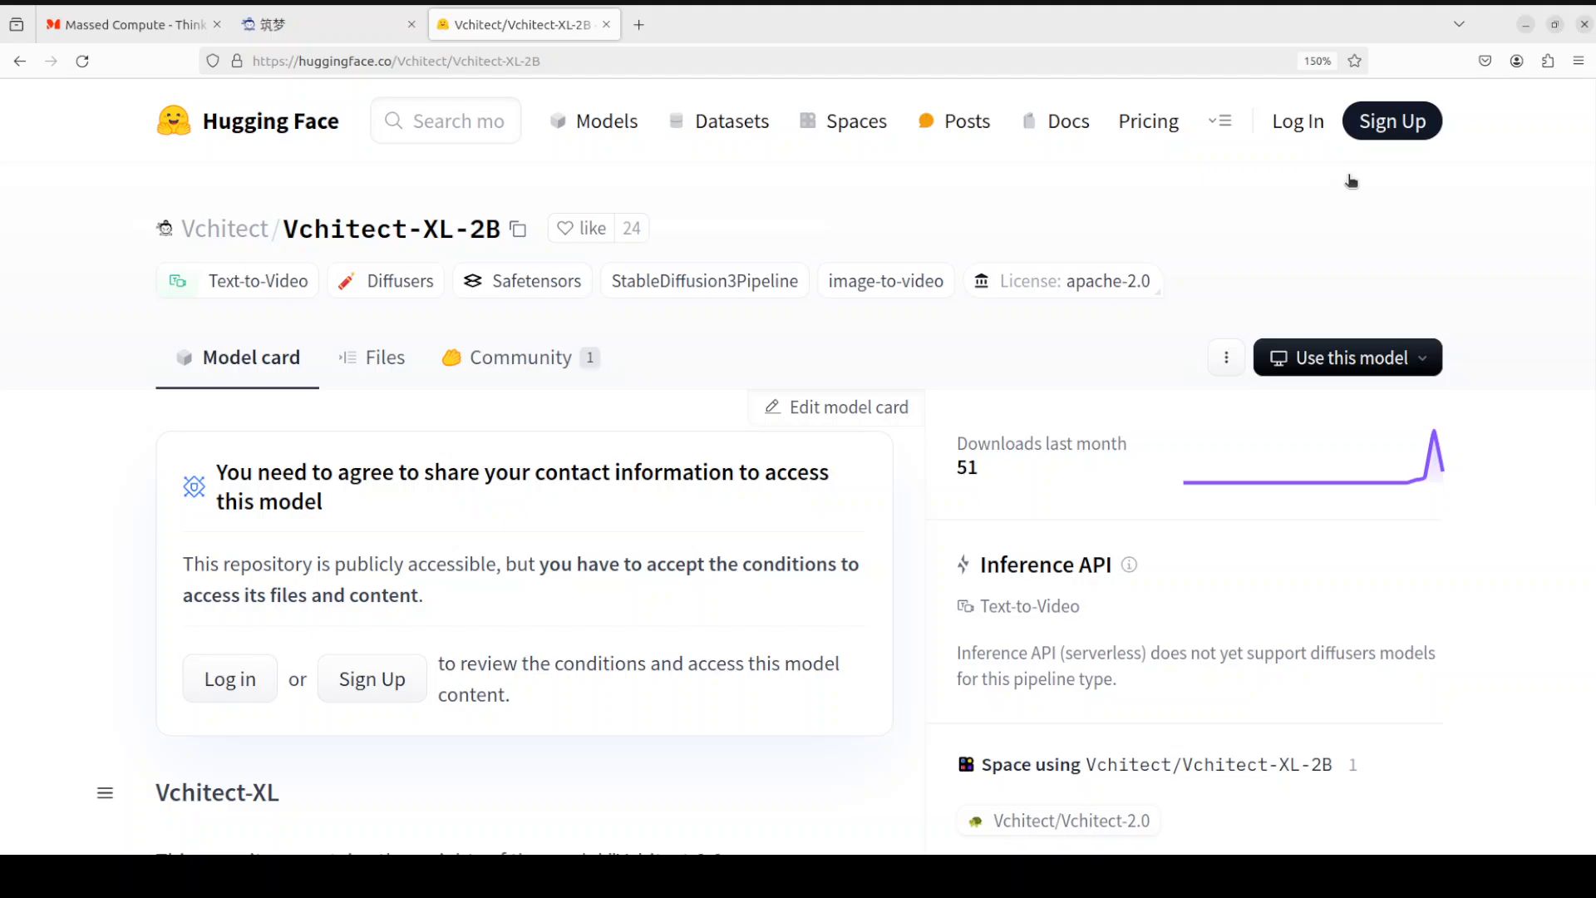
pyautogui.moveTo(1422, 167)
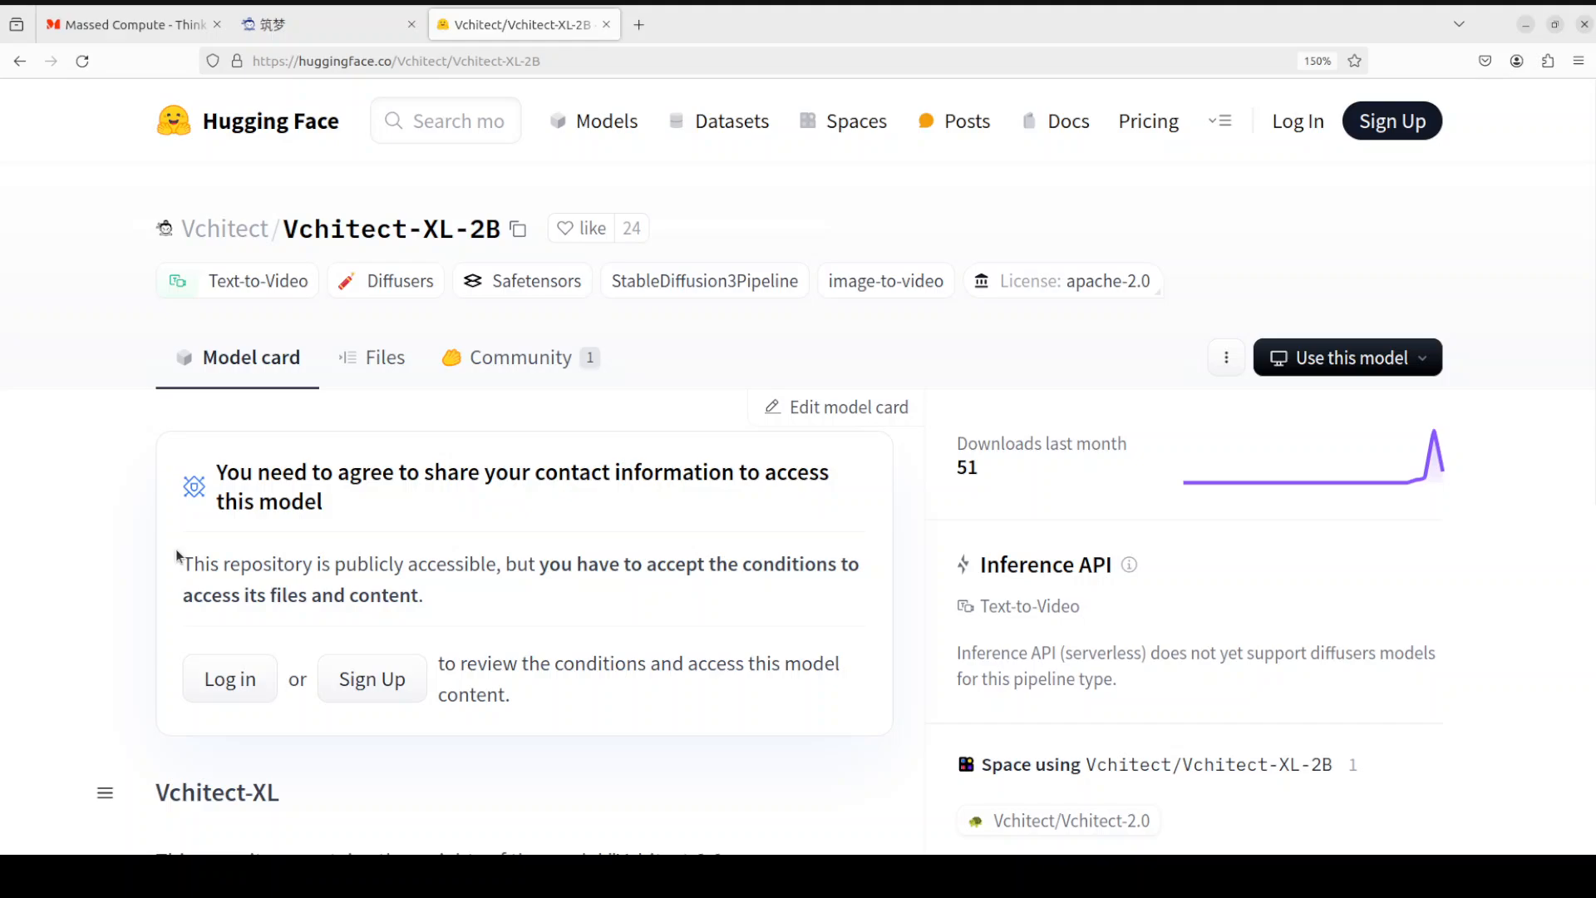
pyautogui.moveTo(180, 557)
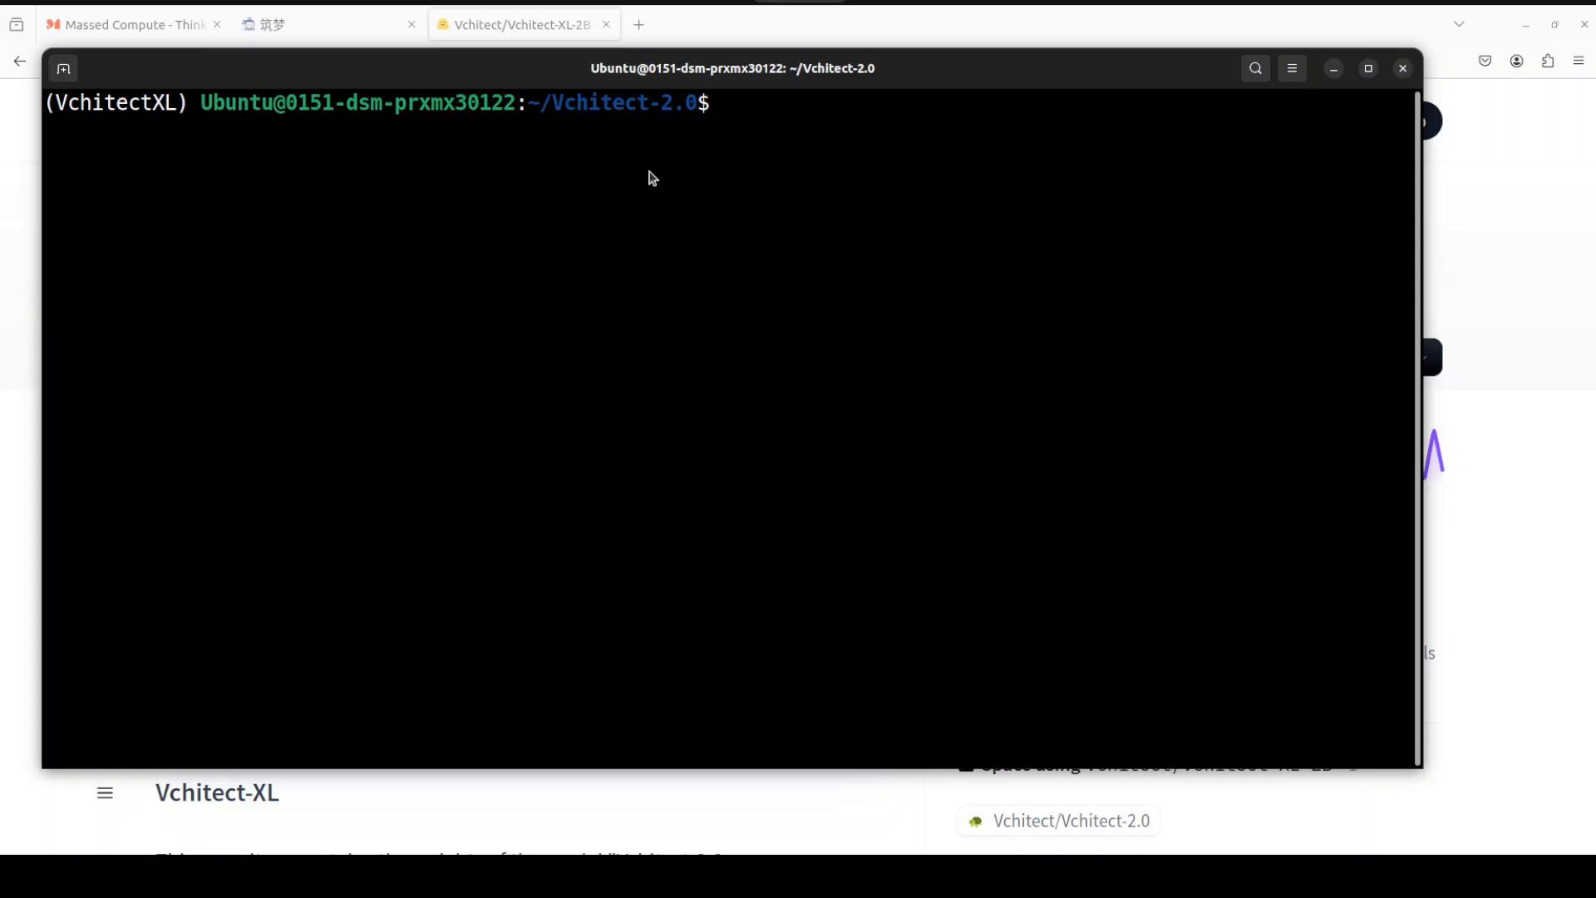
# Install huggingface_hub, log in via huggingface-cli with a read token, and clear the screen
pyautogui.write('pip install huggingface_hub')
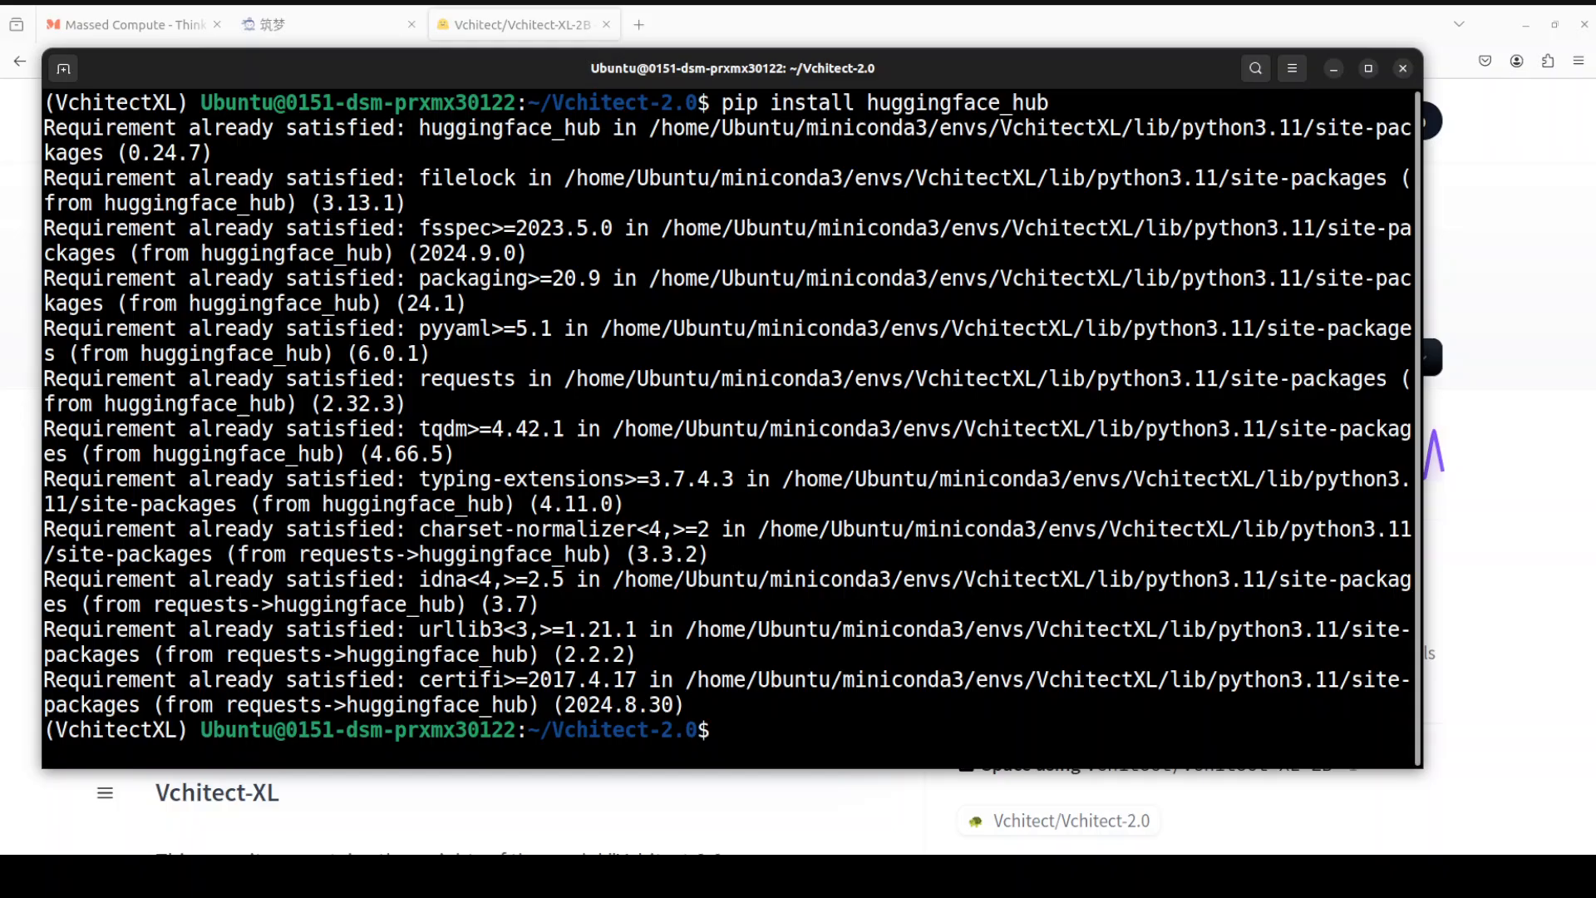
pyautogui.rightClick(806, 411)
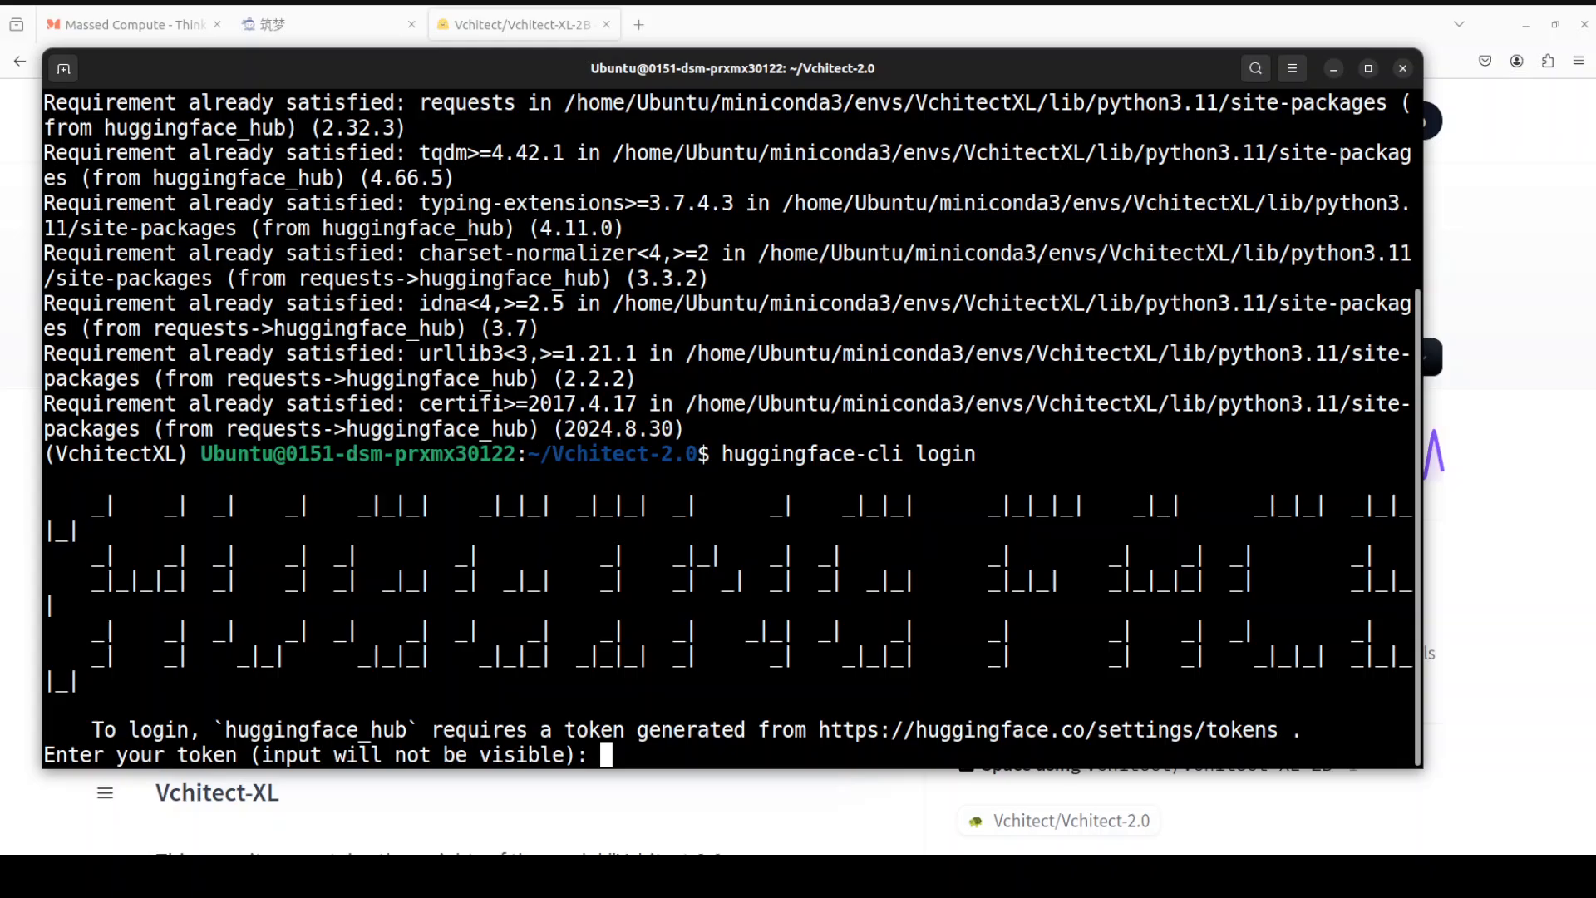
pyautogui.moveTo(810, 345)
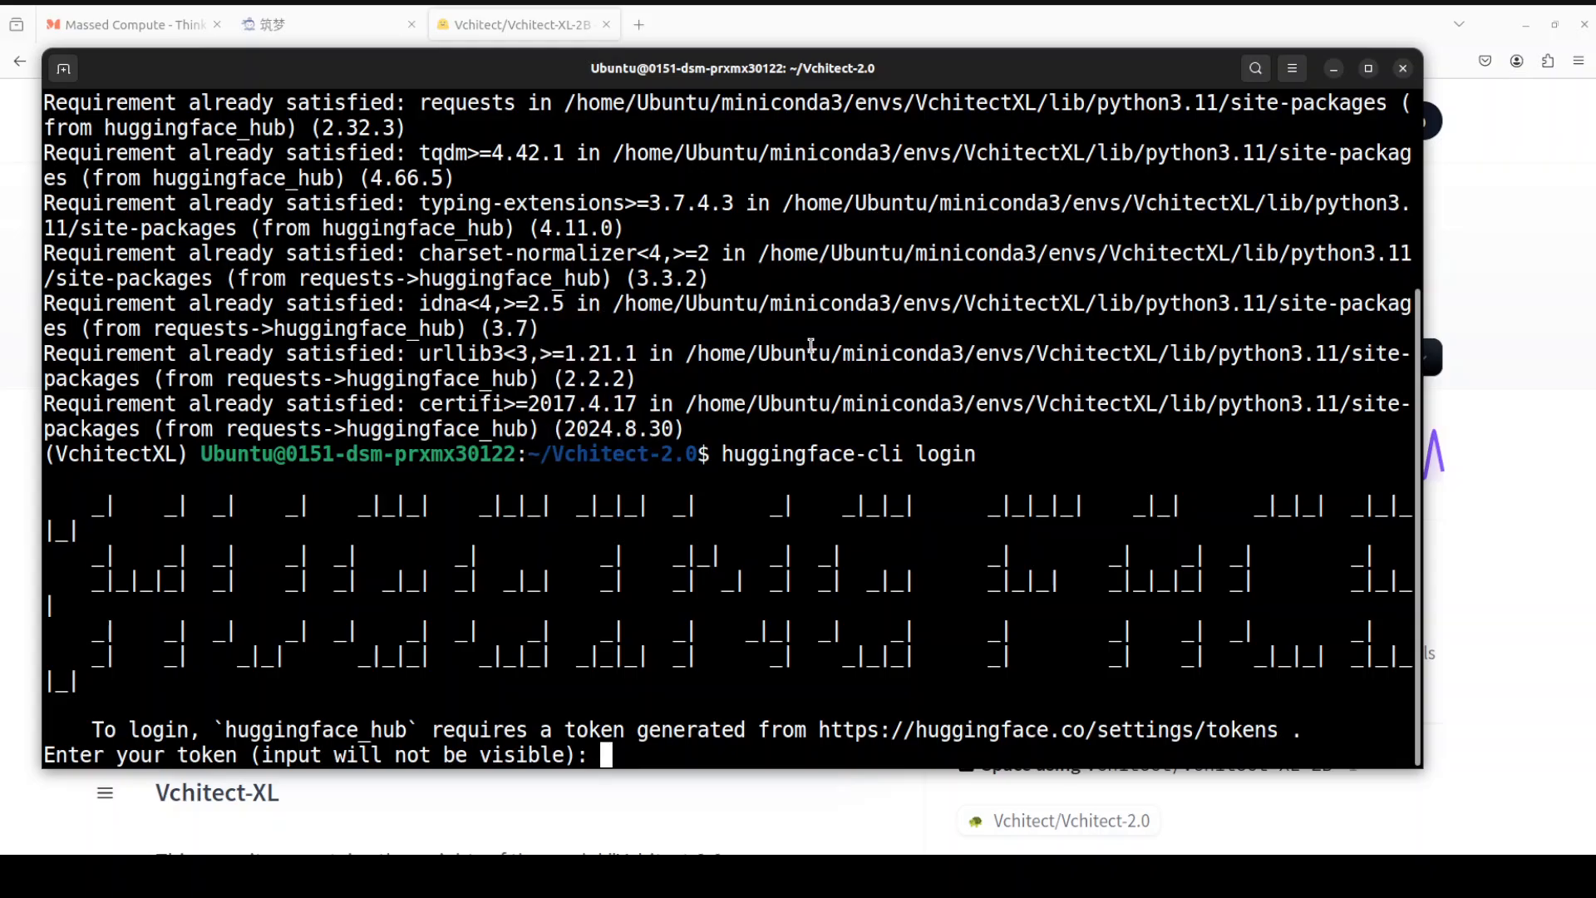
pyautogui.press('Enter')
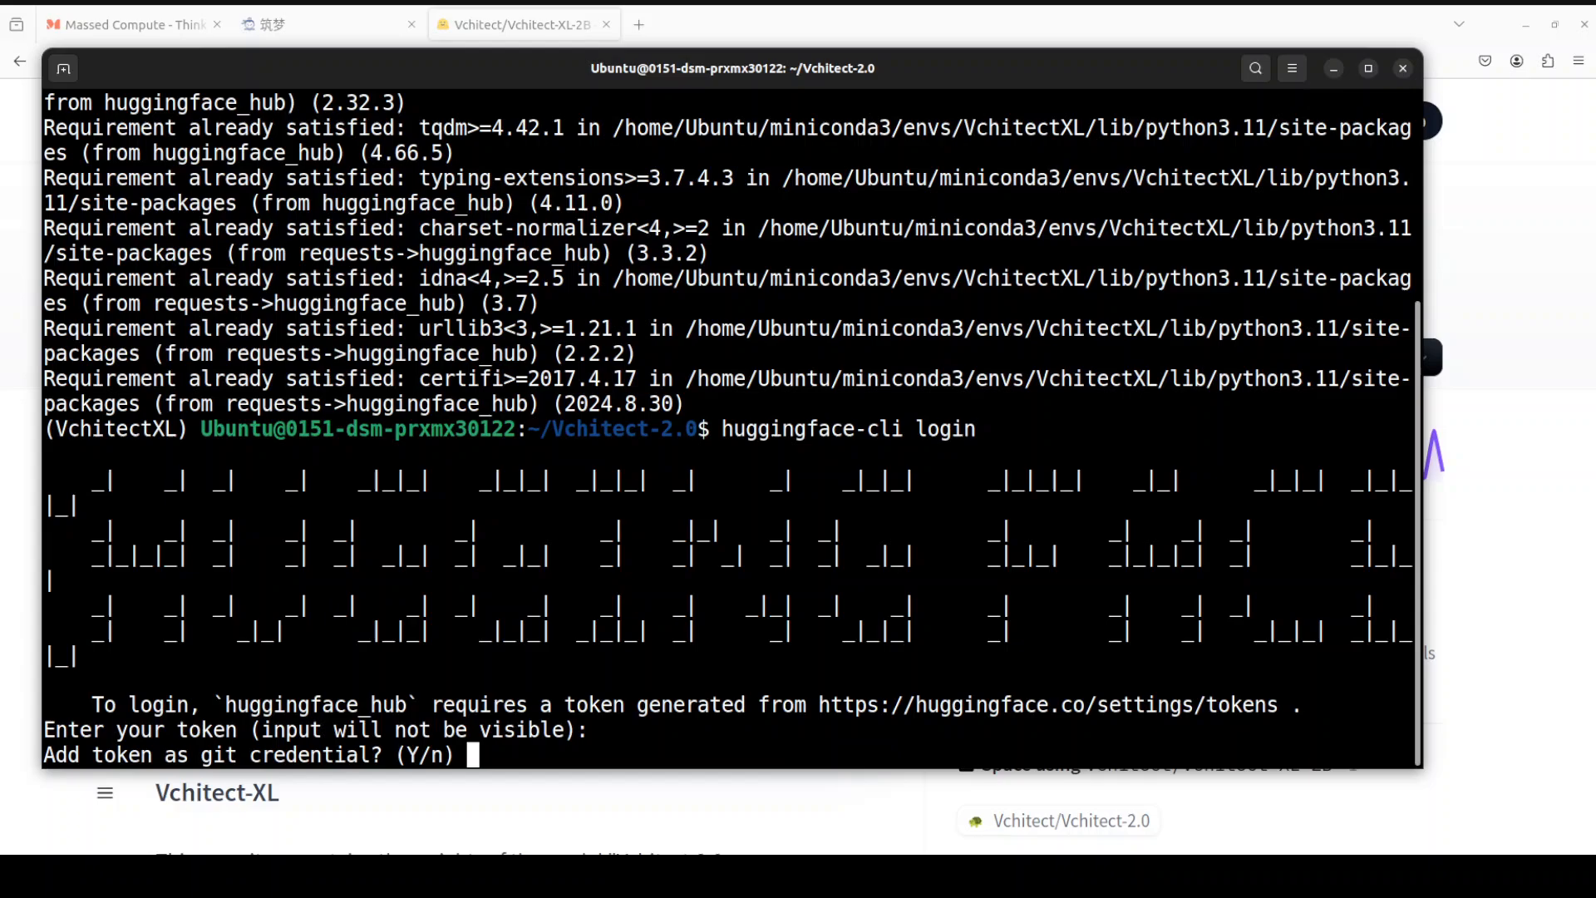
pyautogui.write('Y')
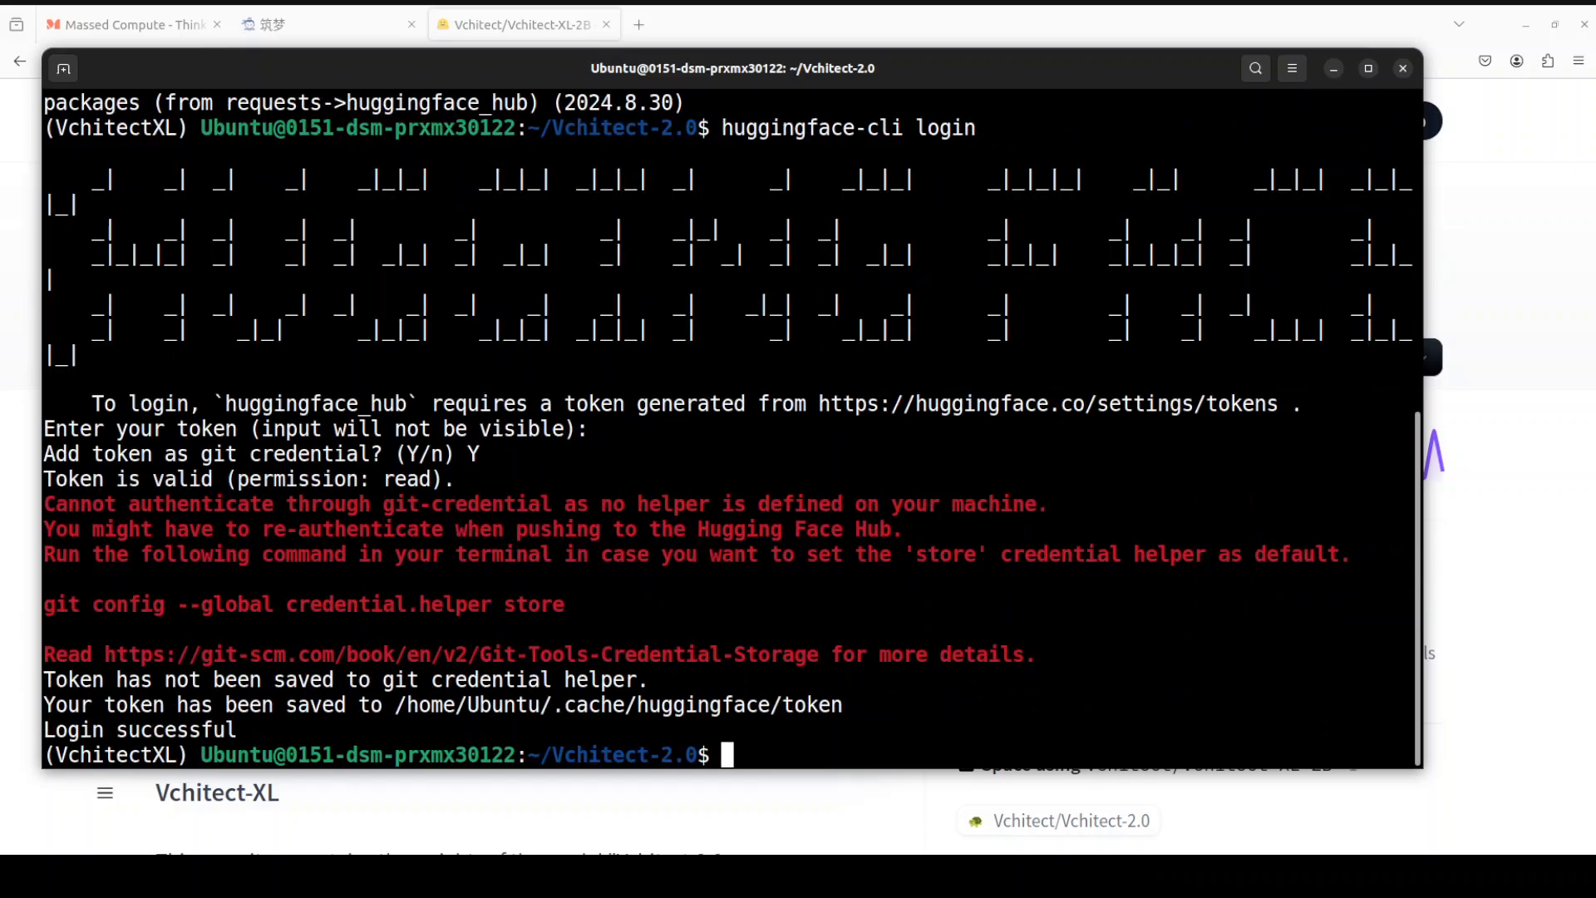
pyautogui.write('clear')
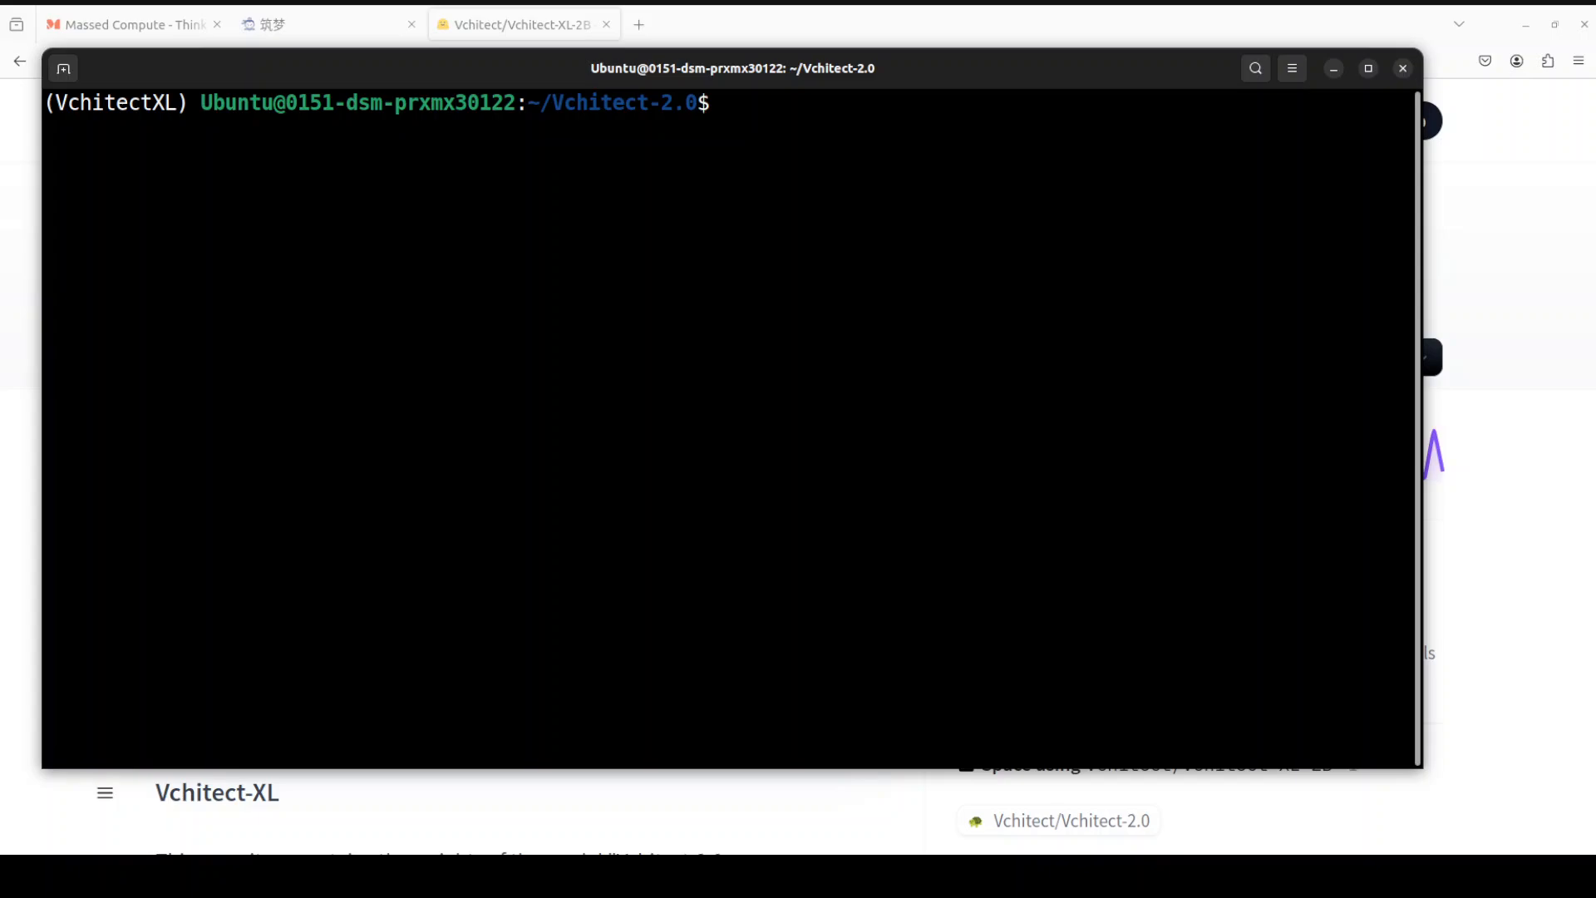
pyautogui.moveTo(545, 361)
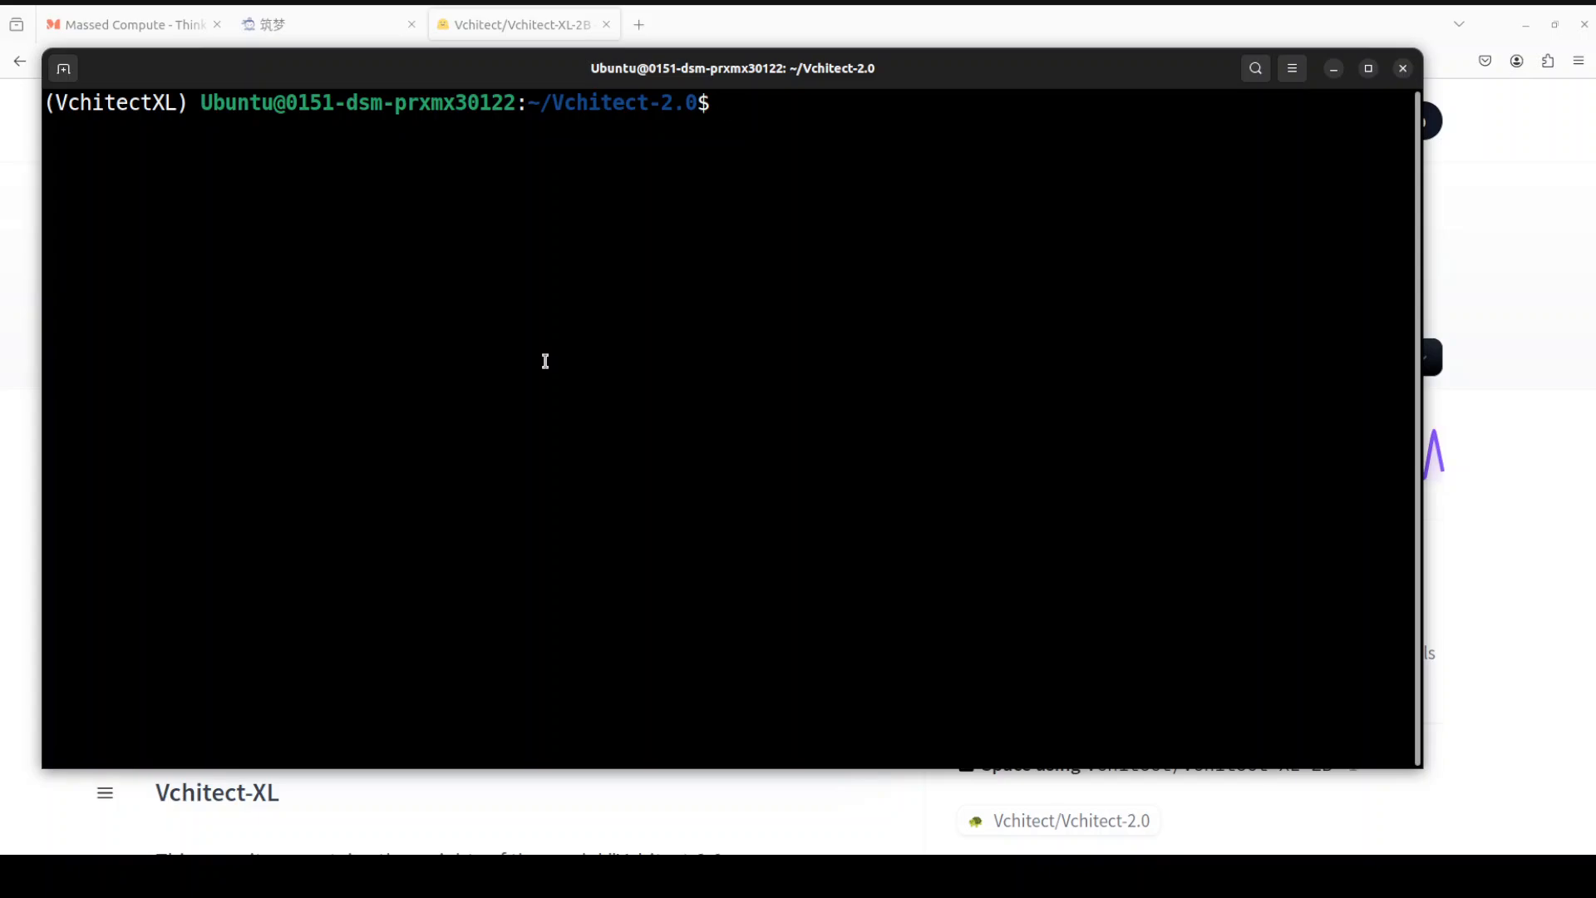
# In python3, download Vchitect/Vchitect-XL-2B with snapshot_download, copy the returned path, and exit
pyautogui.write('python')
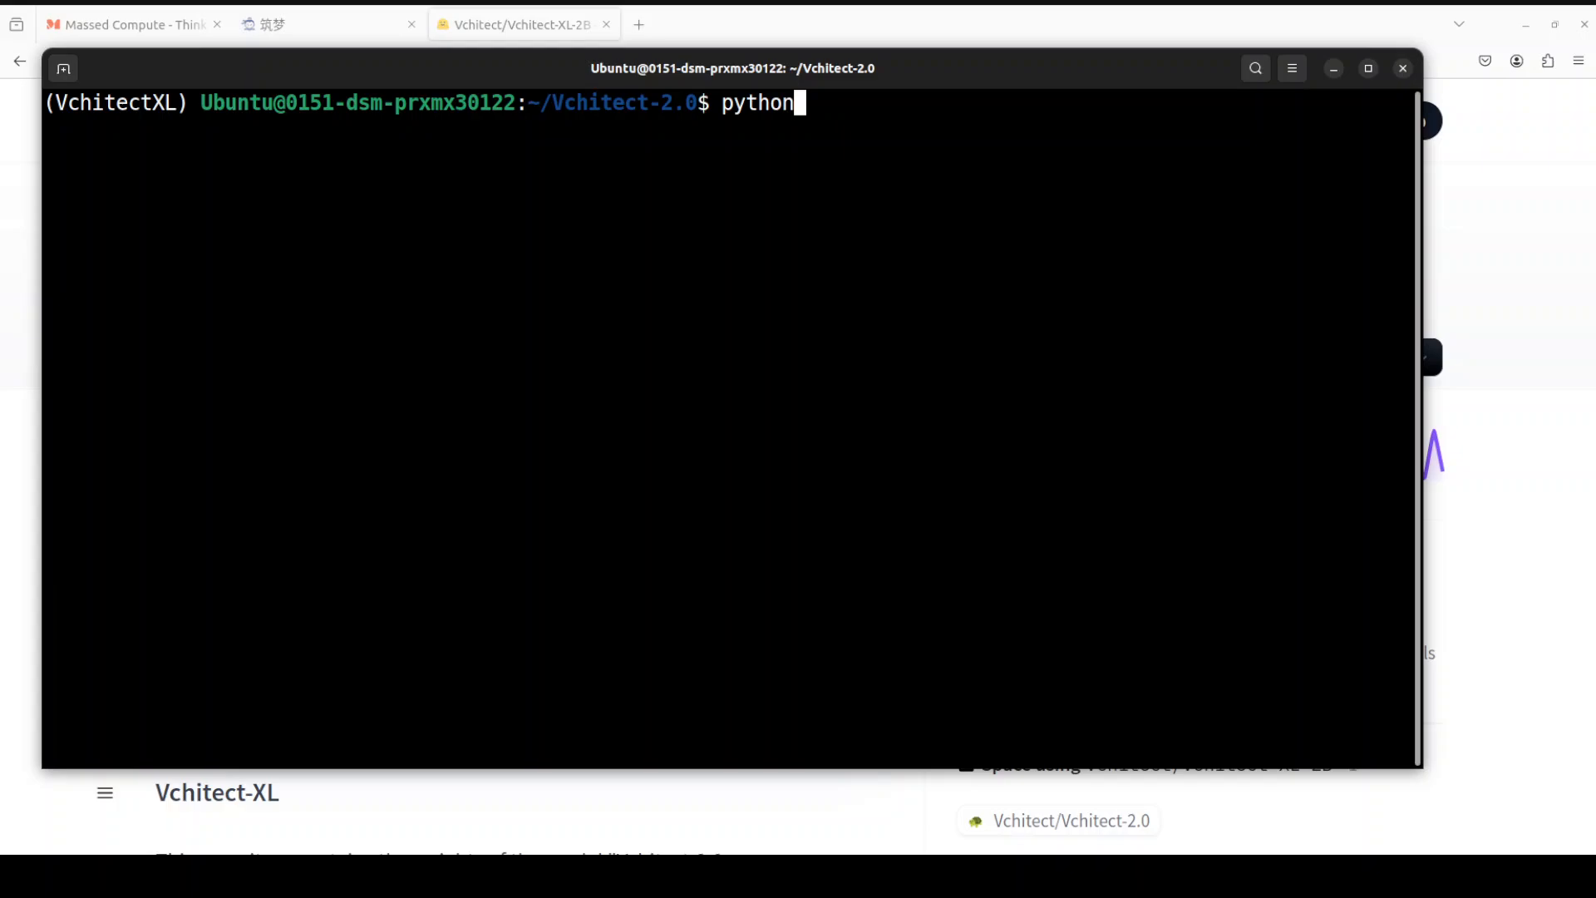
pyautogui.write('3')
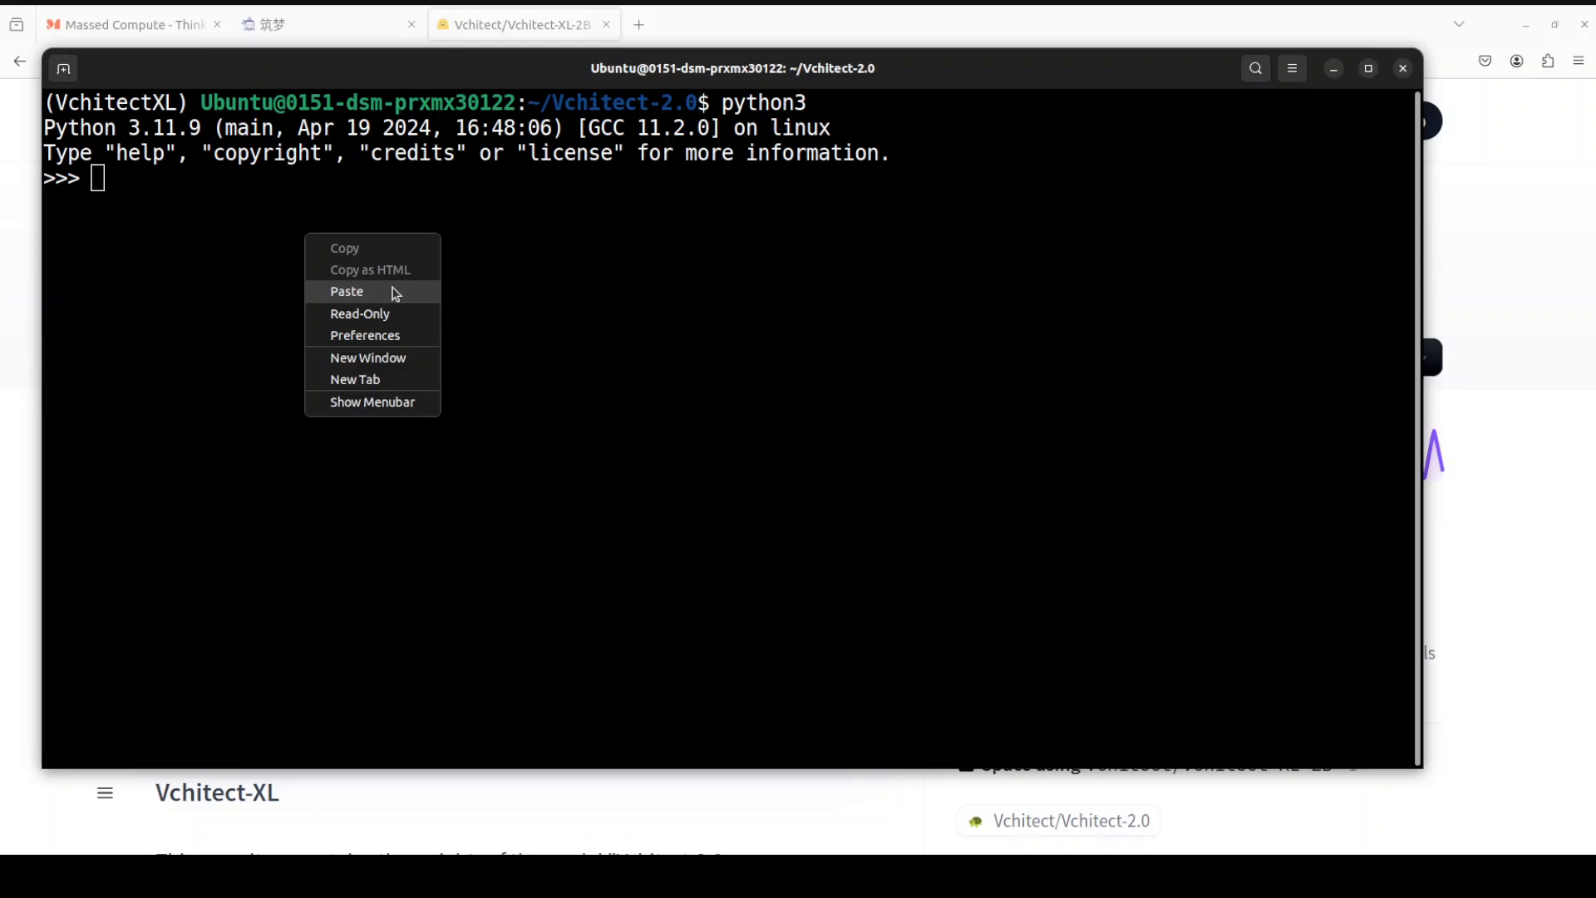
pyautogui.click(346, 291)
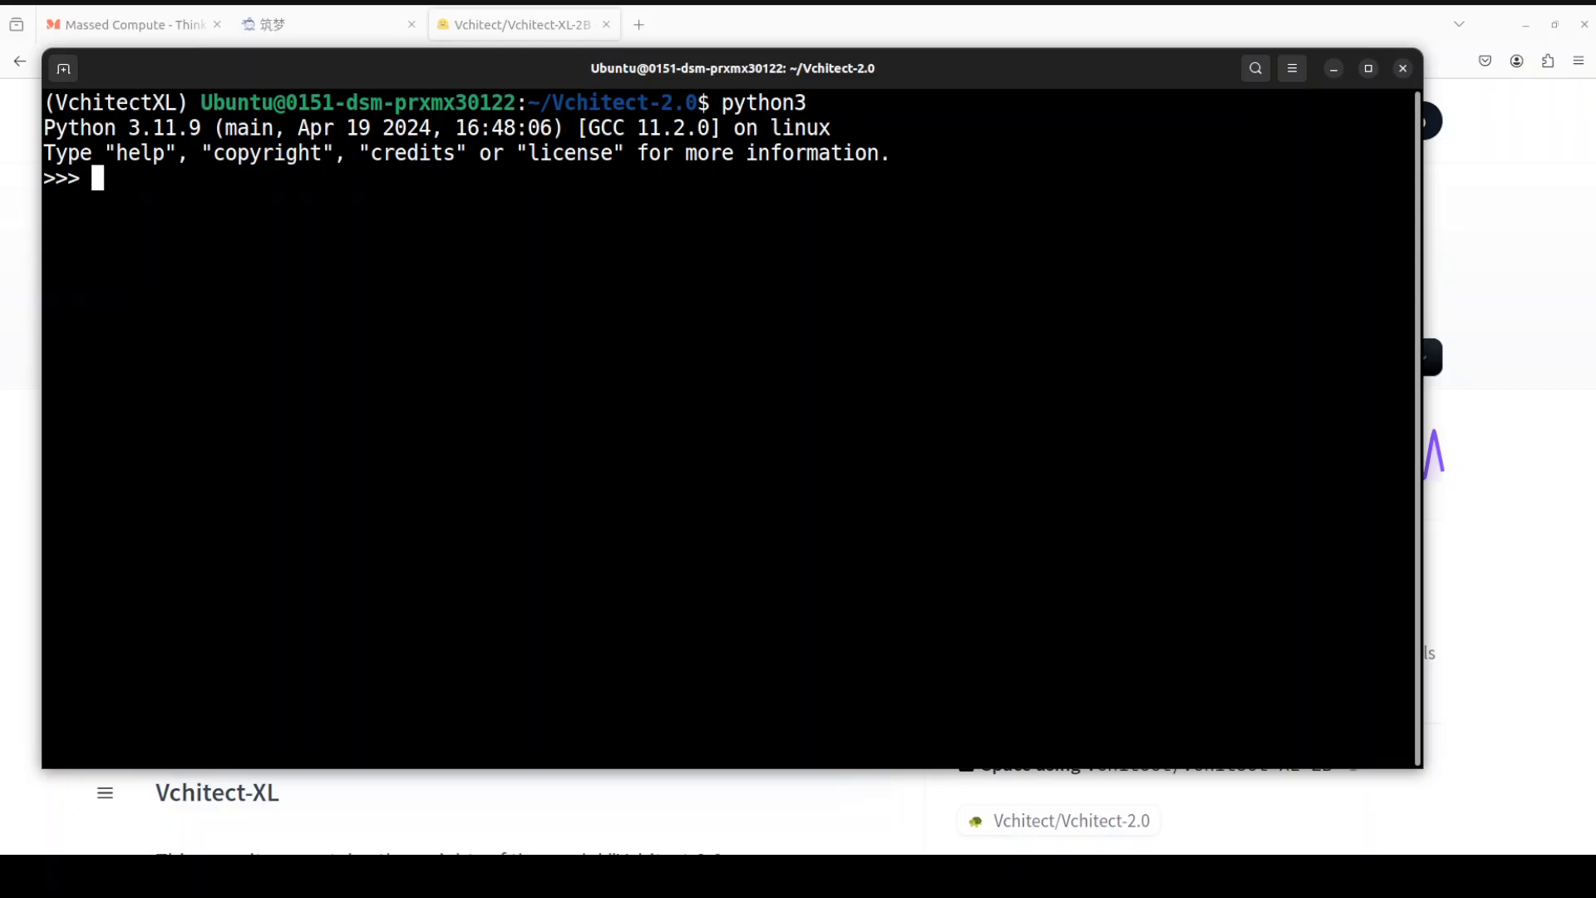
pyautogui.write('from huggingface_hub import snapshot_download')
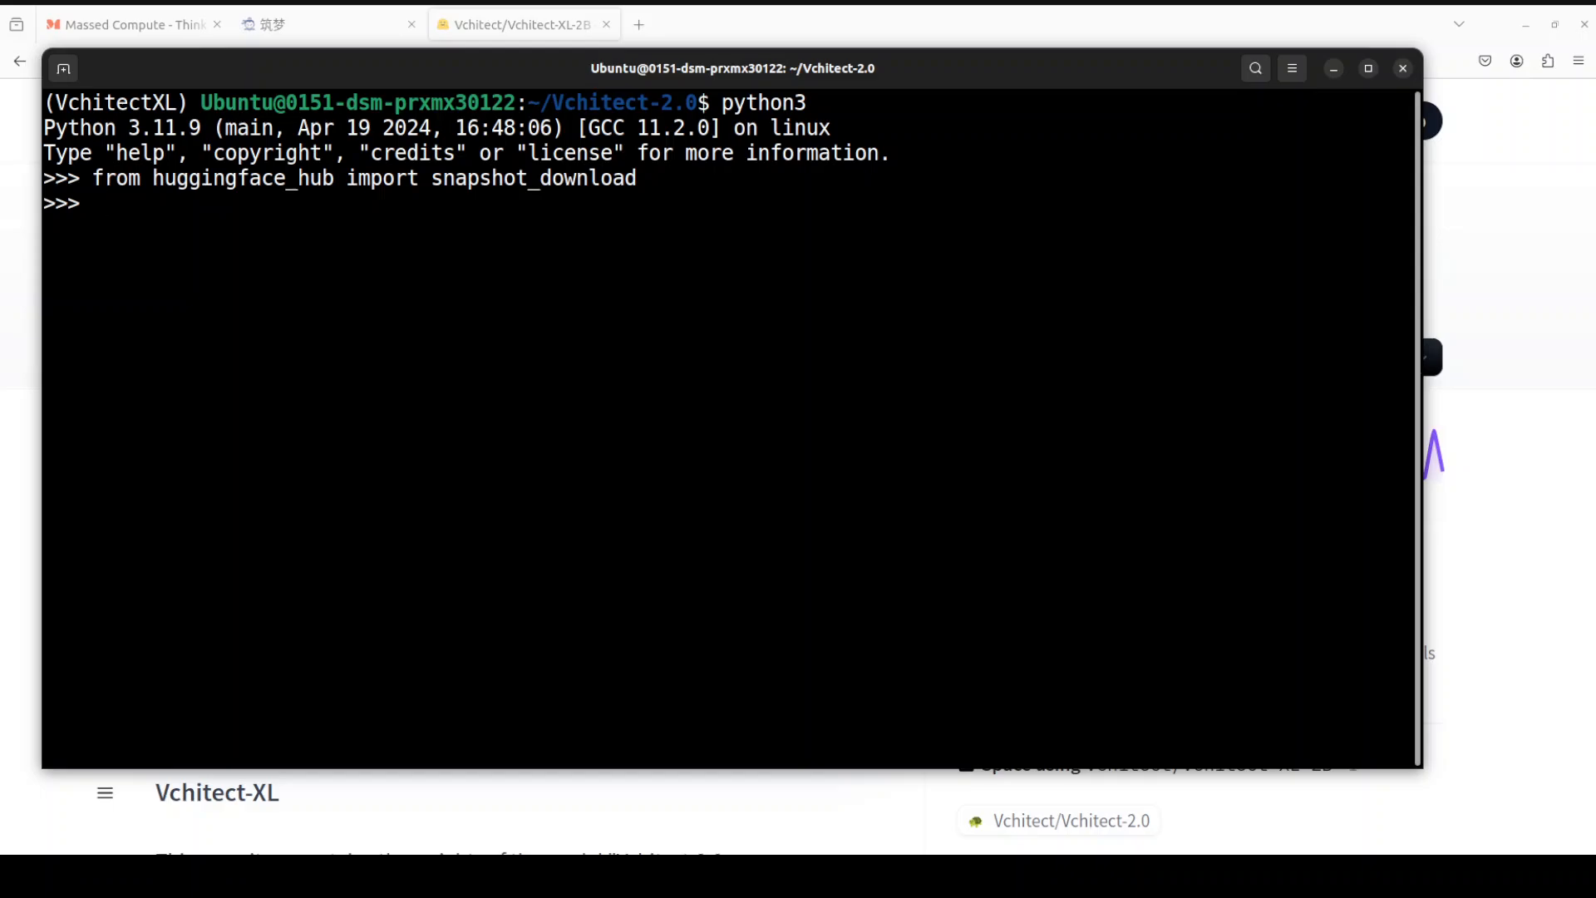
pyautogui.write('snapshot_download("Vchitect/Vchitect-XL-2B")')
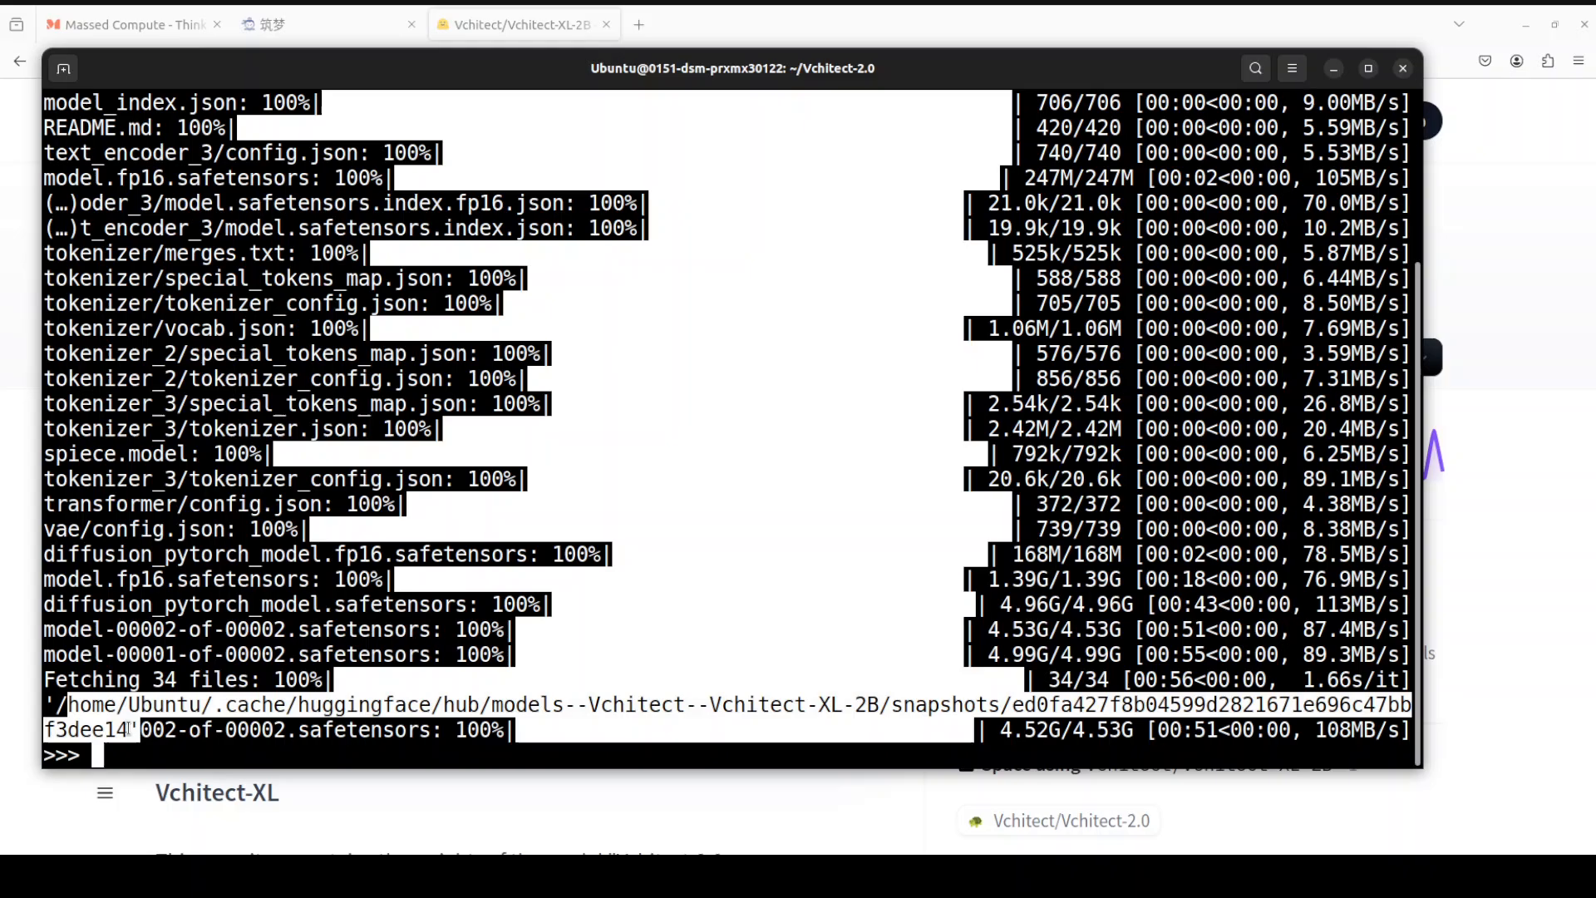
pyautogui.rightClick(88, 717)
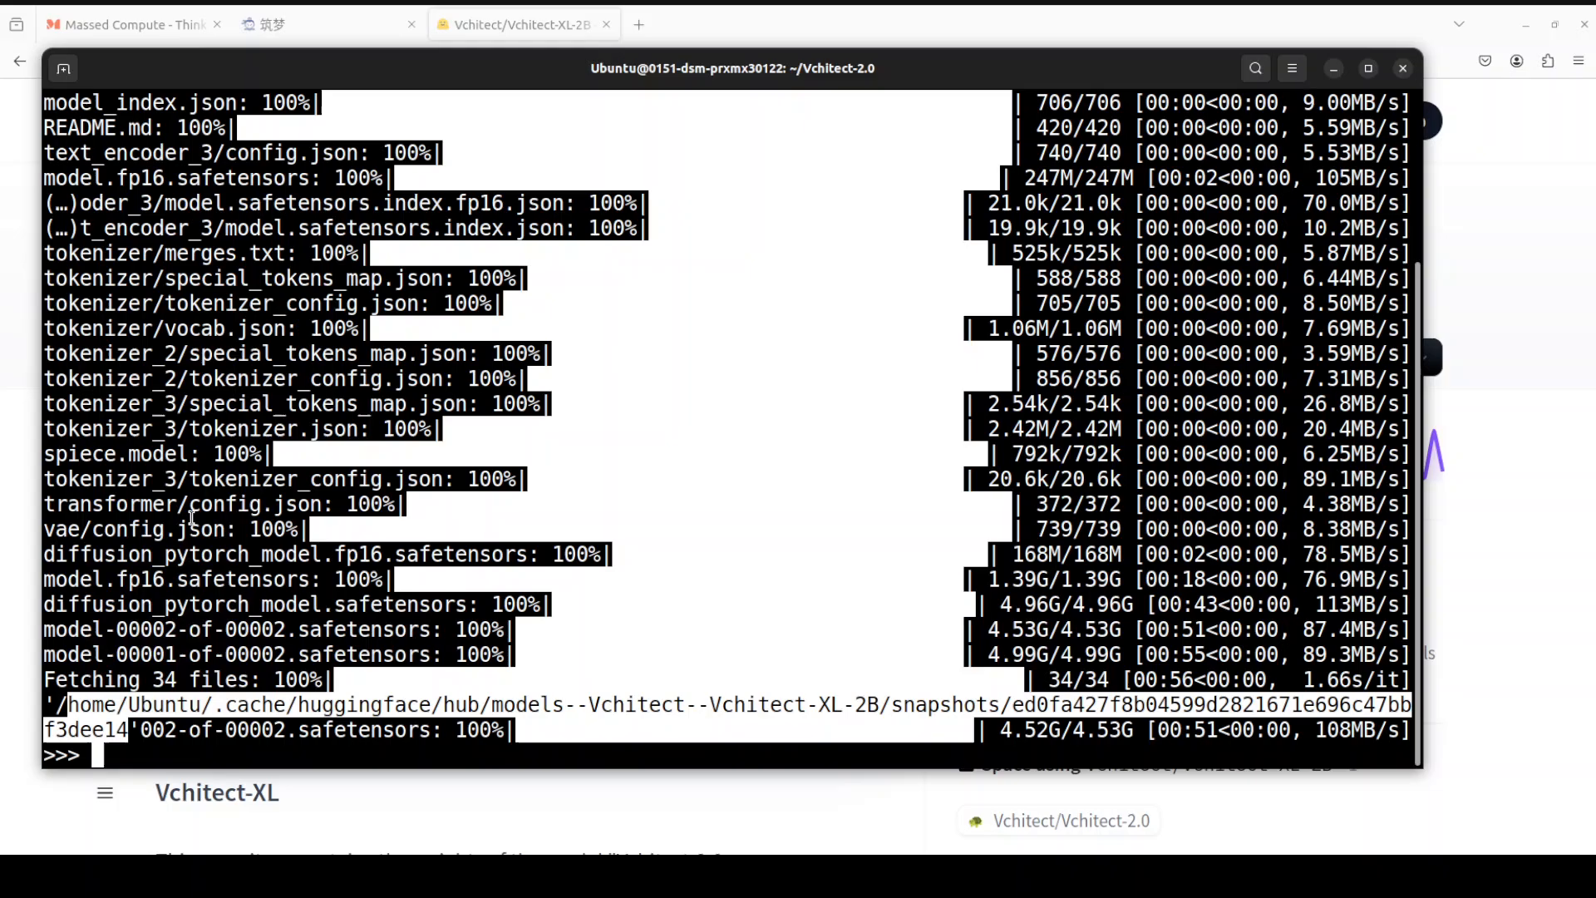
pyautogui.write('exit(')
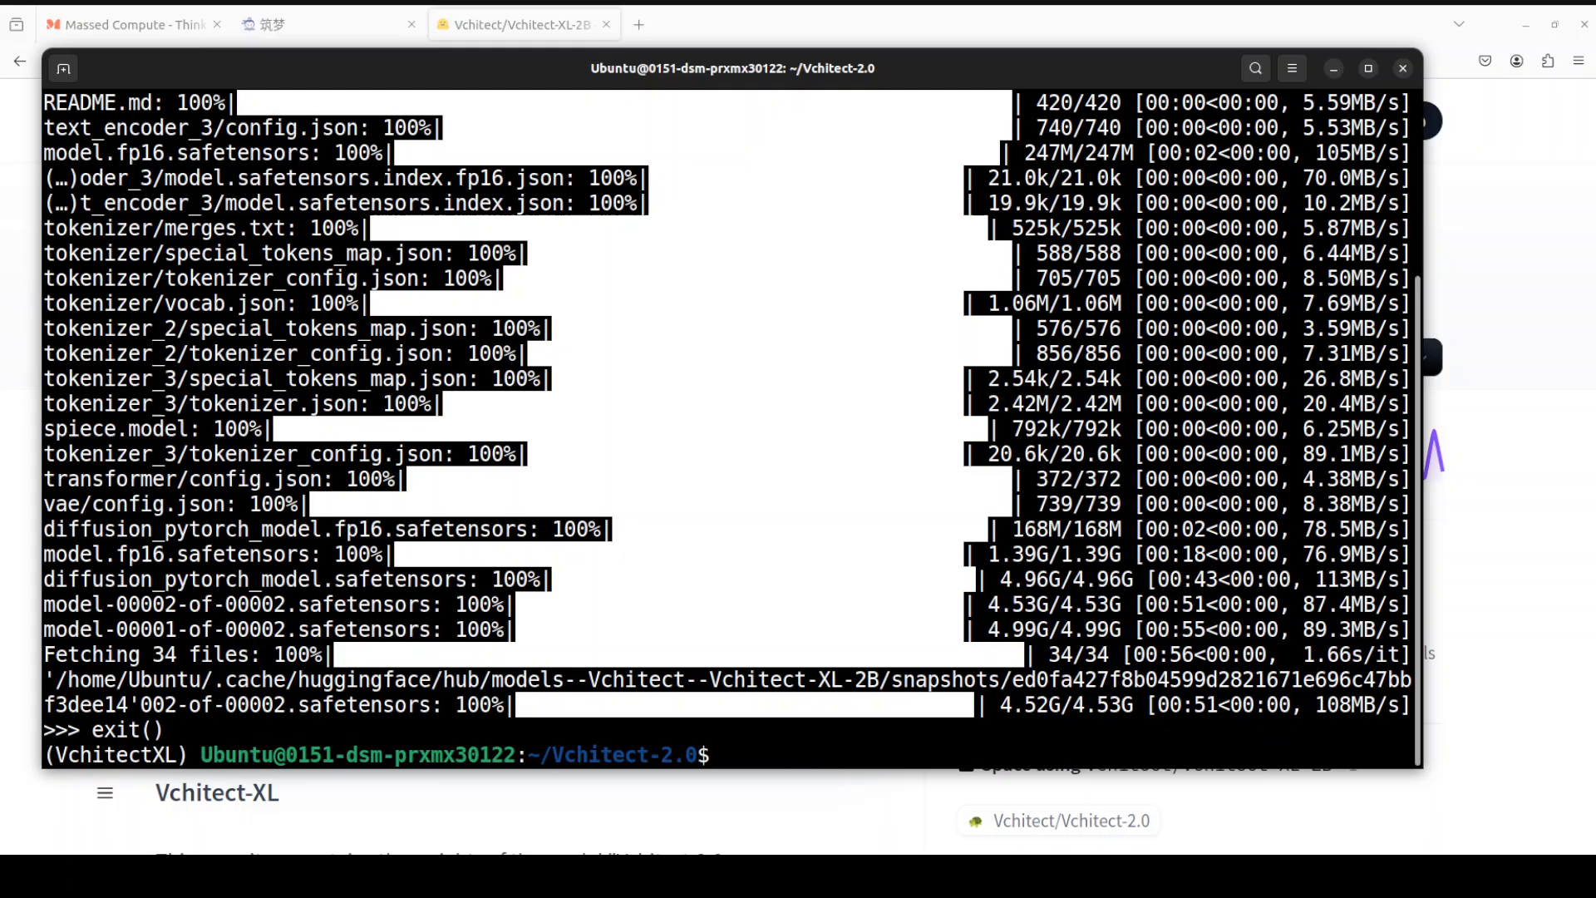
# List the cached Vchitect-XL-2B snapshot folder with ls -ltr
pyautogui.write('ls -')
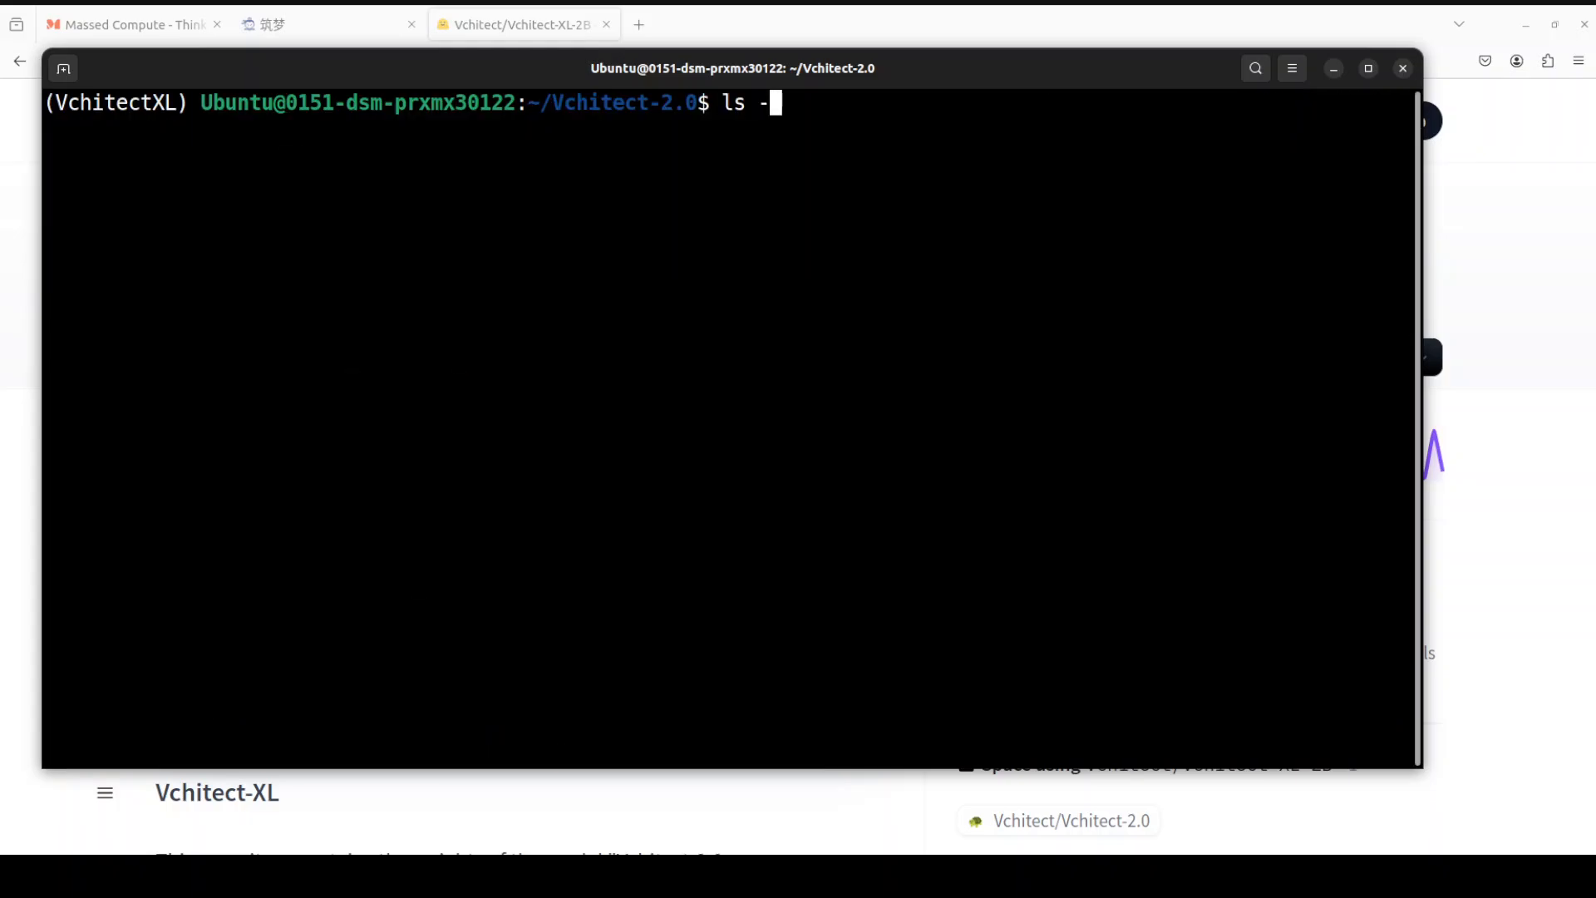
pyautogui.write('ltr')
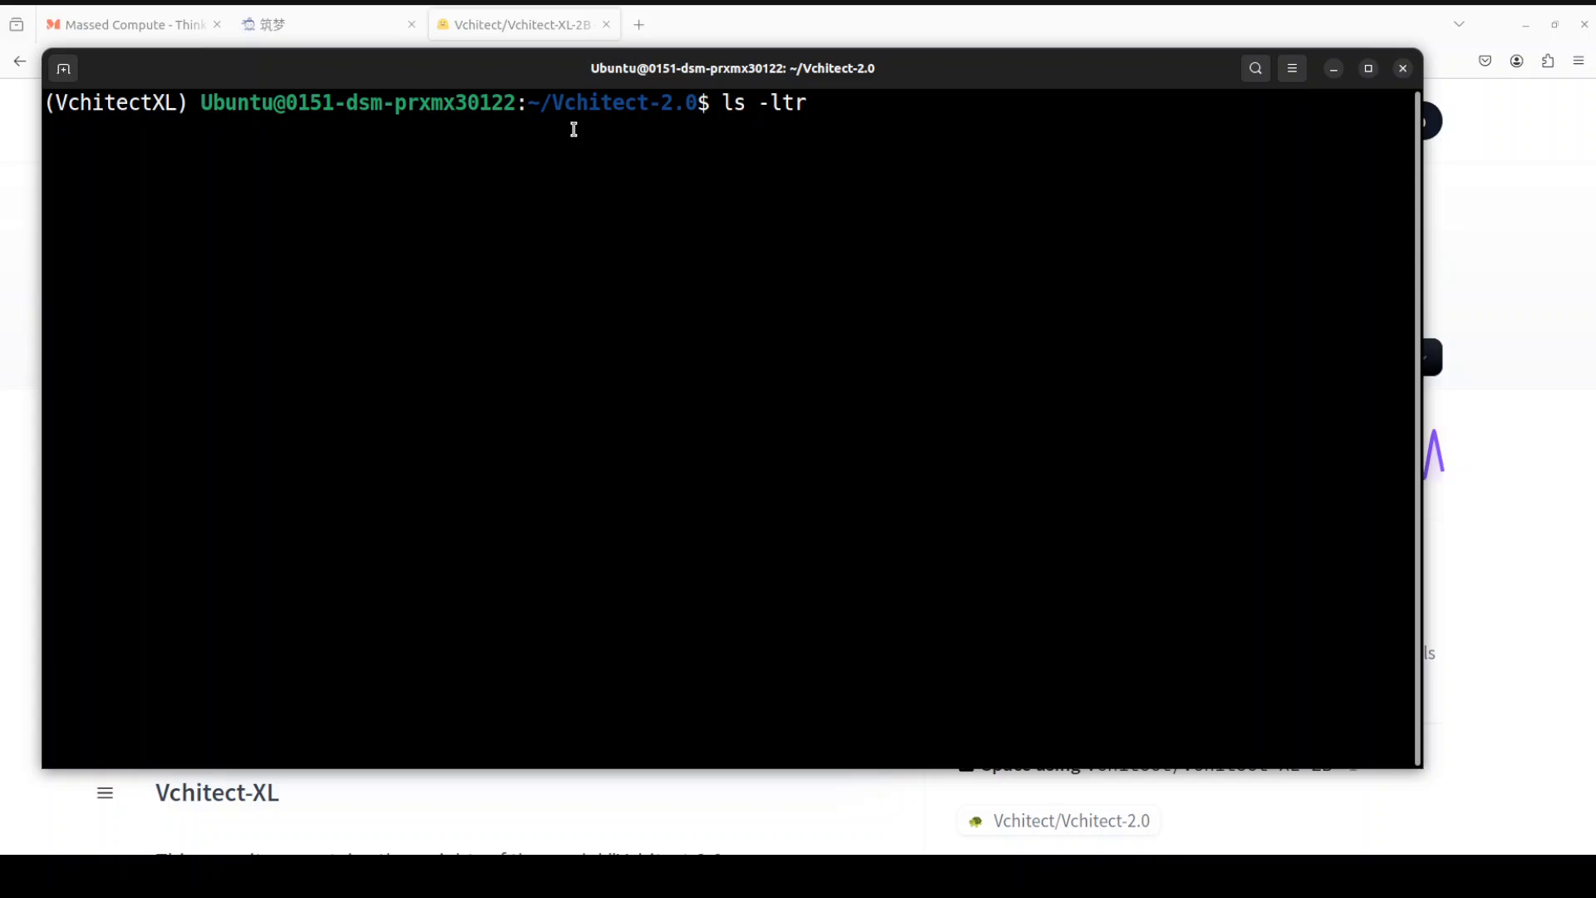
pyautogui.write('home/Ubuntu/.cache/huggingface/hub/models--Vchitect--Vchitect-XL-2B/snapshots/ed0fa427f8b04599d2821671e696c47bbf3dee14')
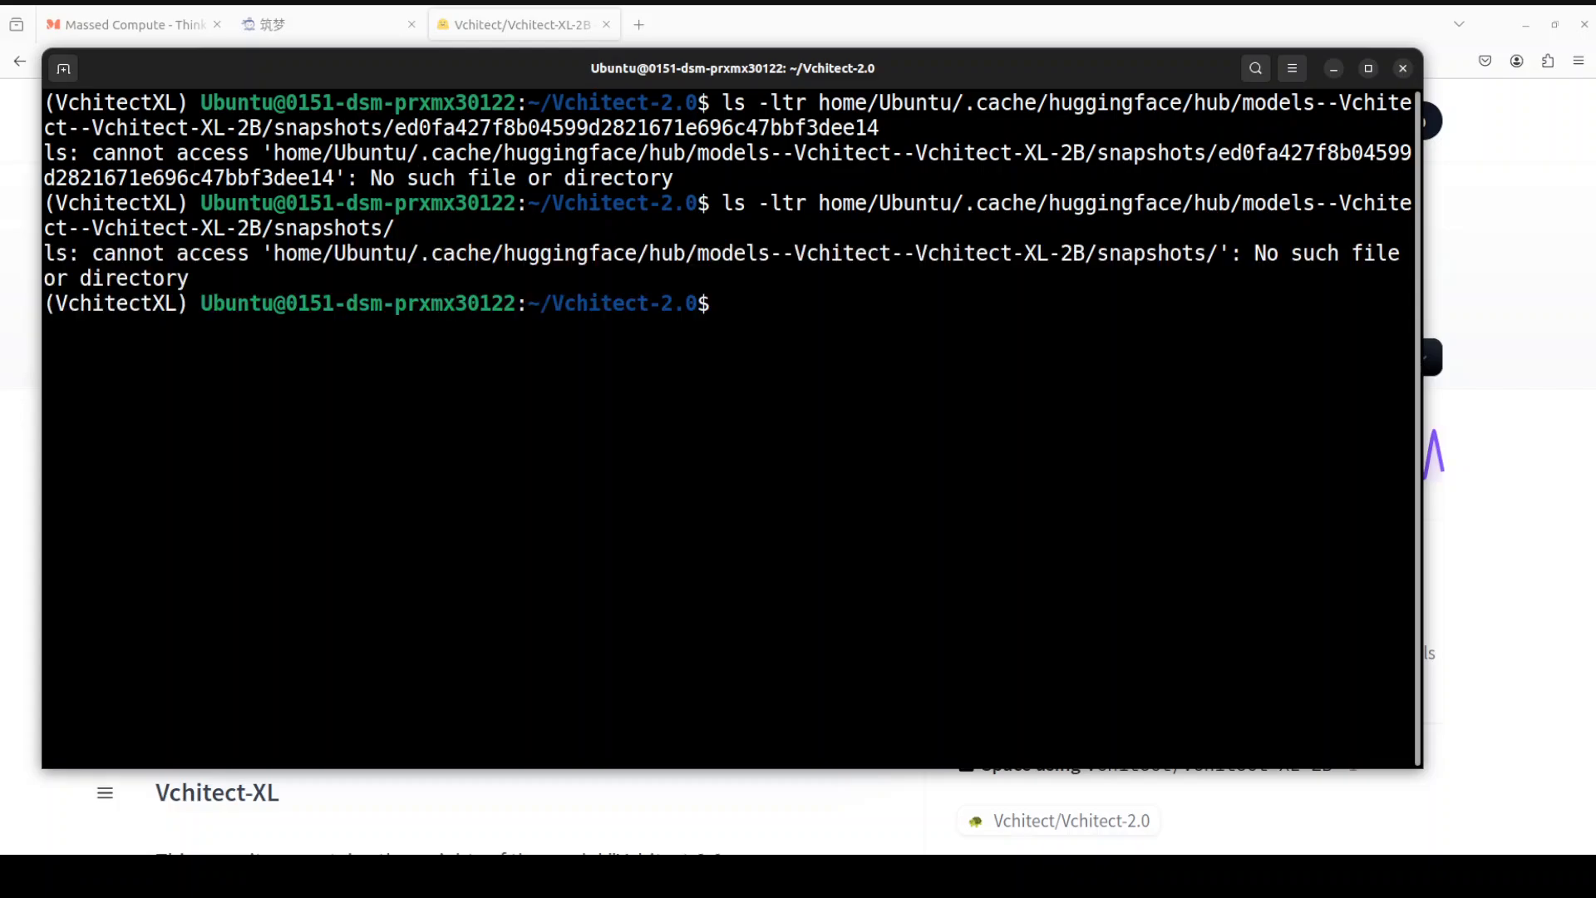
# Change into the ed0fa427 snapshot directory and enter the inference.py command with test_file, save_dir, ckpt_path
pyautogui.write('cd .ca')
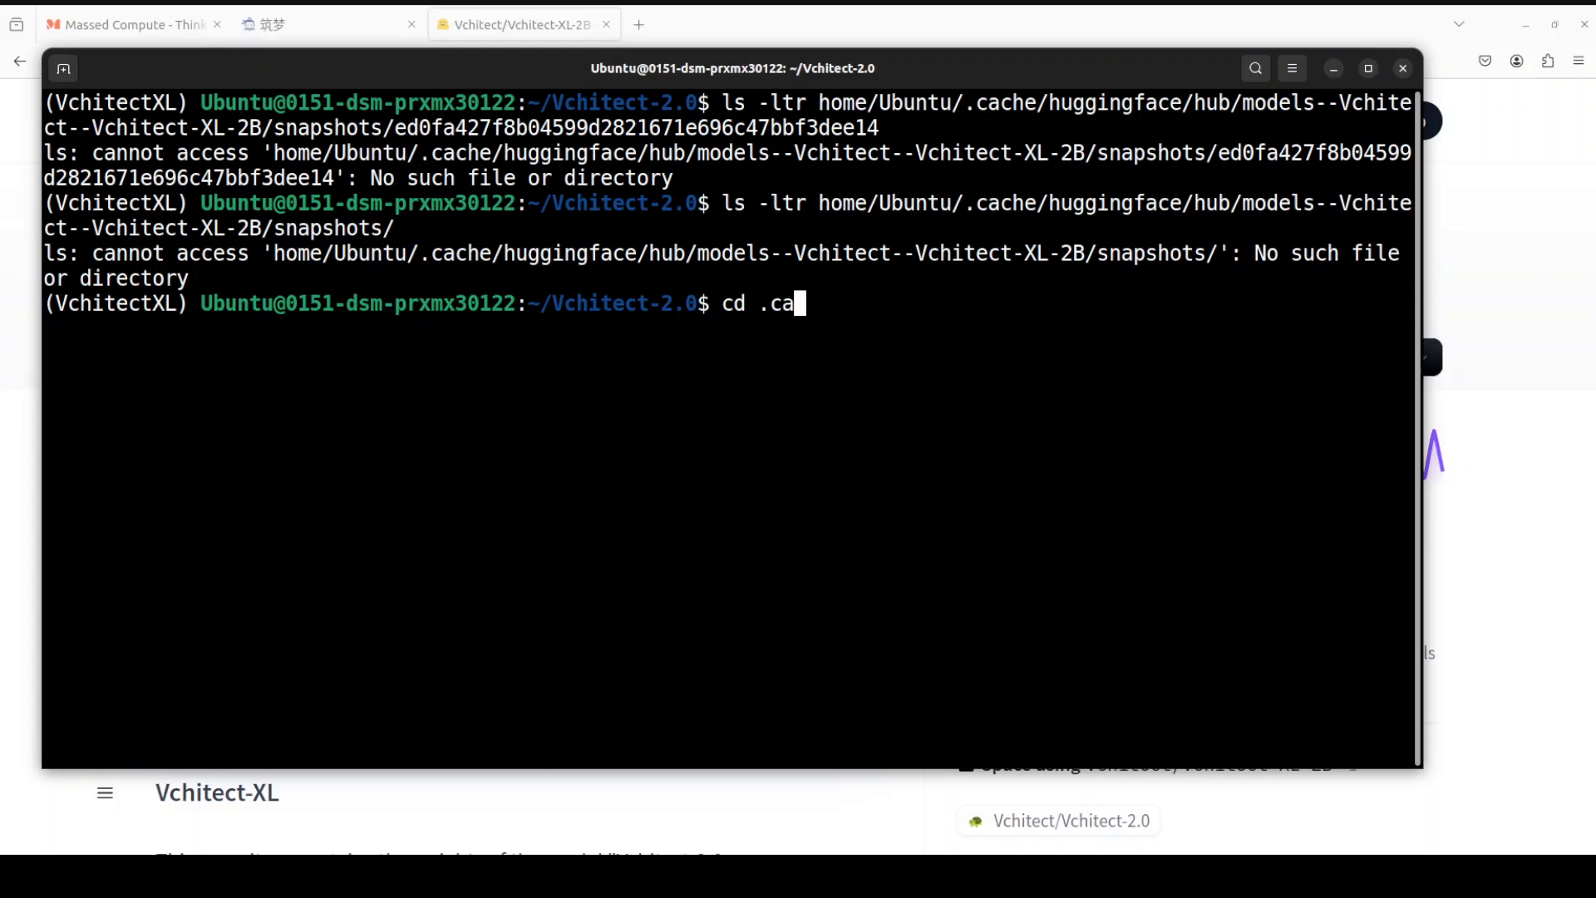
pyautogui.press('BackSpace')
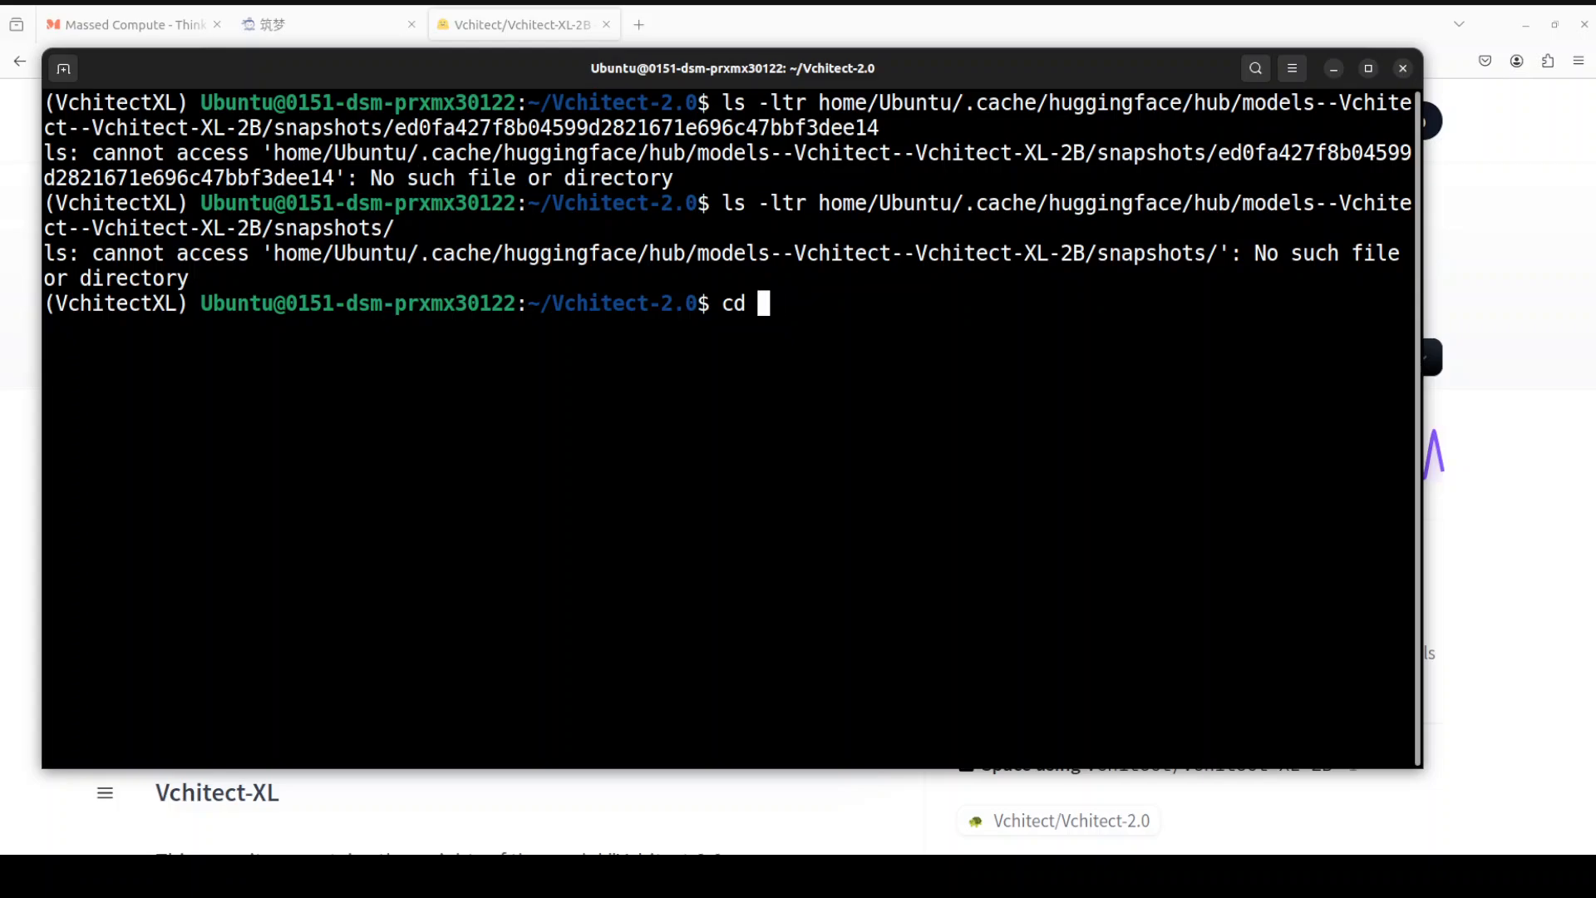
pyautogui.press('Return')
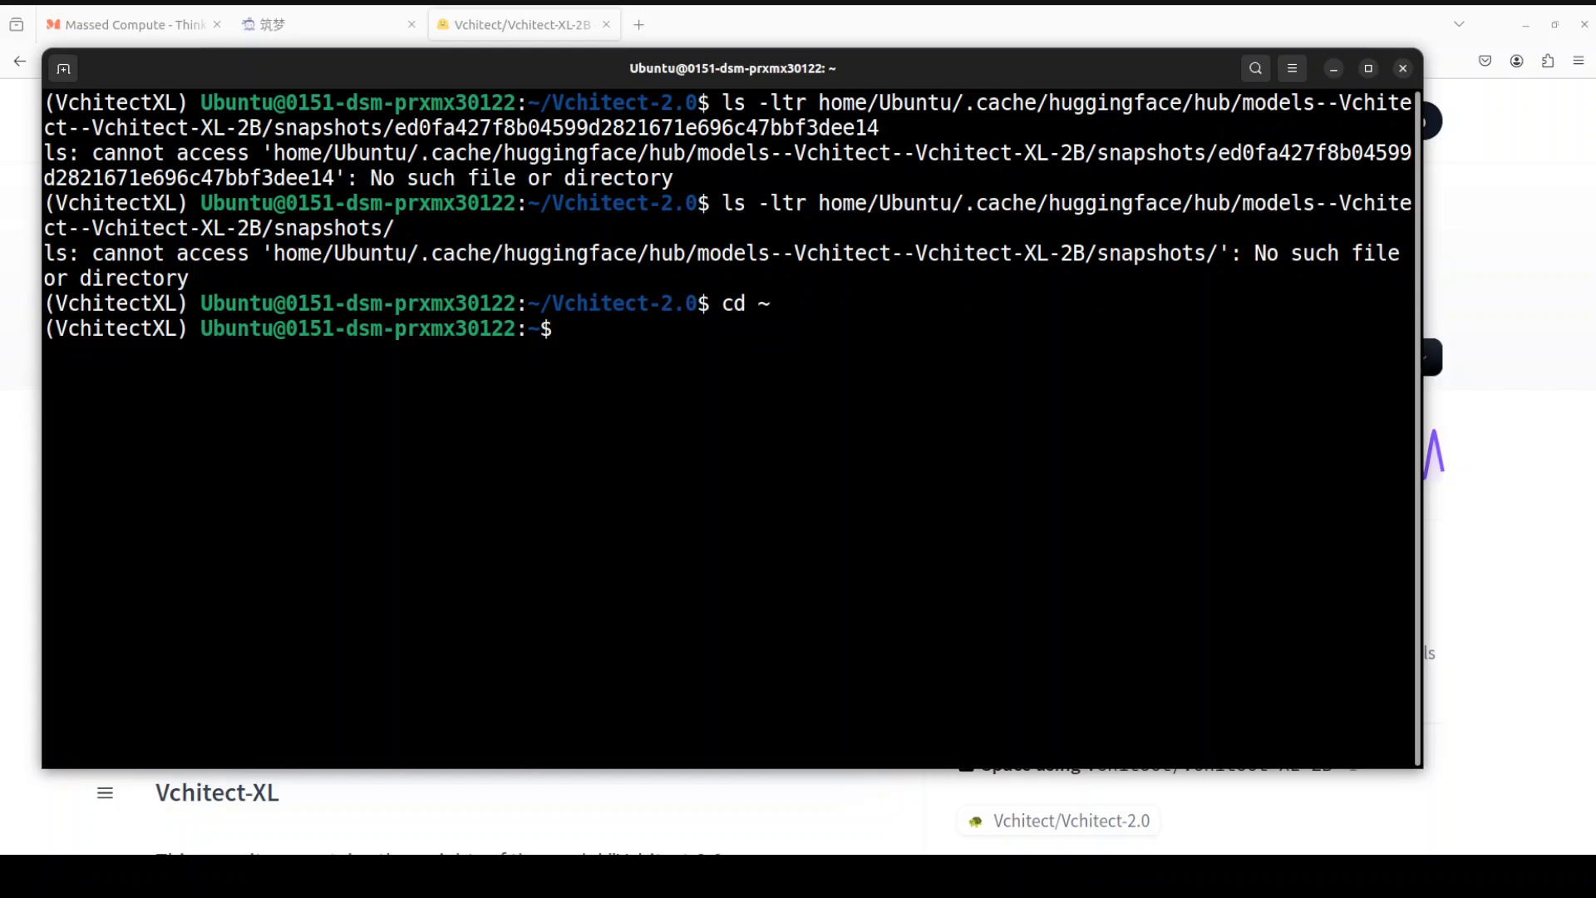
pyautogui.write('cd')
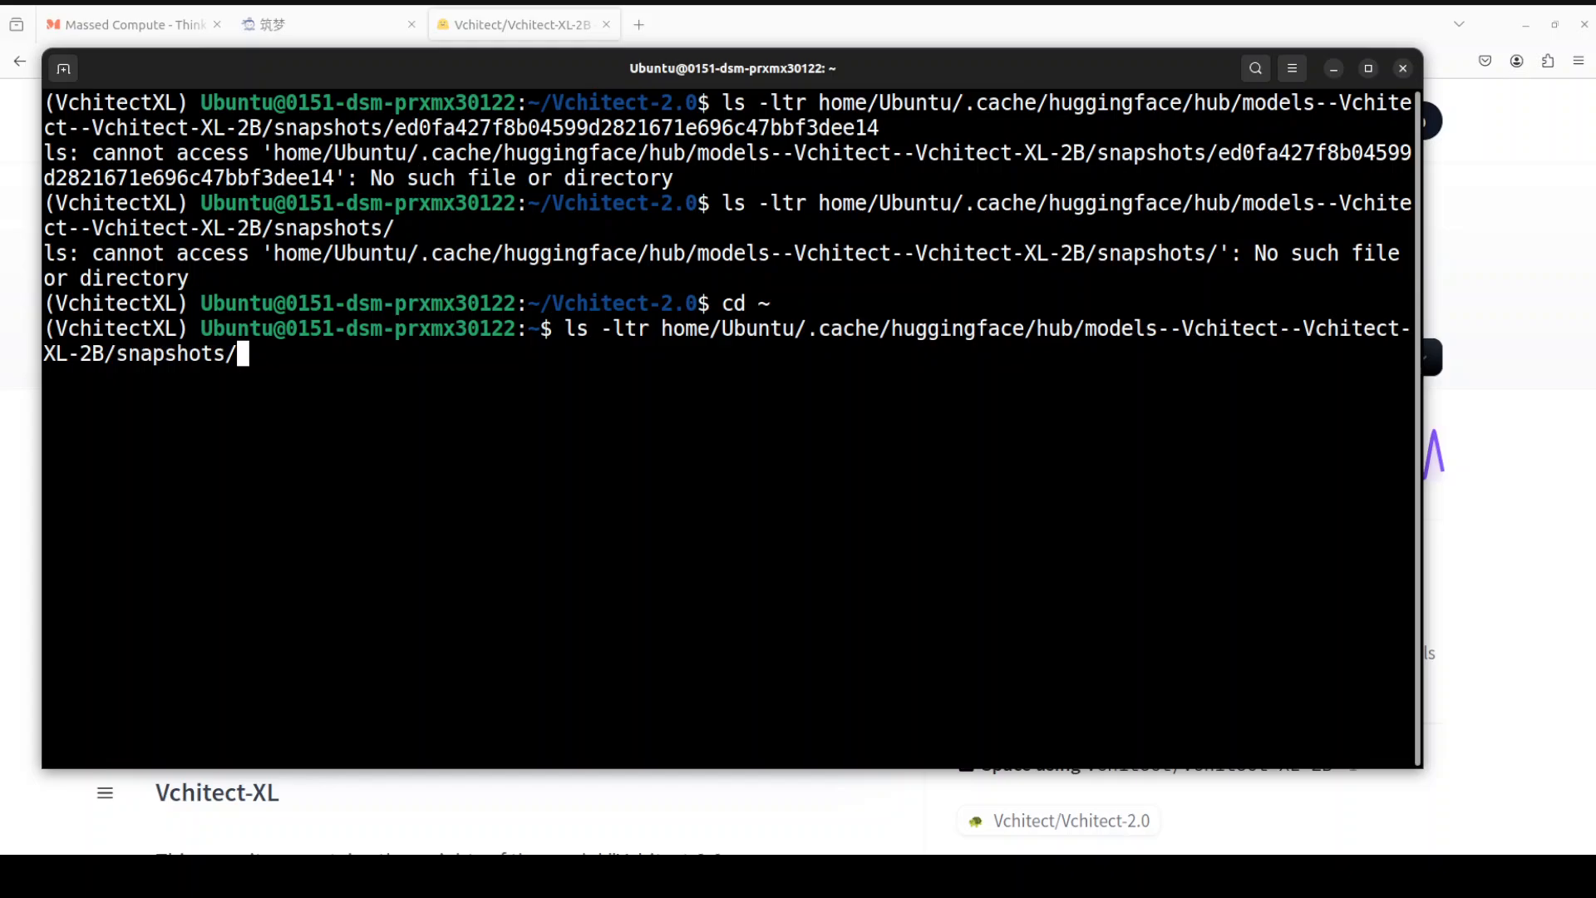
pyautogui.write('ed0fa427f8b04599d2821671e696c47bbf3dee14')
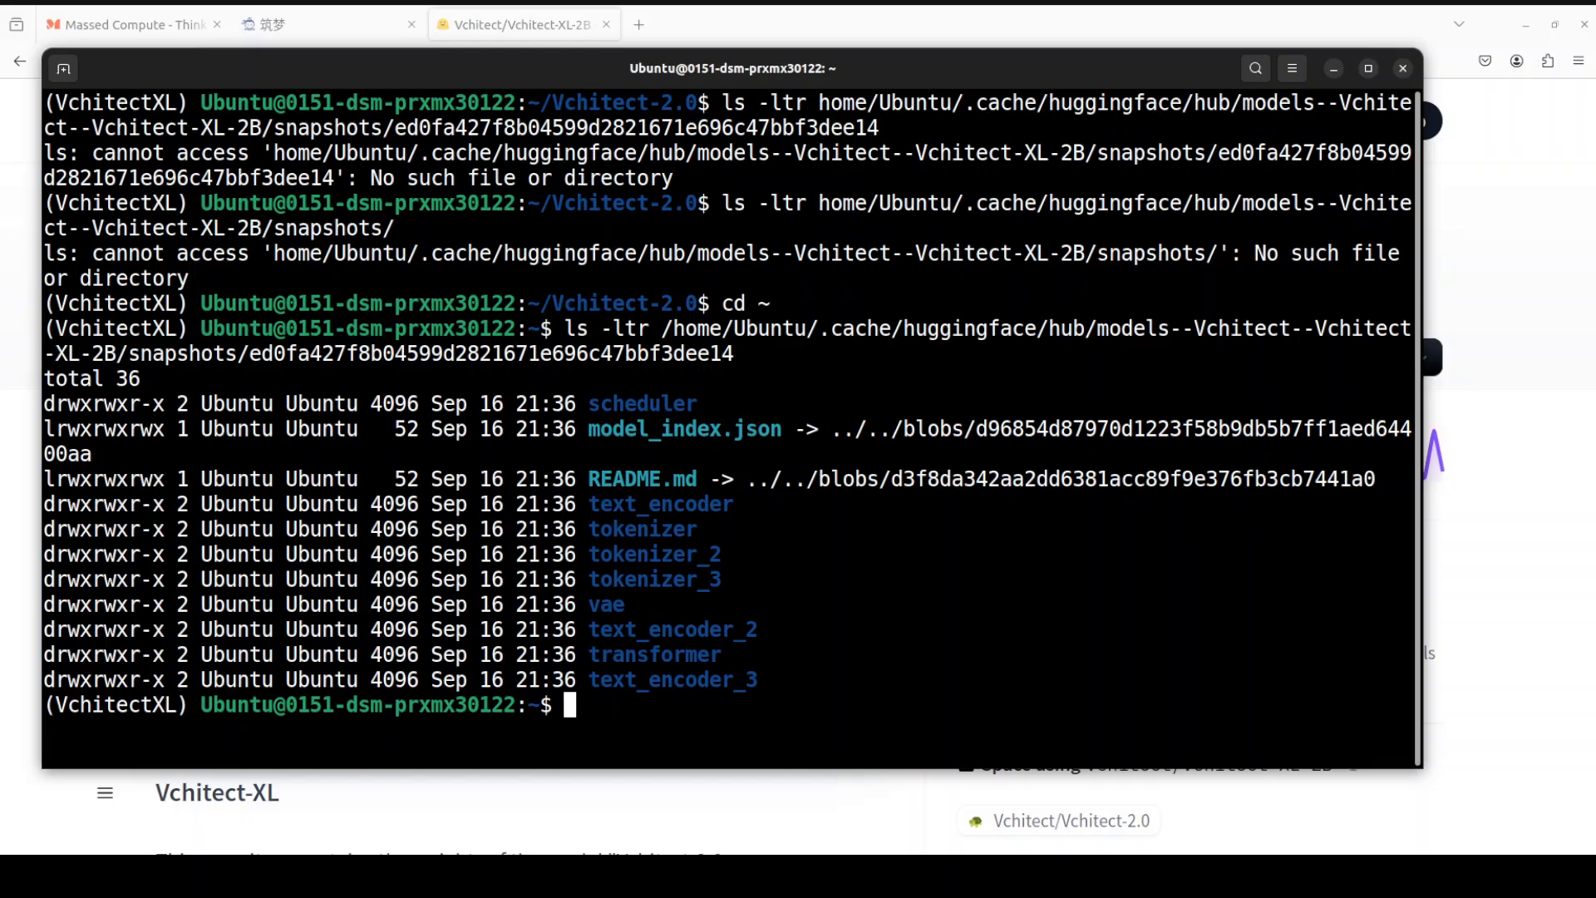
pyautogui.write('python3 inference.py --test_file "${test_file}" --save_dir "${save_dir}" --ckpt_path "${ckpt_path}"')
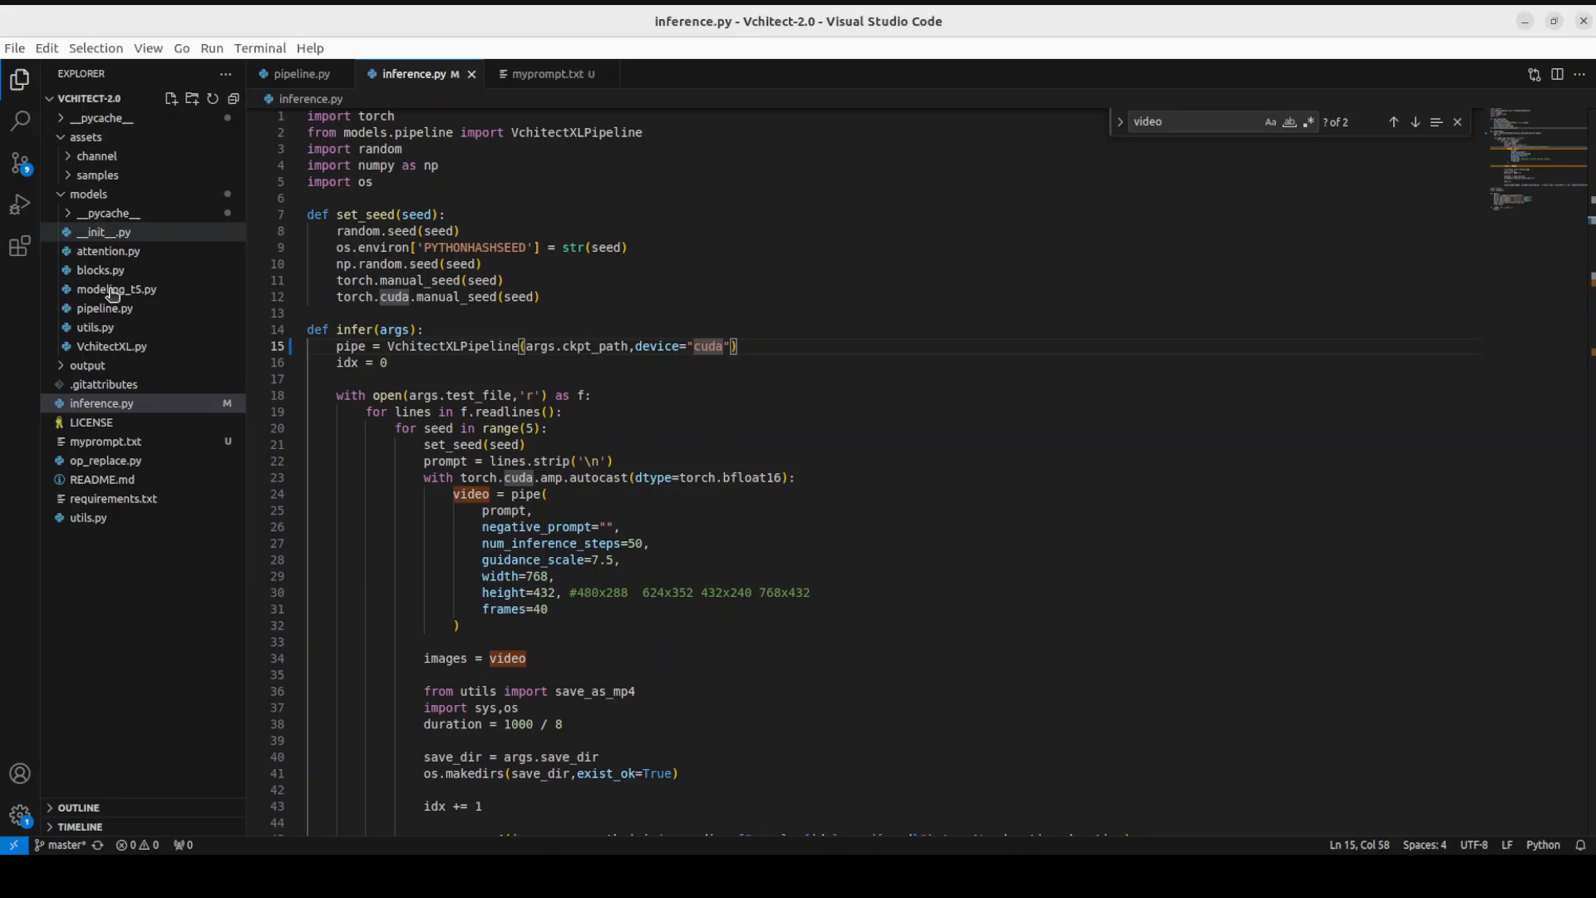
# Open myprompt.txt with the bicycle prompt, then expand the output folder
pyautogui.click(106, 441)
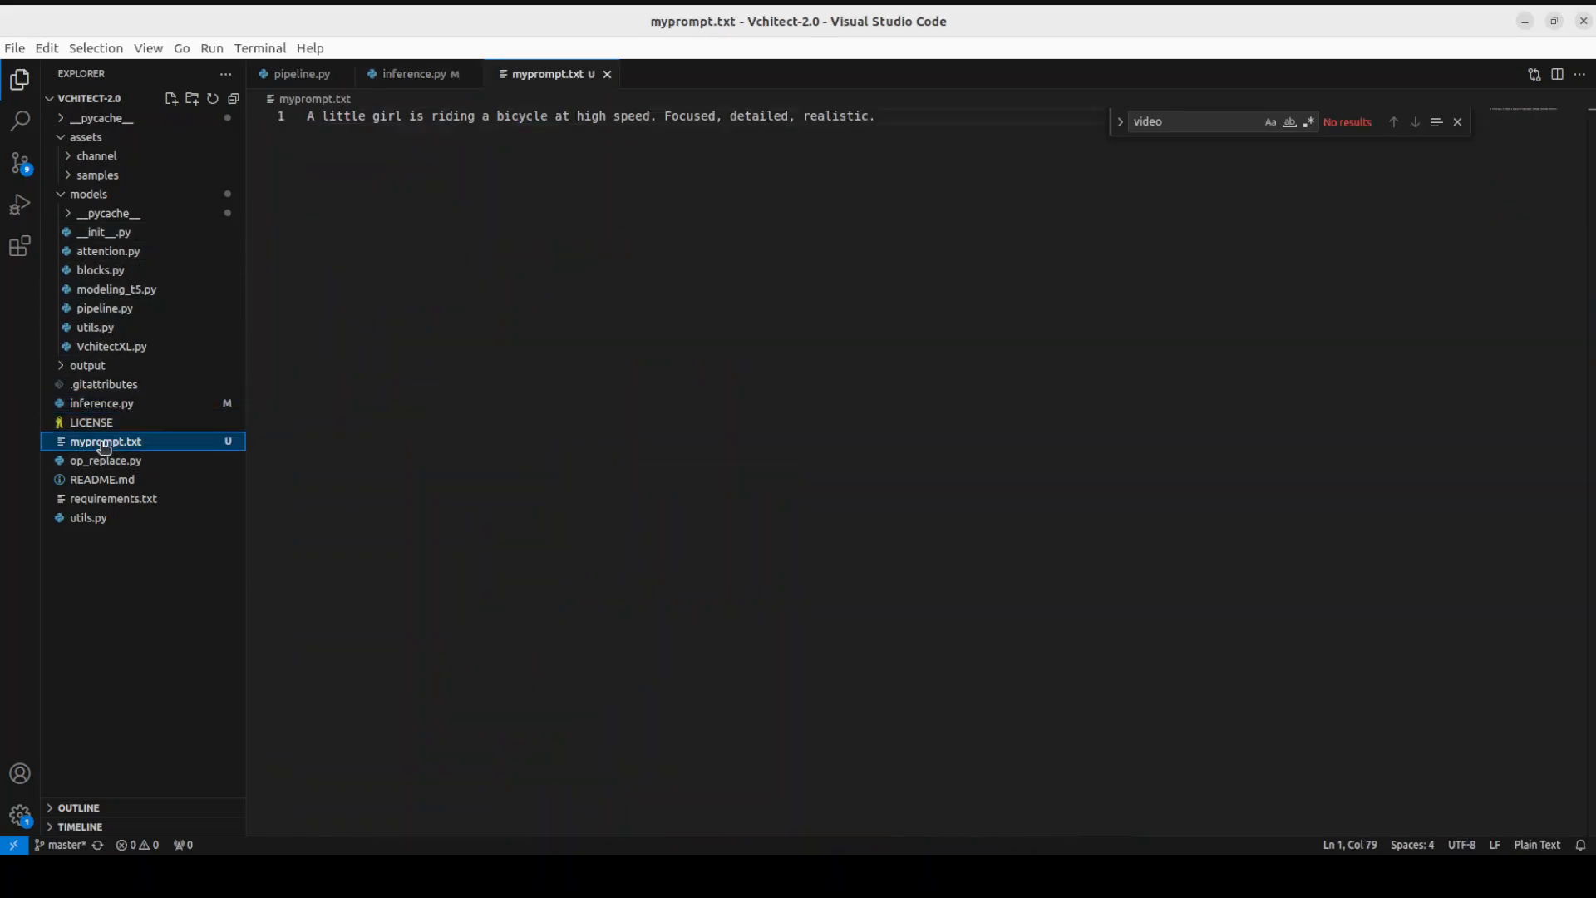
pyautogui.moveTo(431, 245)
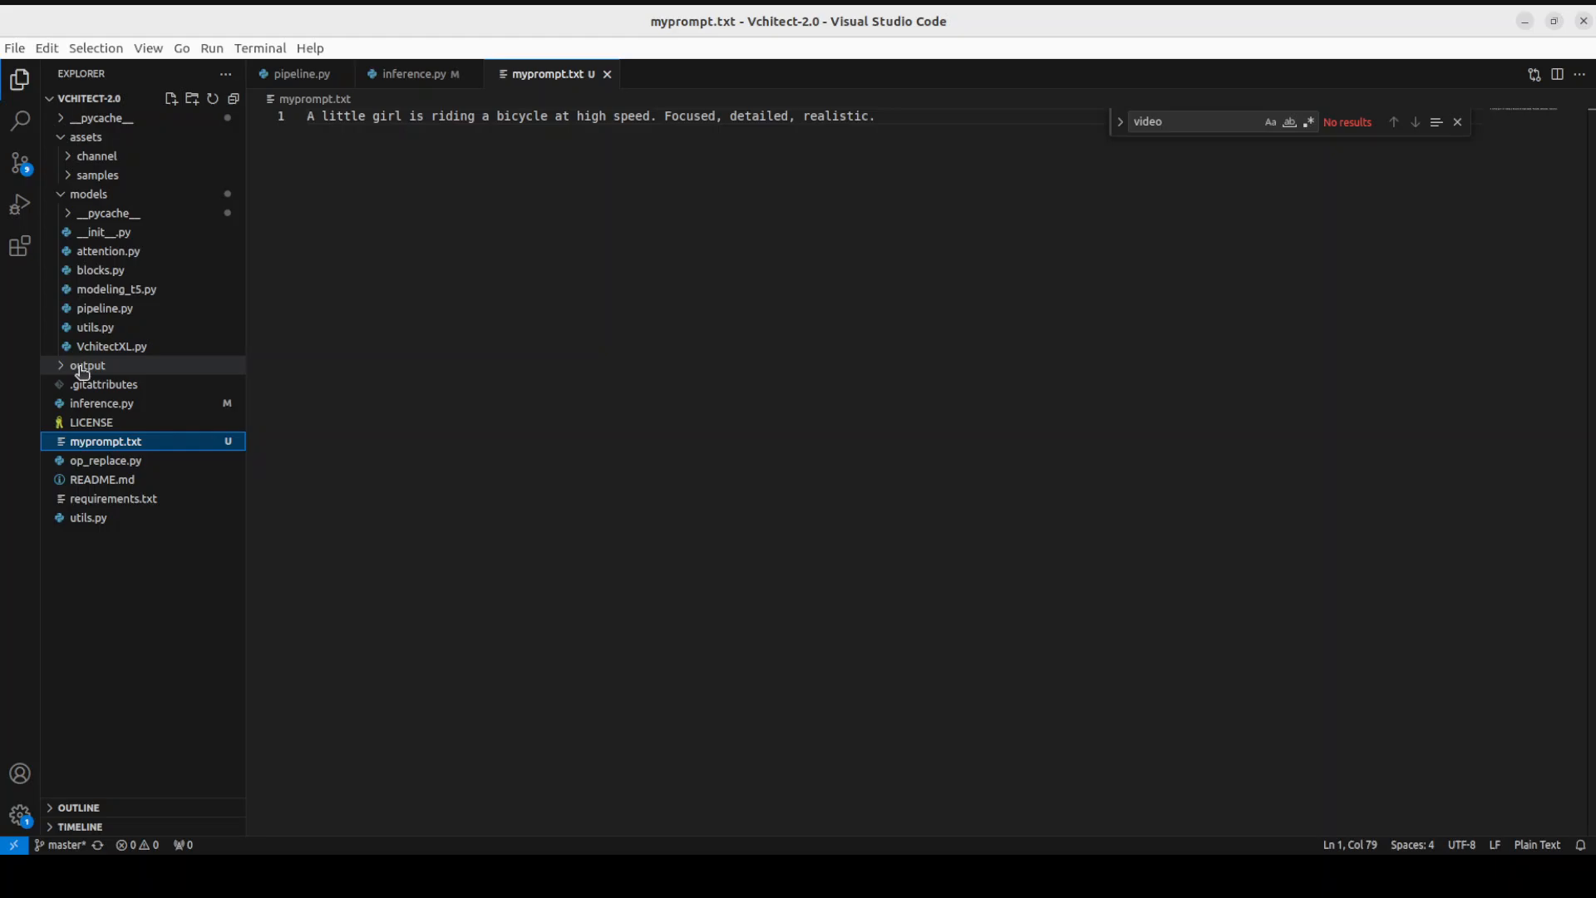
pyautogui.click(86, 365)
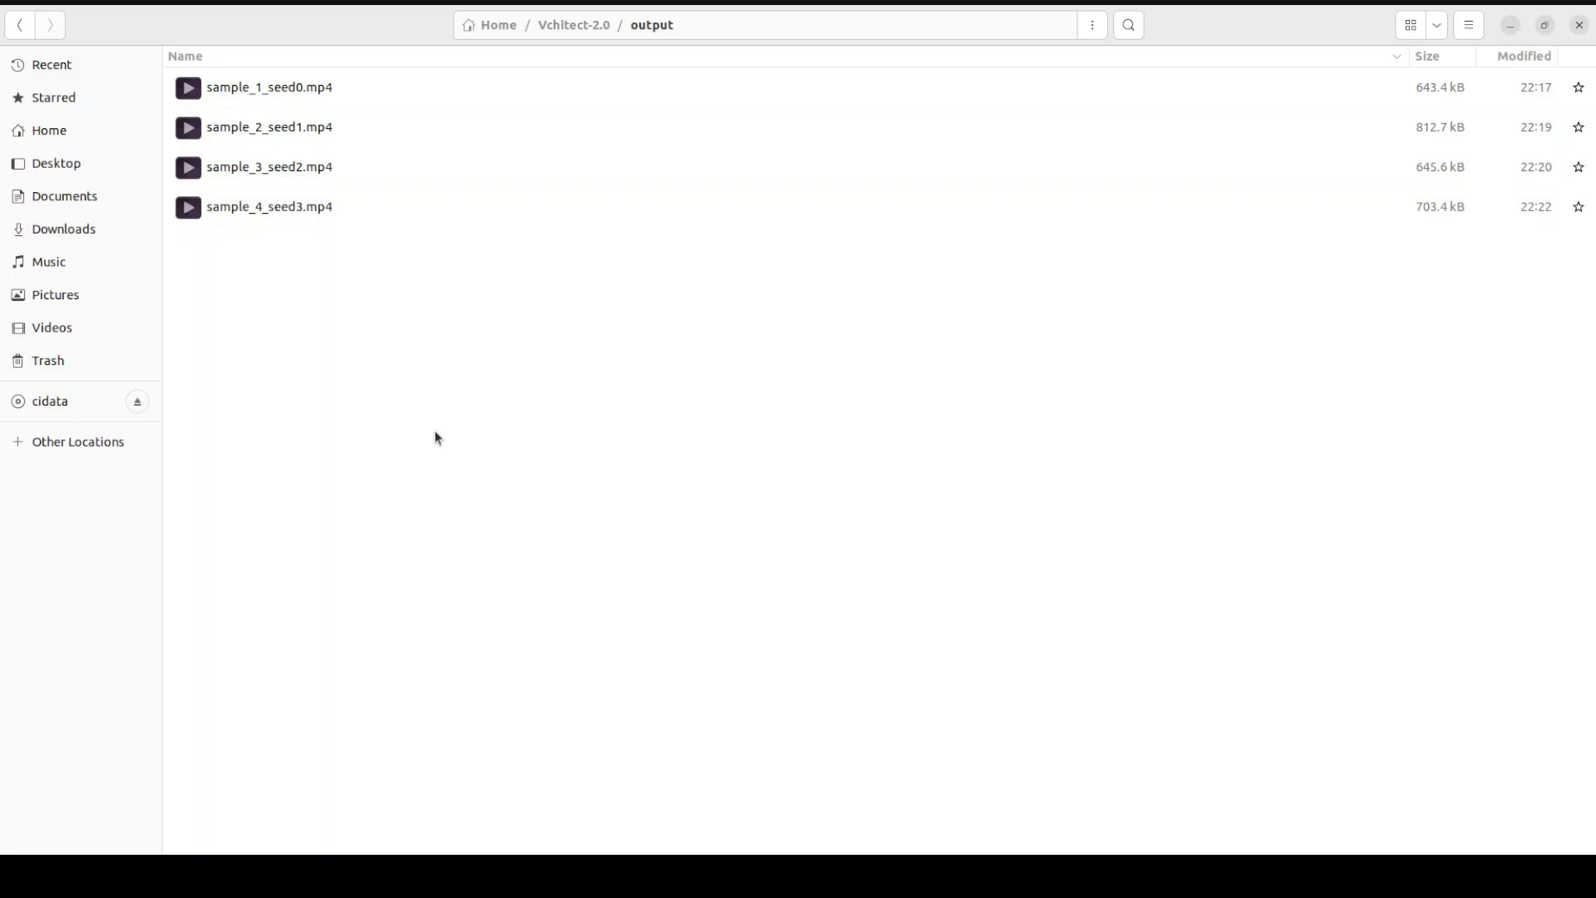
pyautogui.moveTo(365, 125)
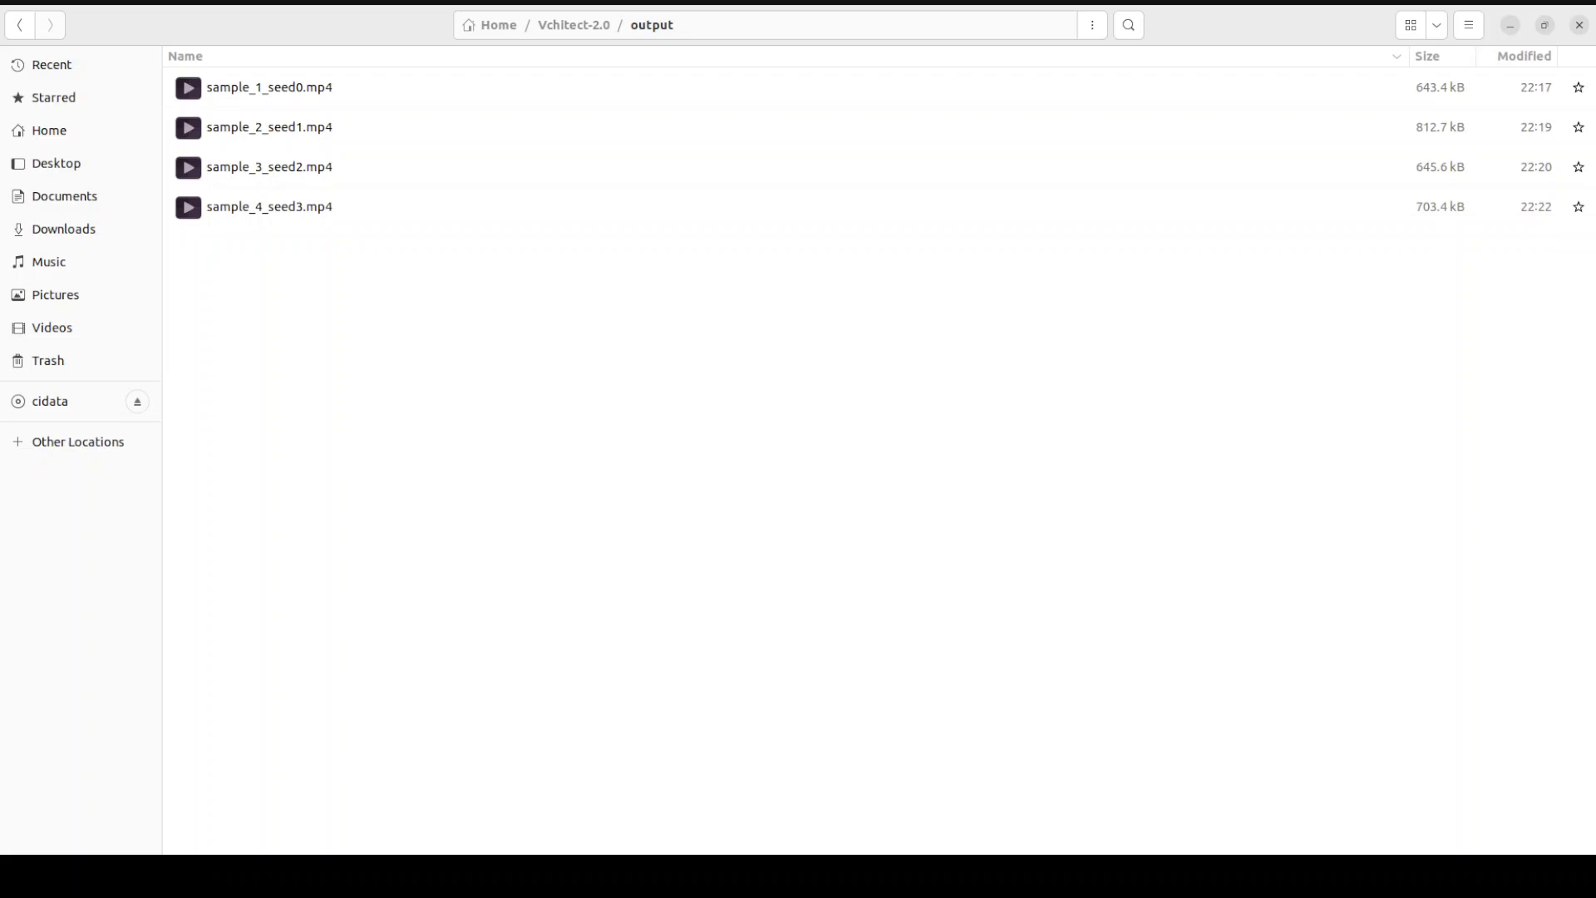
pyautogui.moveTo(548, 446)
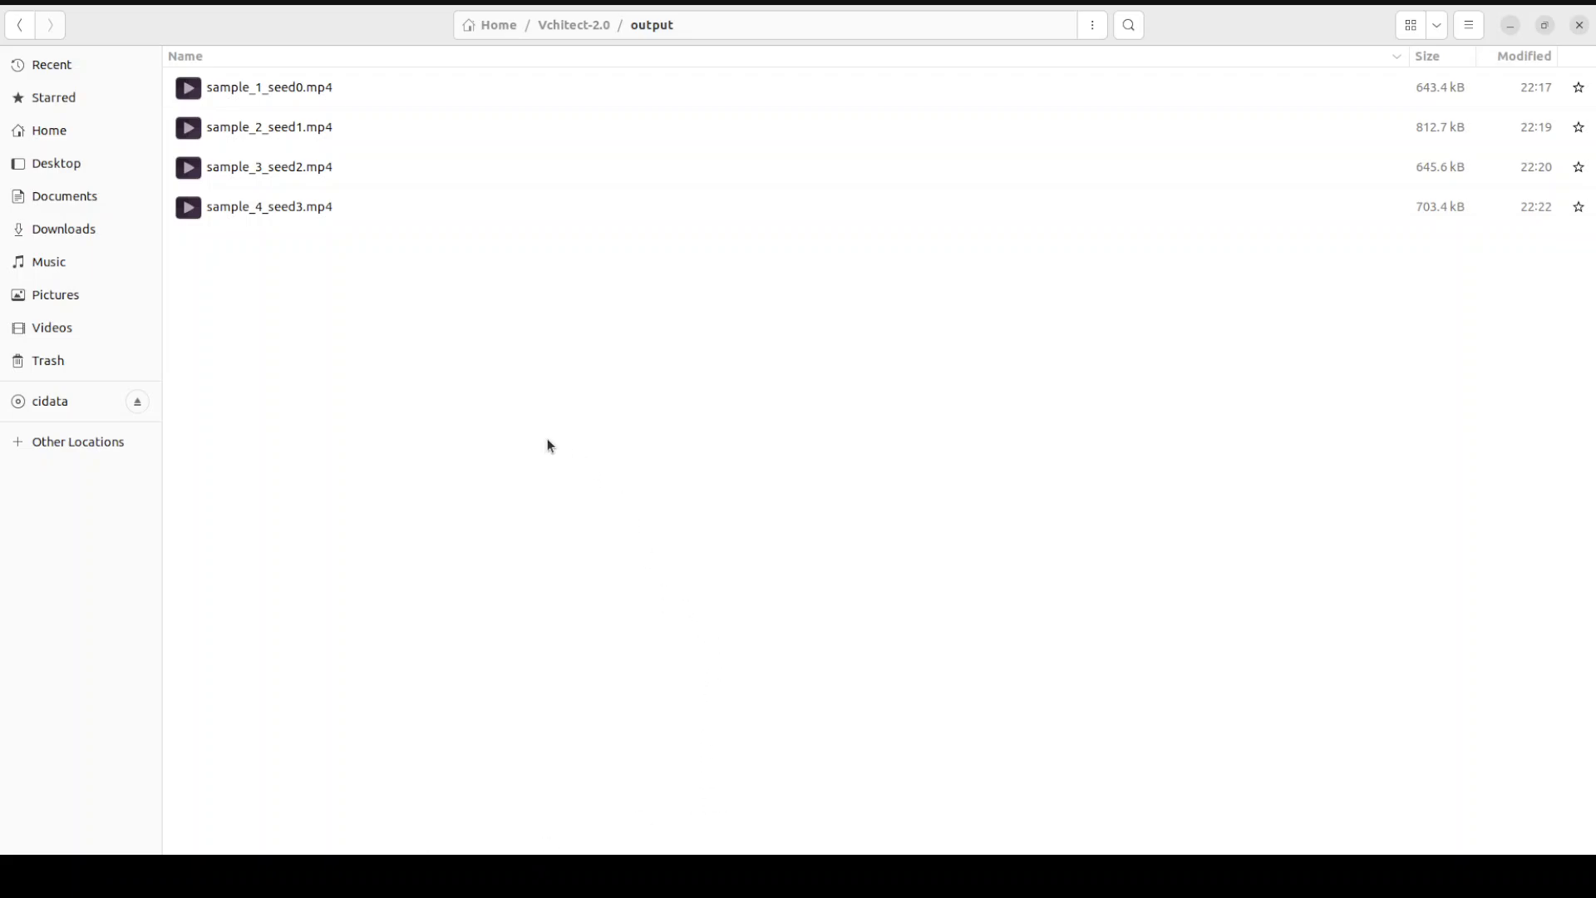
pyautogui.moveTo(306, 320)
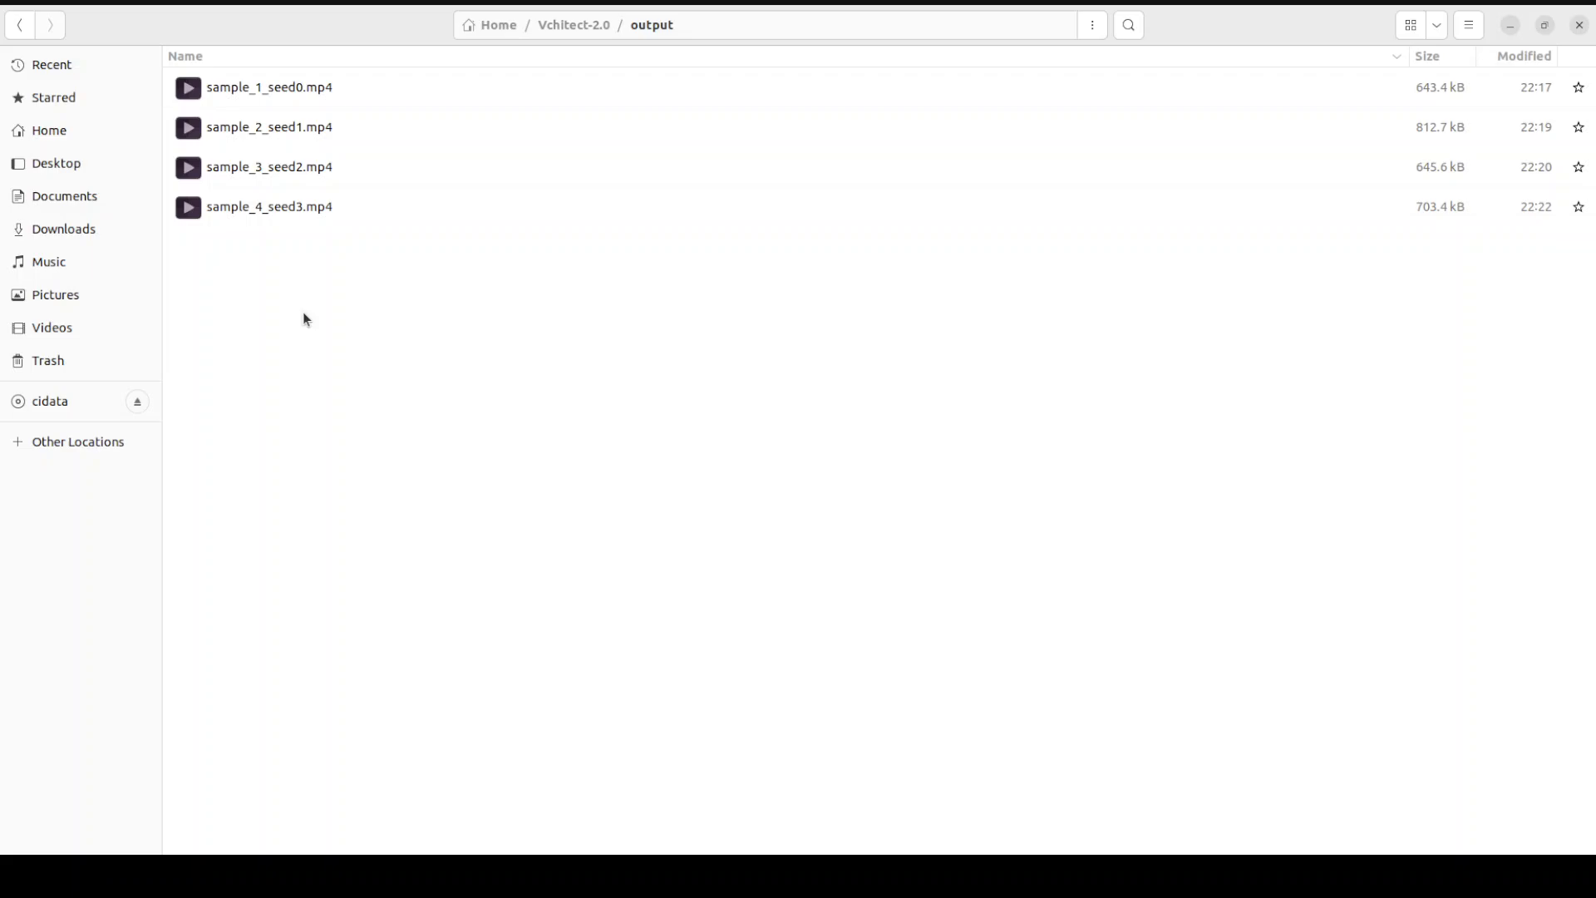
pyautogui.moveTo(447, 144)
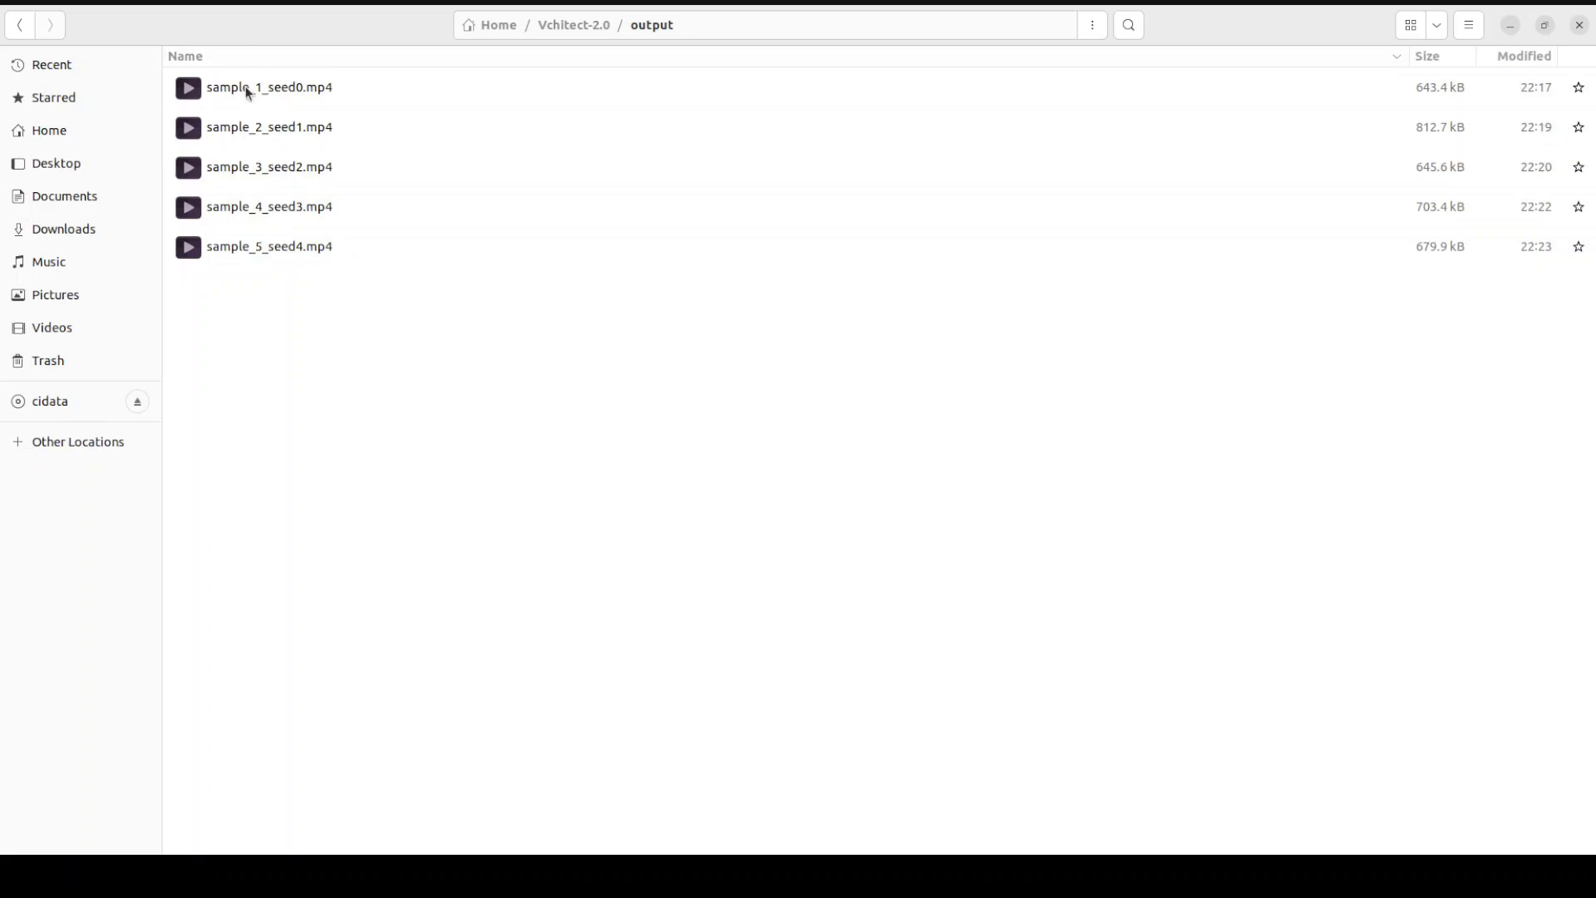
# Once sample_5_seed4.mp4 appears in the output folder, open sample_1_seed0.mp4
pyautogui.doubleClick(249, 88)
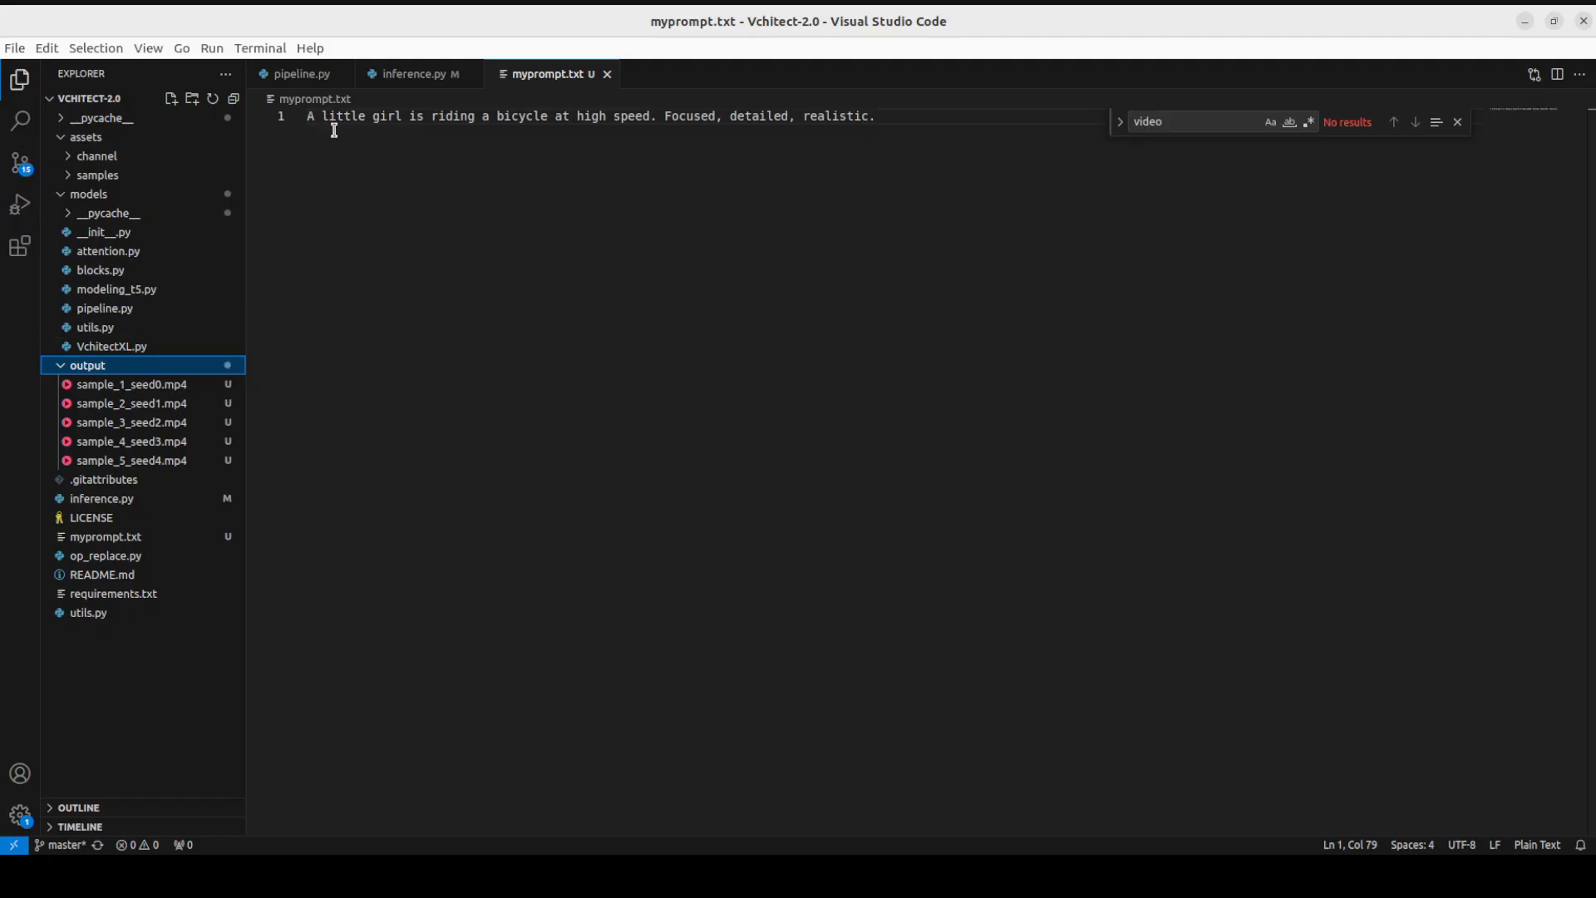
pyautogui.moveTo(691, 141)
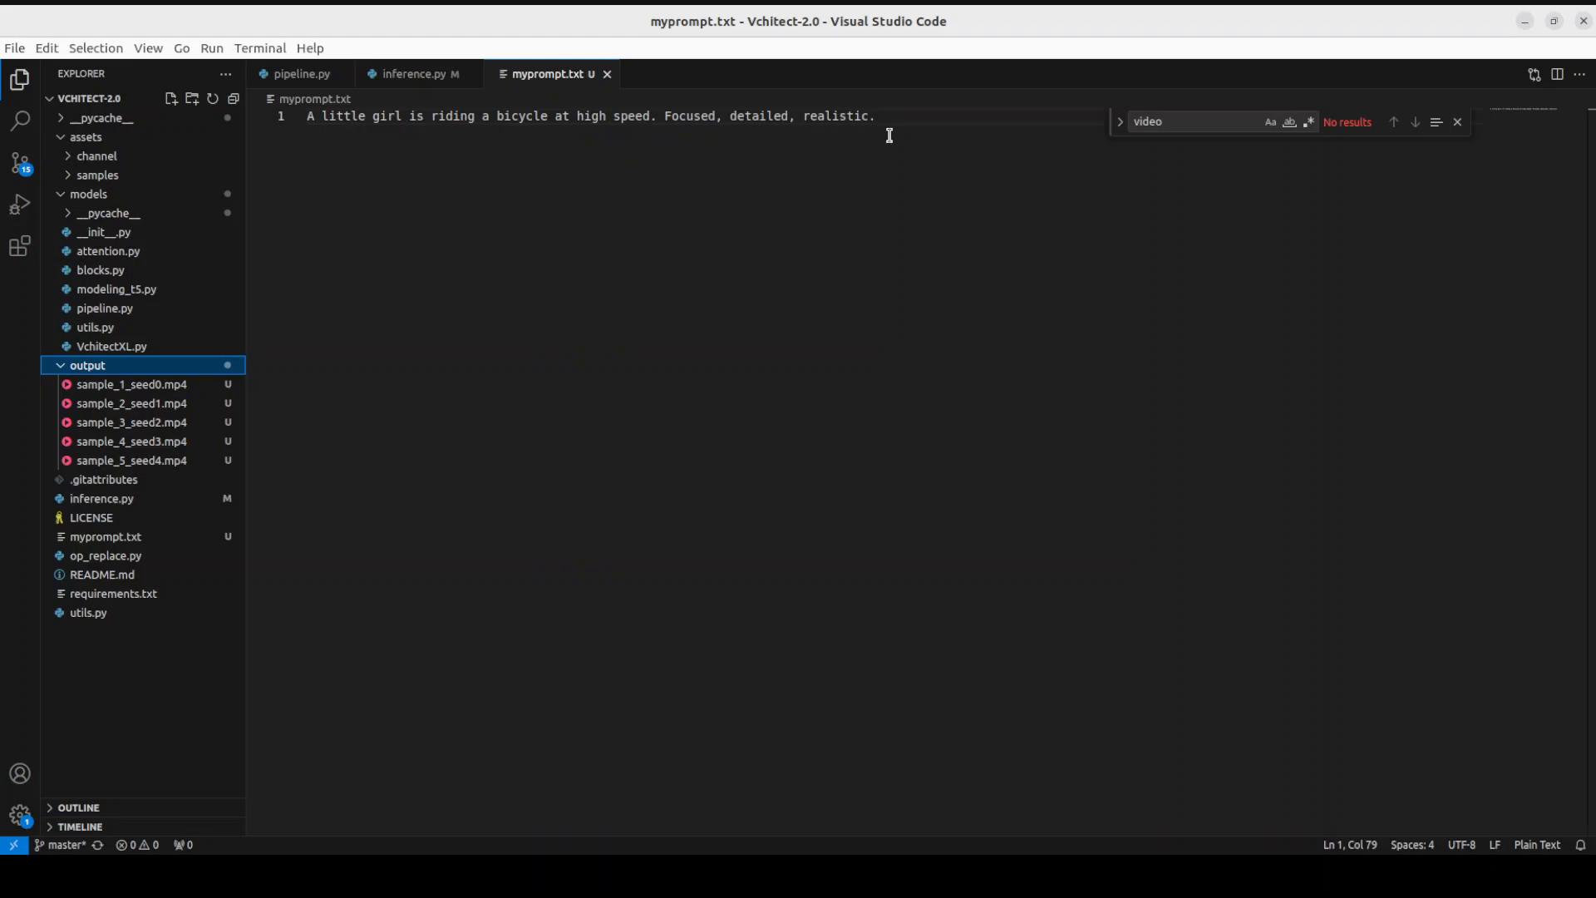
pyautogui.moveTo(18, 100)
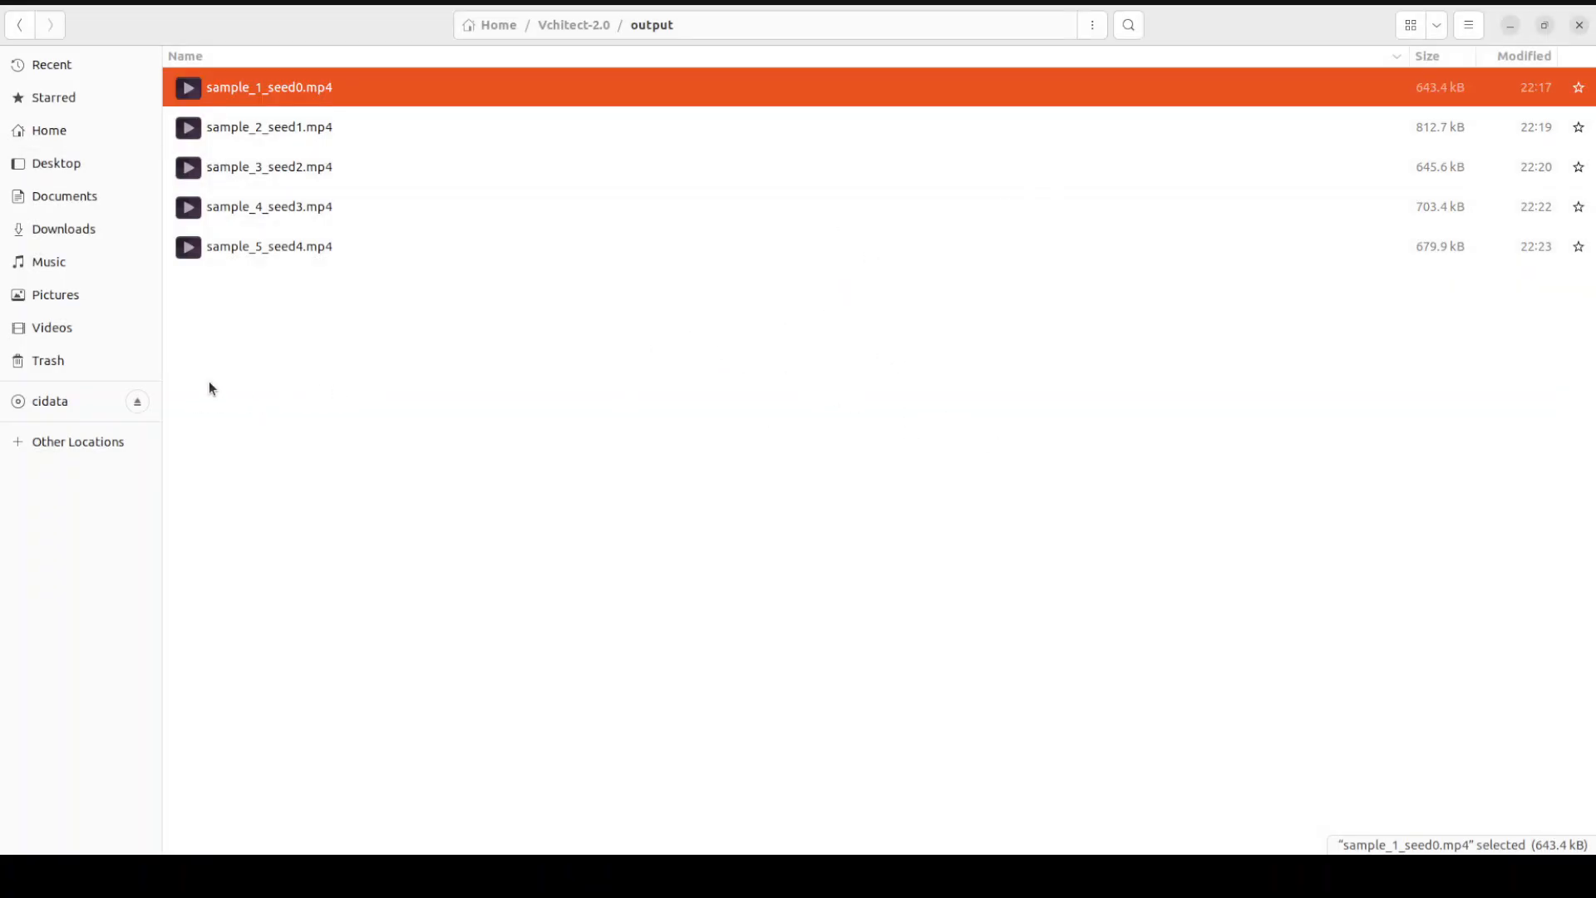
pyautogui.doubleClick(268, 246)
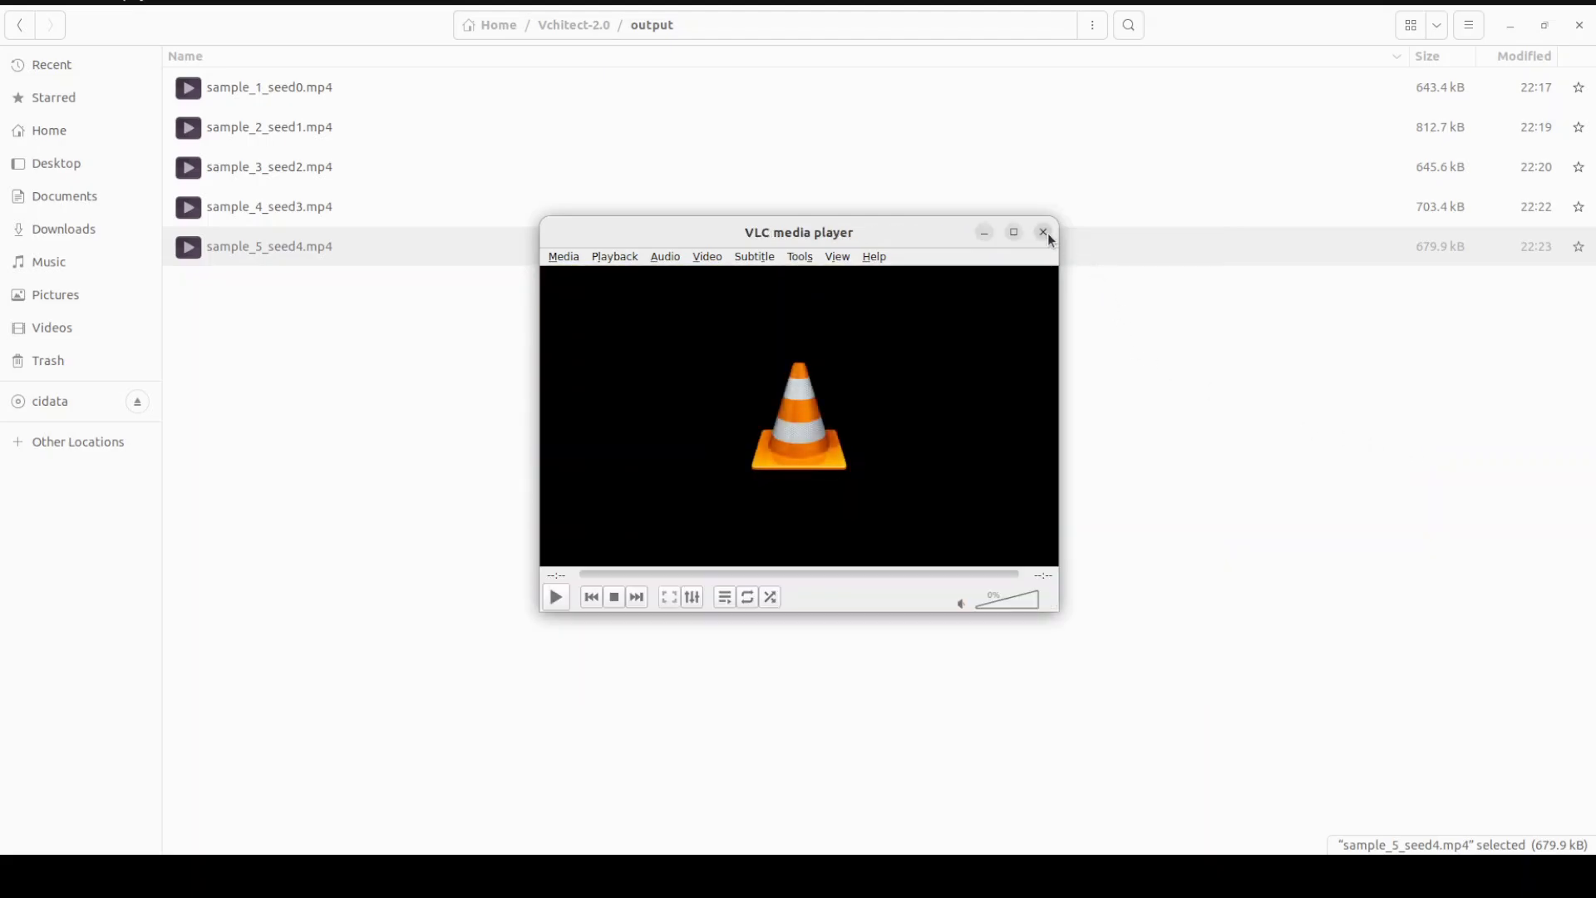
pyautogui.doubleClick(269, 206)
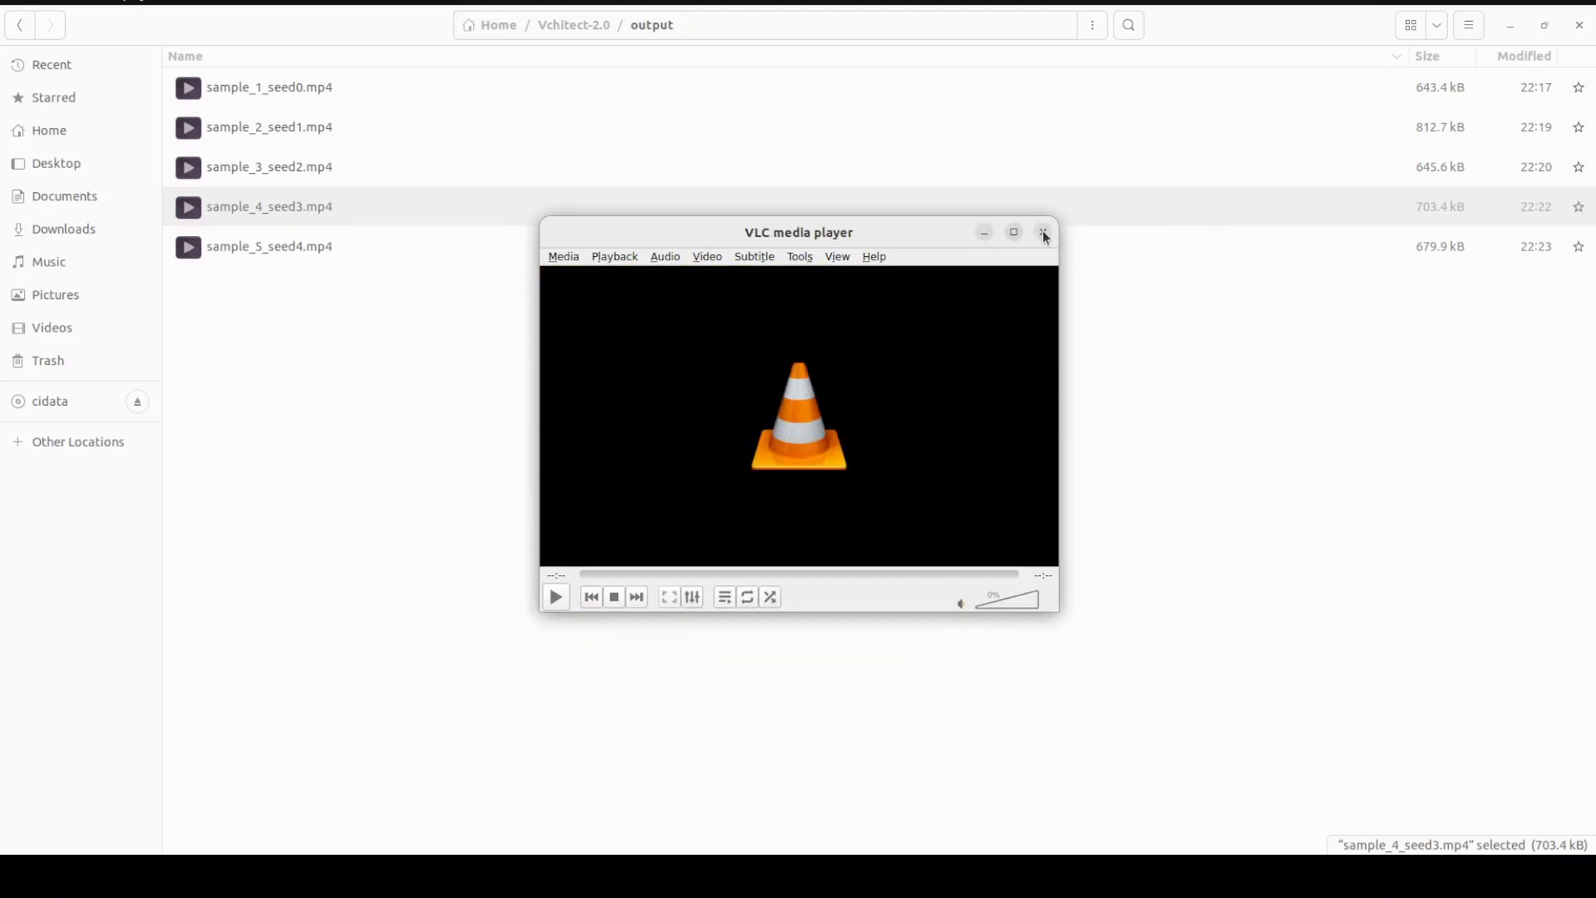
pyautogui.click(1044, 232)
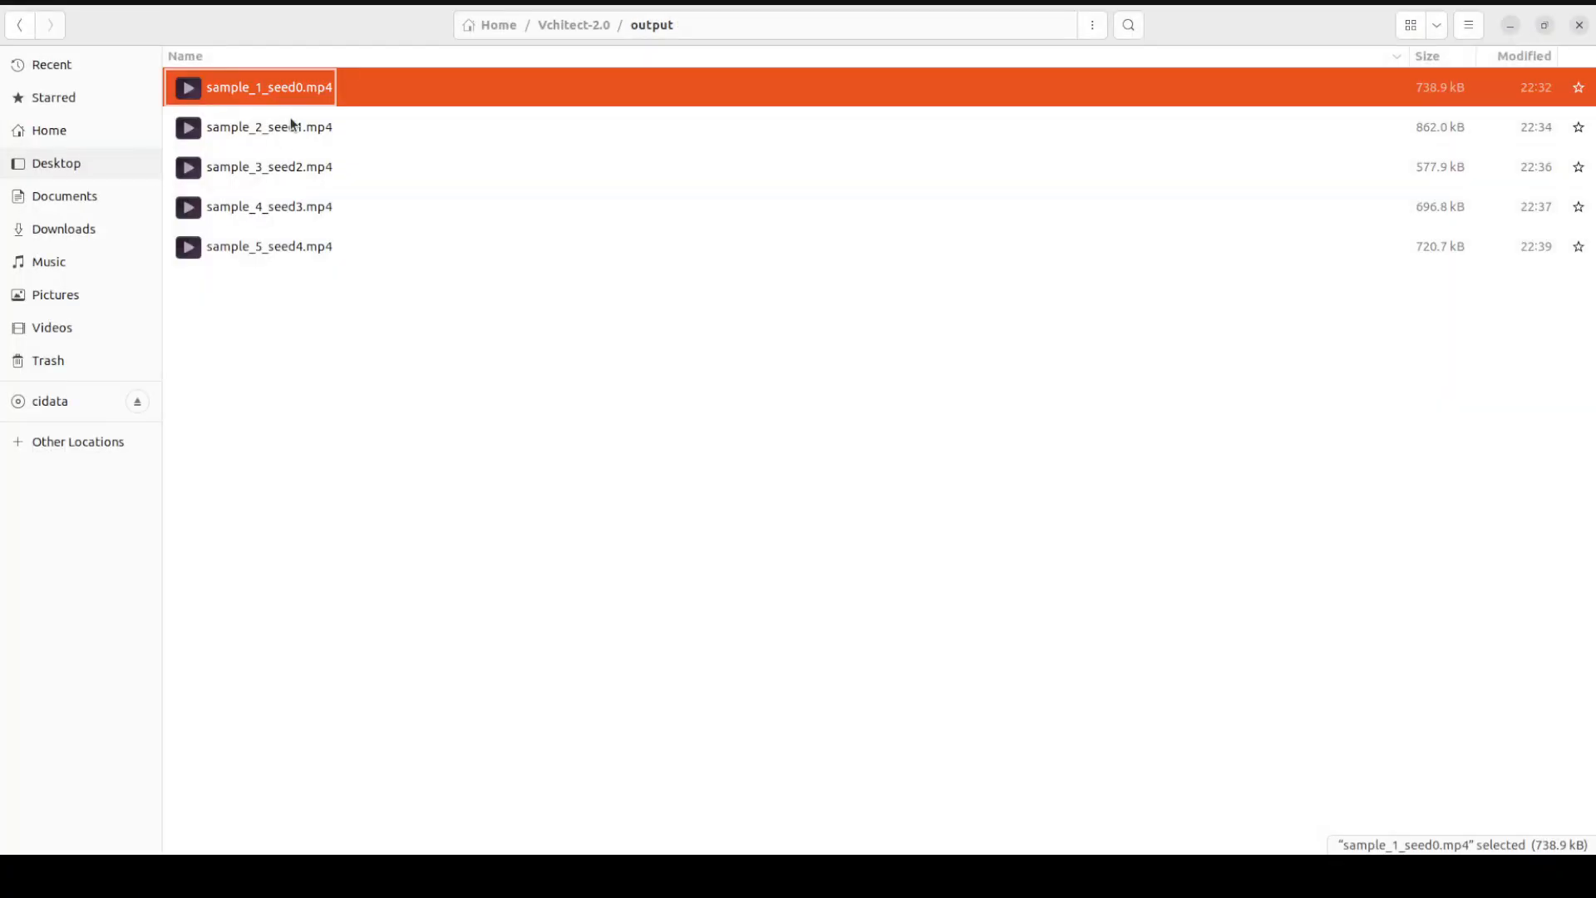
# Play the first two lion-and-deer clips in VLC, closing the player after each
pyautogui.doubleClick(263, 87)
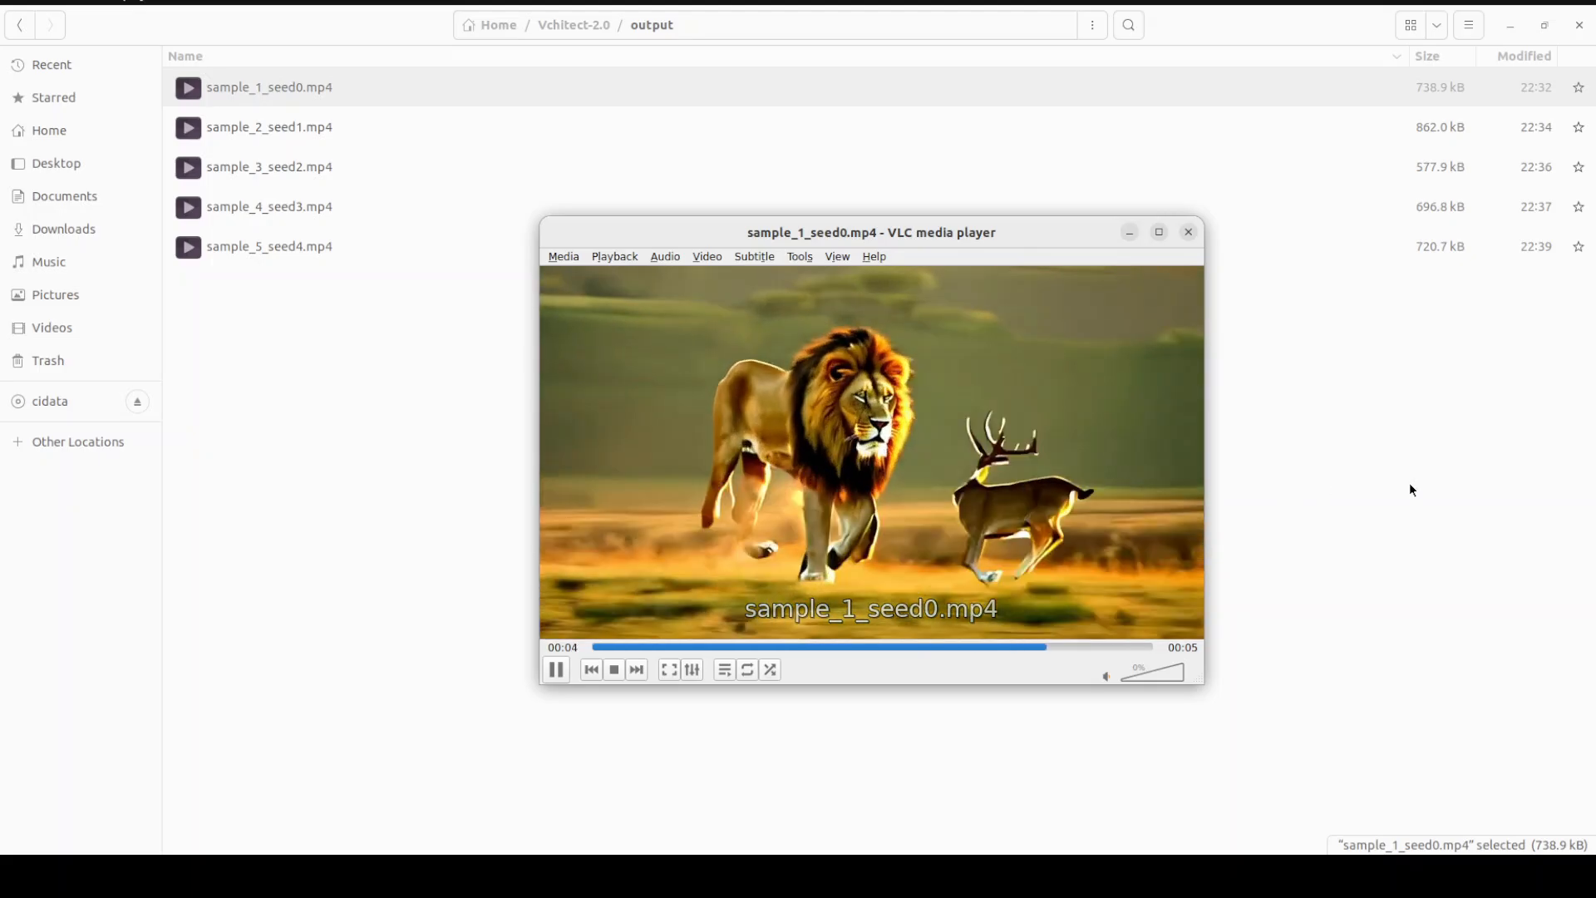
pyautogui.click(614, 670)
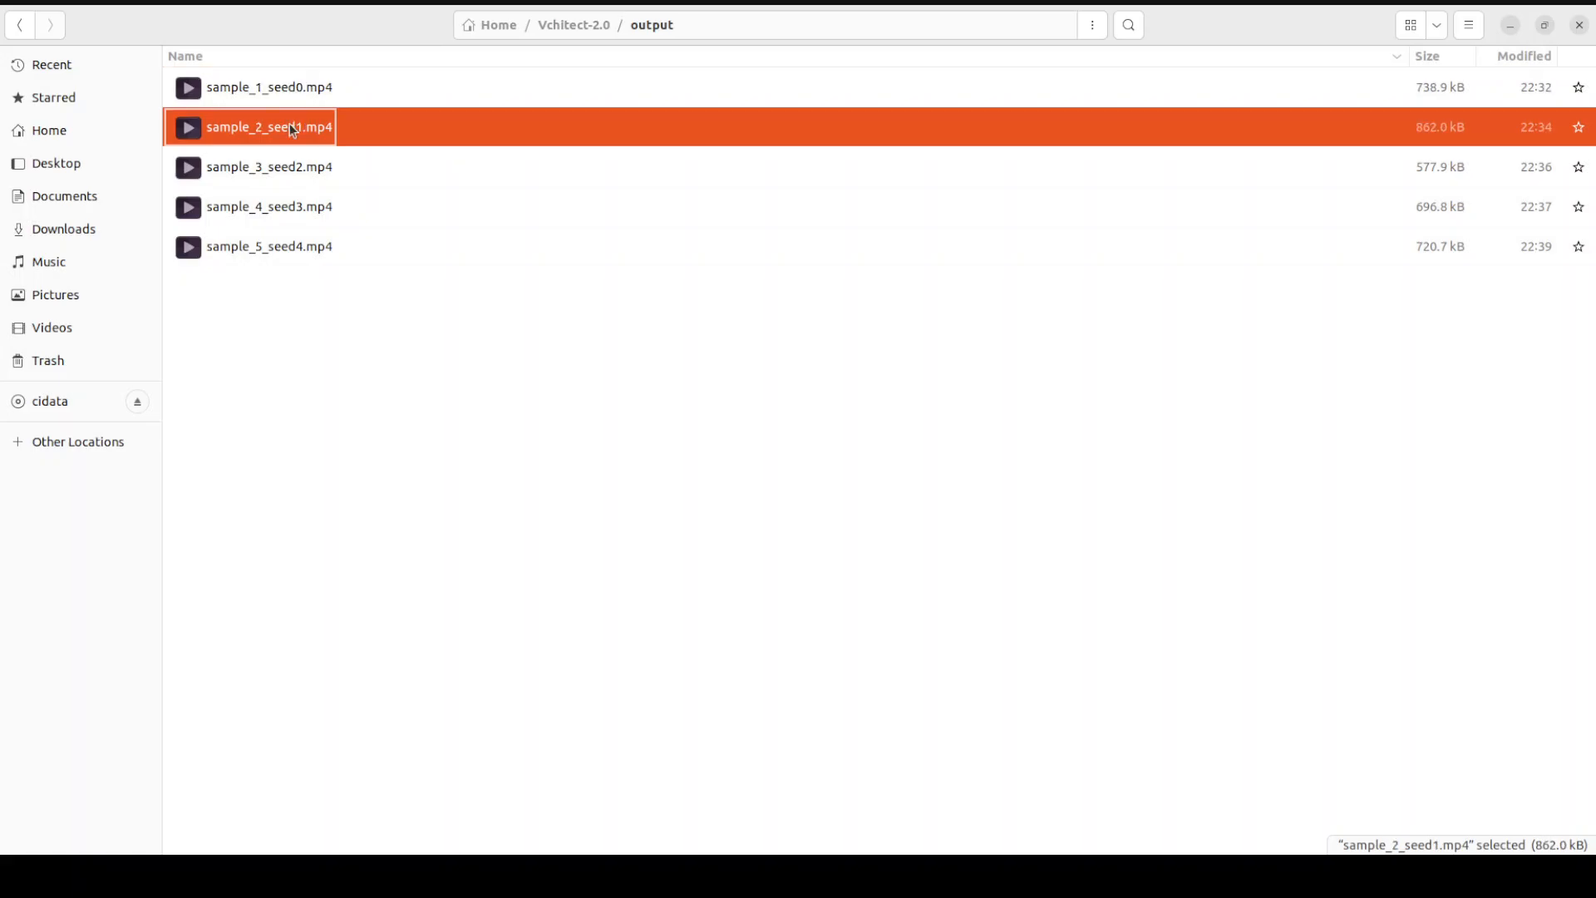
pyautogui.doubleClick(266, 127)
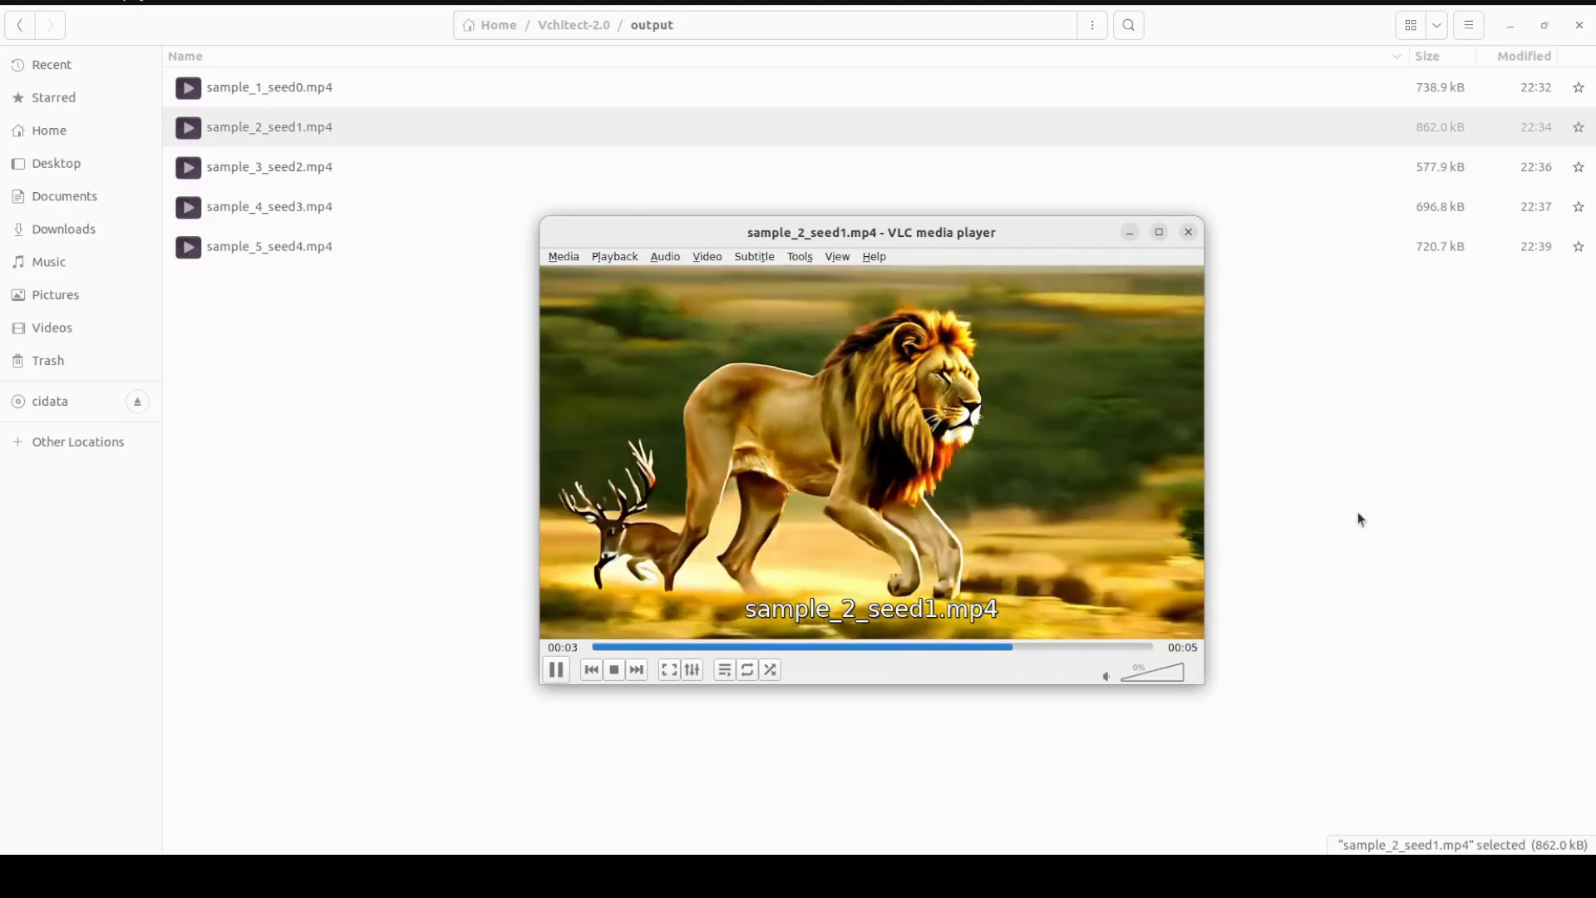
pyautogui.click(613, 669)
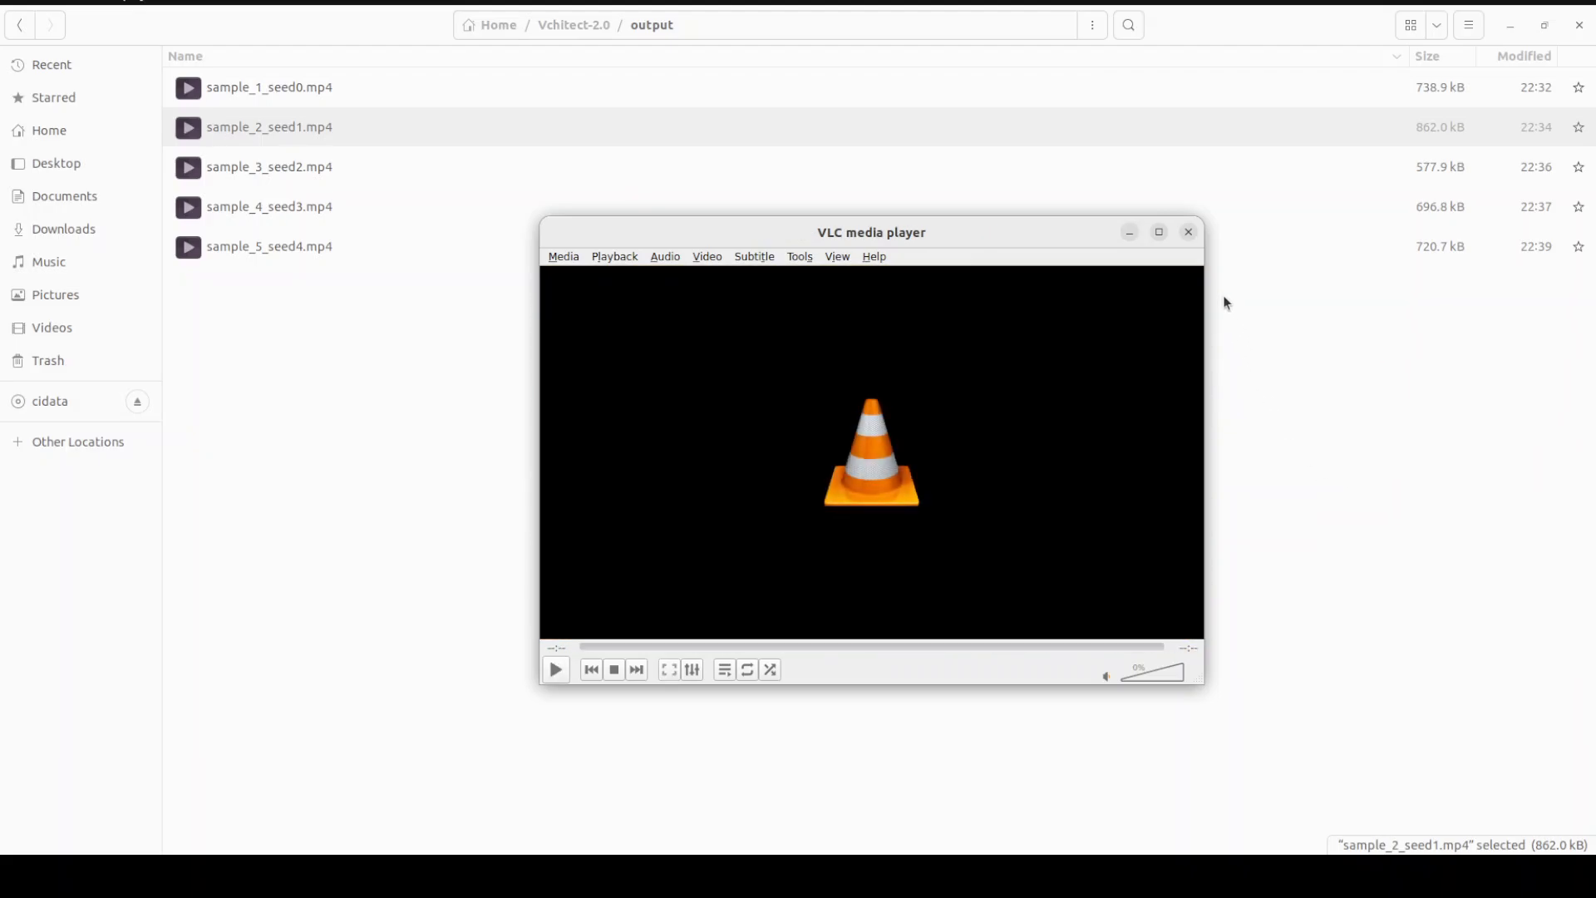
pyautogui.click(1189, 232)
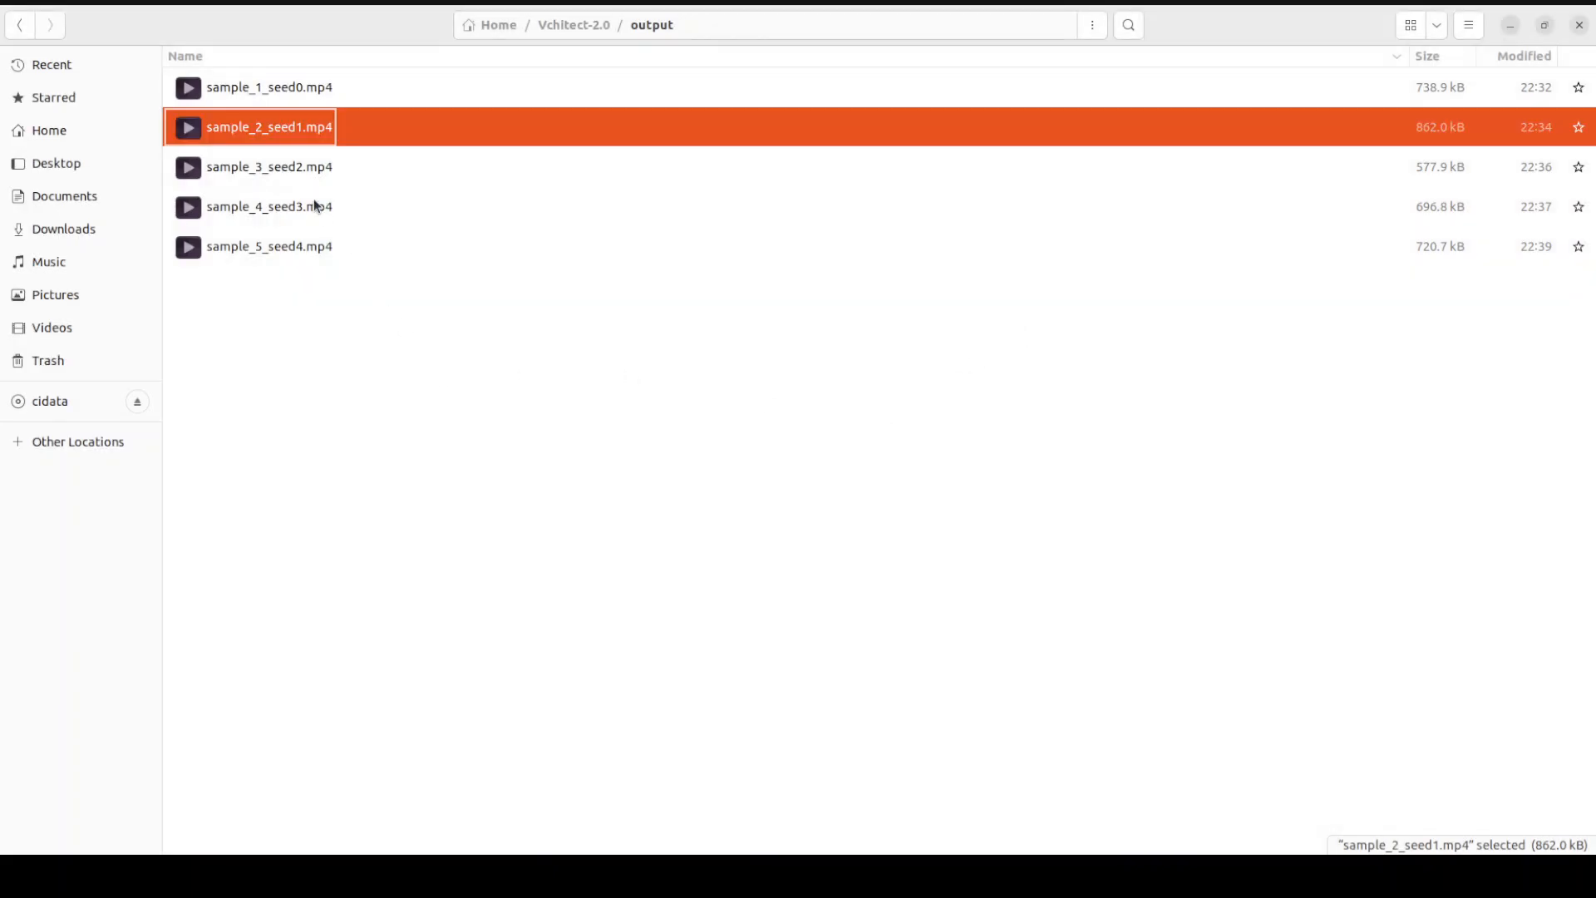
# Play the third, fourth and fifth lion-and-deer clips, closing VLC after each
pyautogui.doubleClick(269, 166)
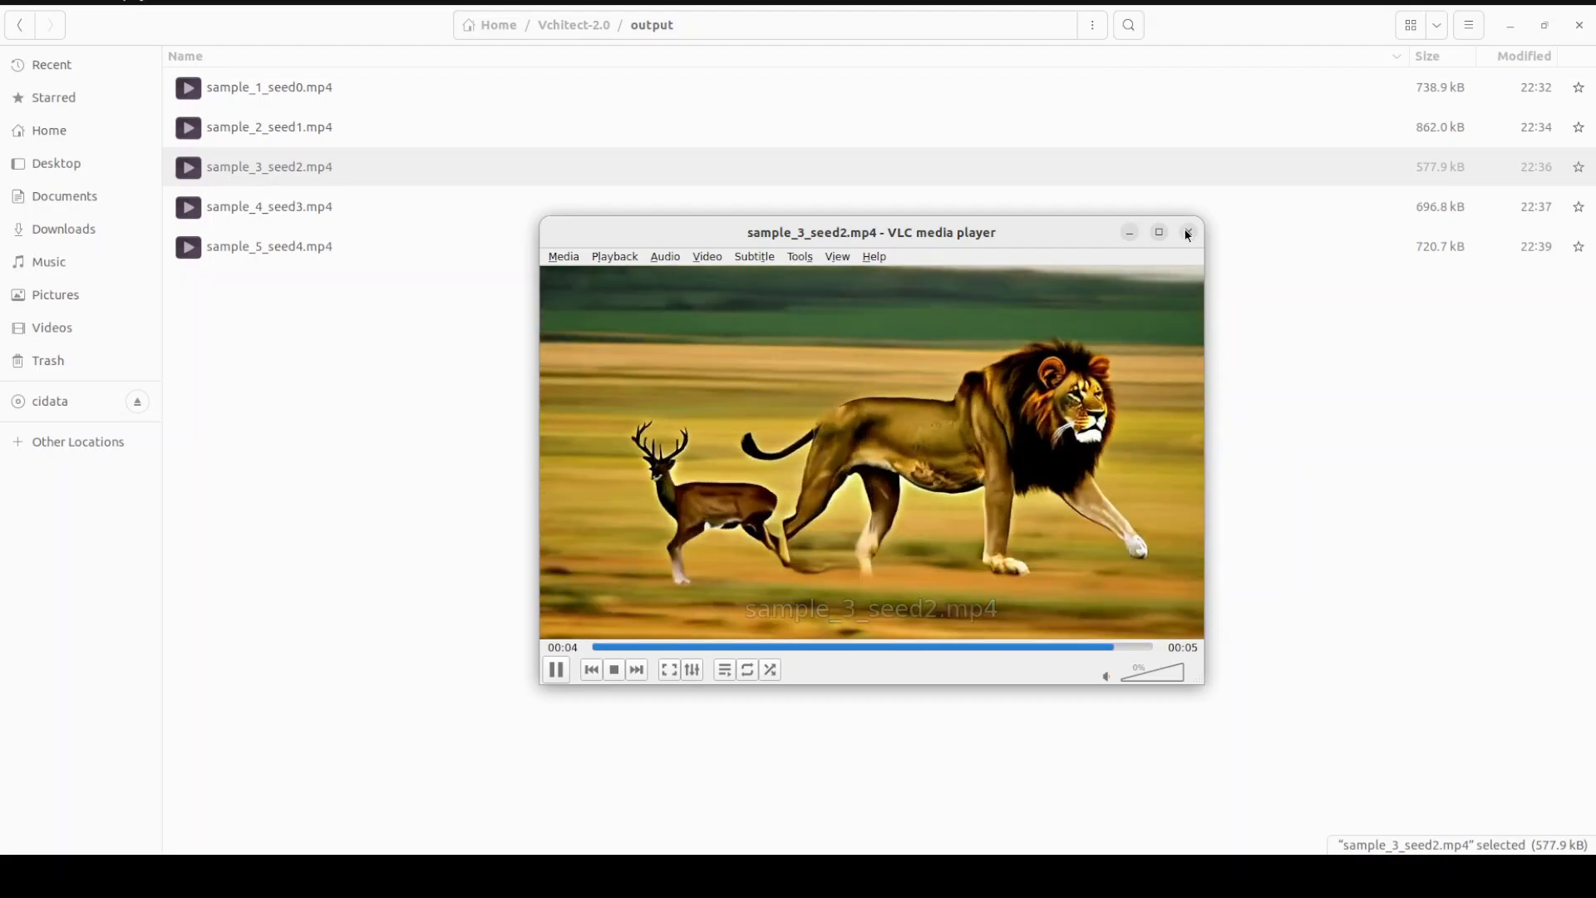
pyautogui.click(1188, 233)
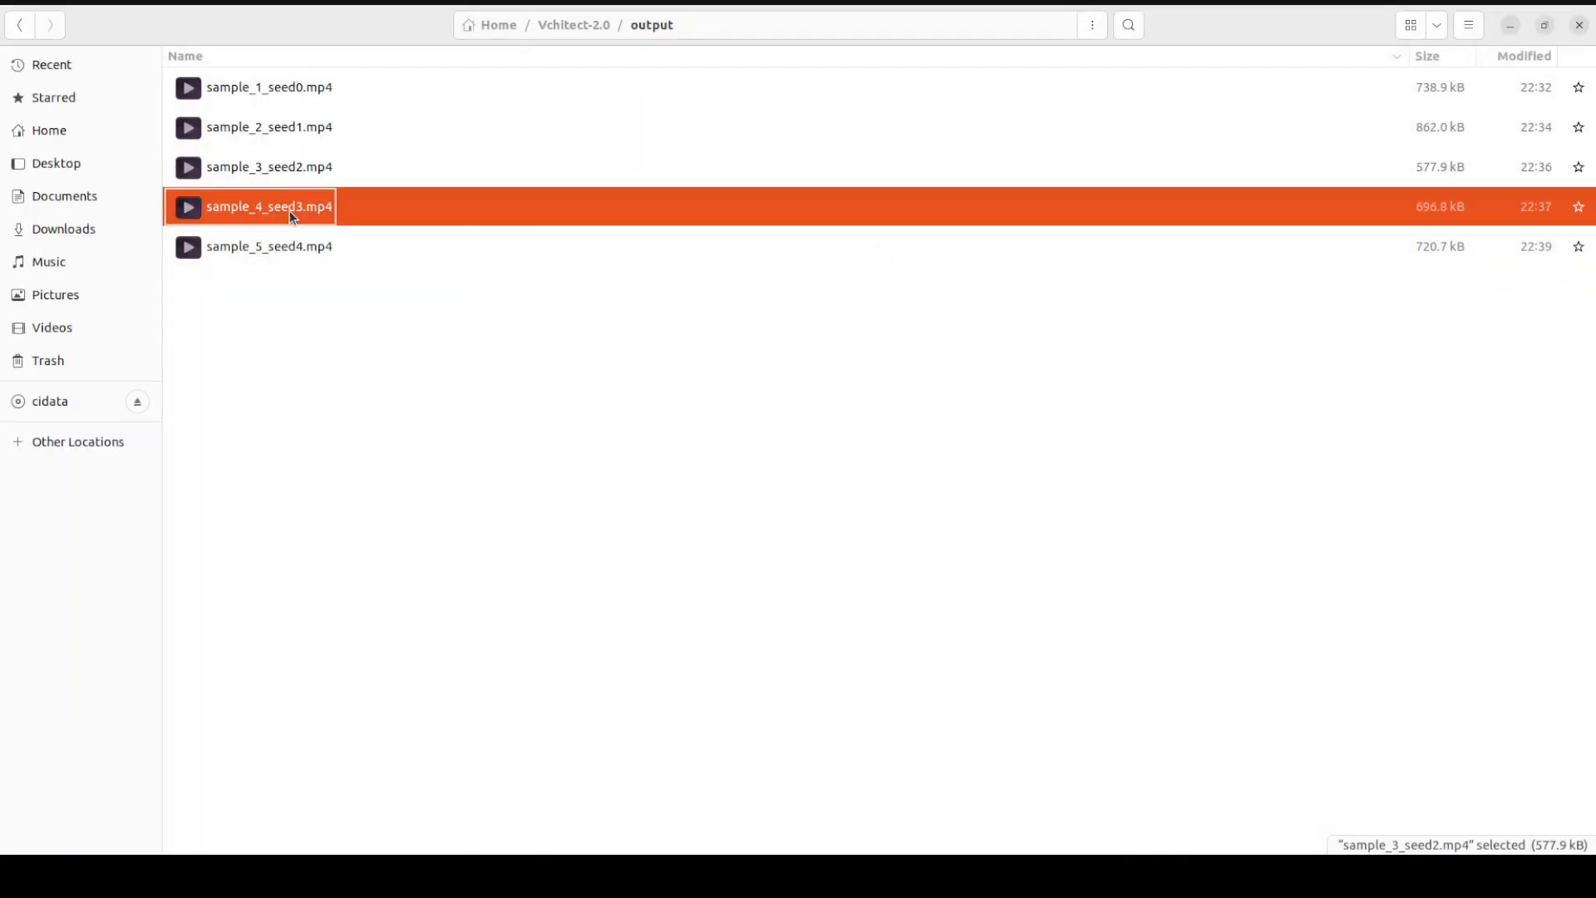
pyautogui.doubleClick(268, 206)
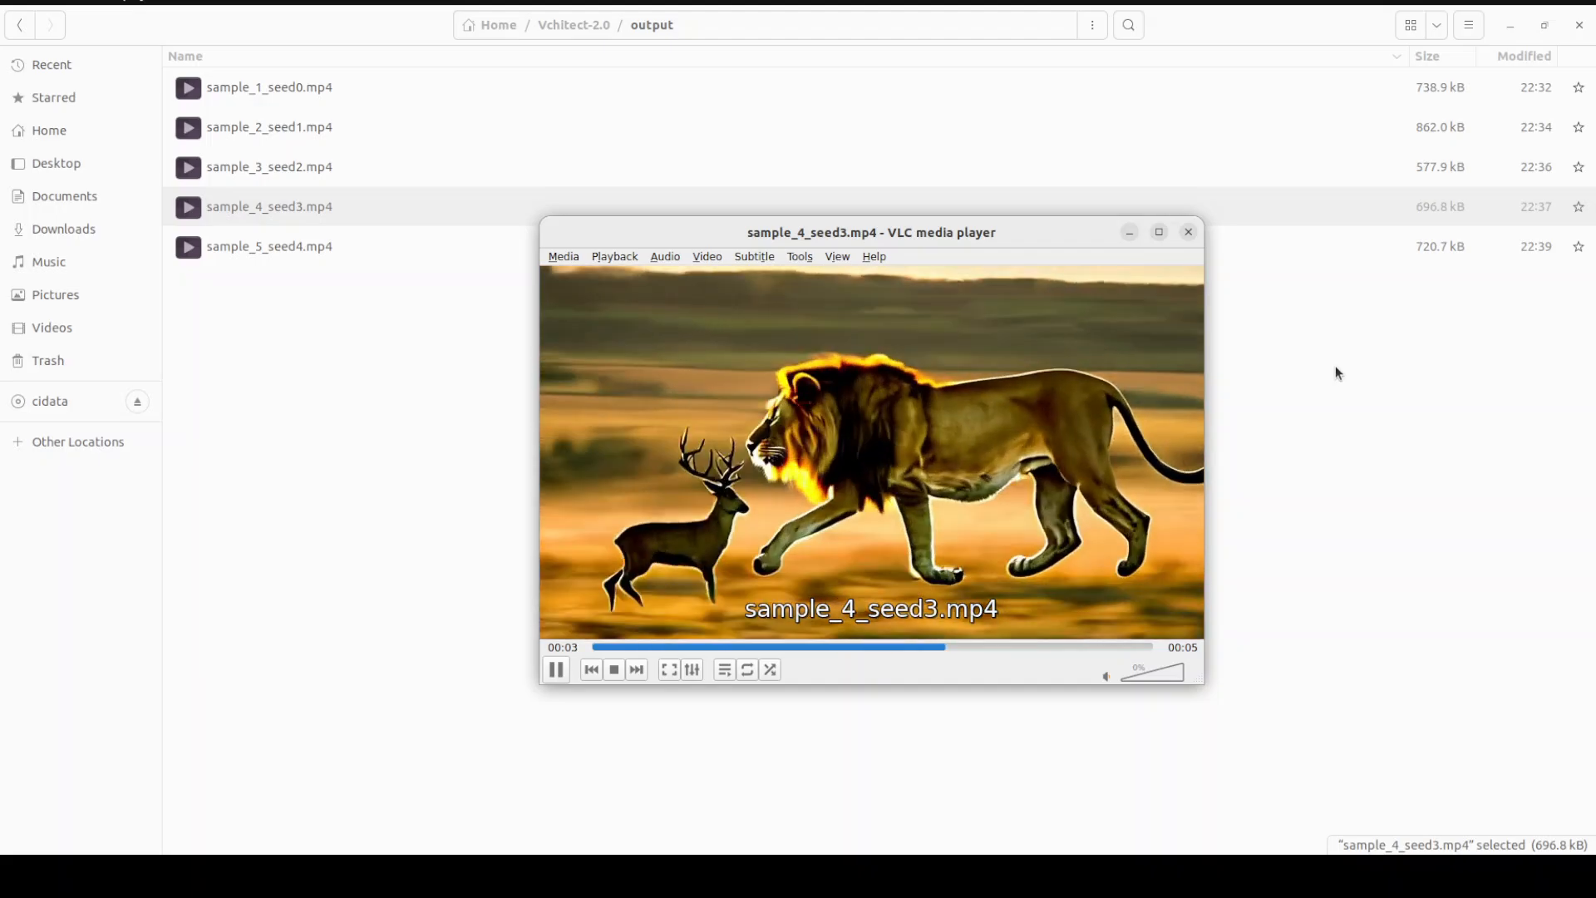
pyautogui.click(614, 669)
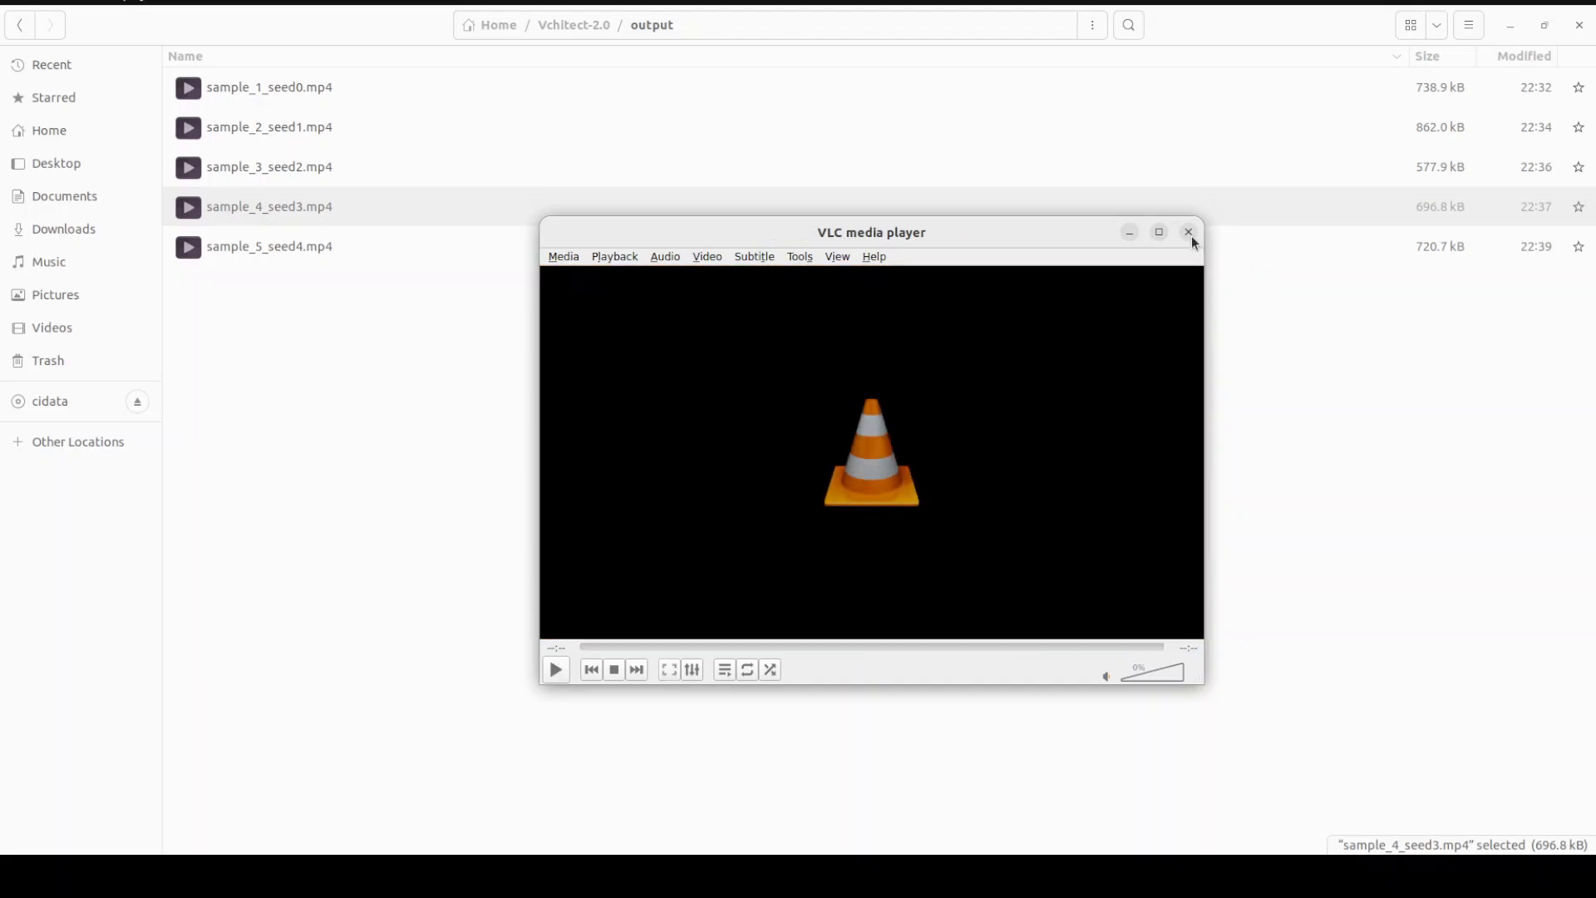
pyautogui.click(1188, 232)
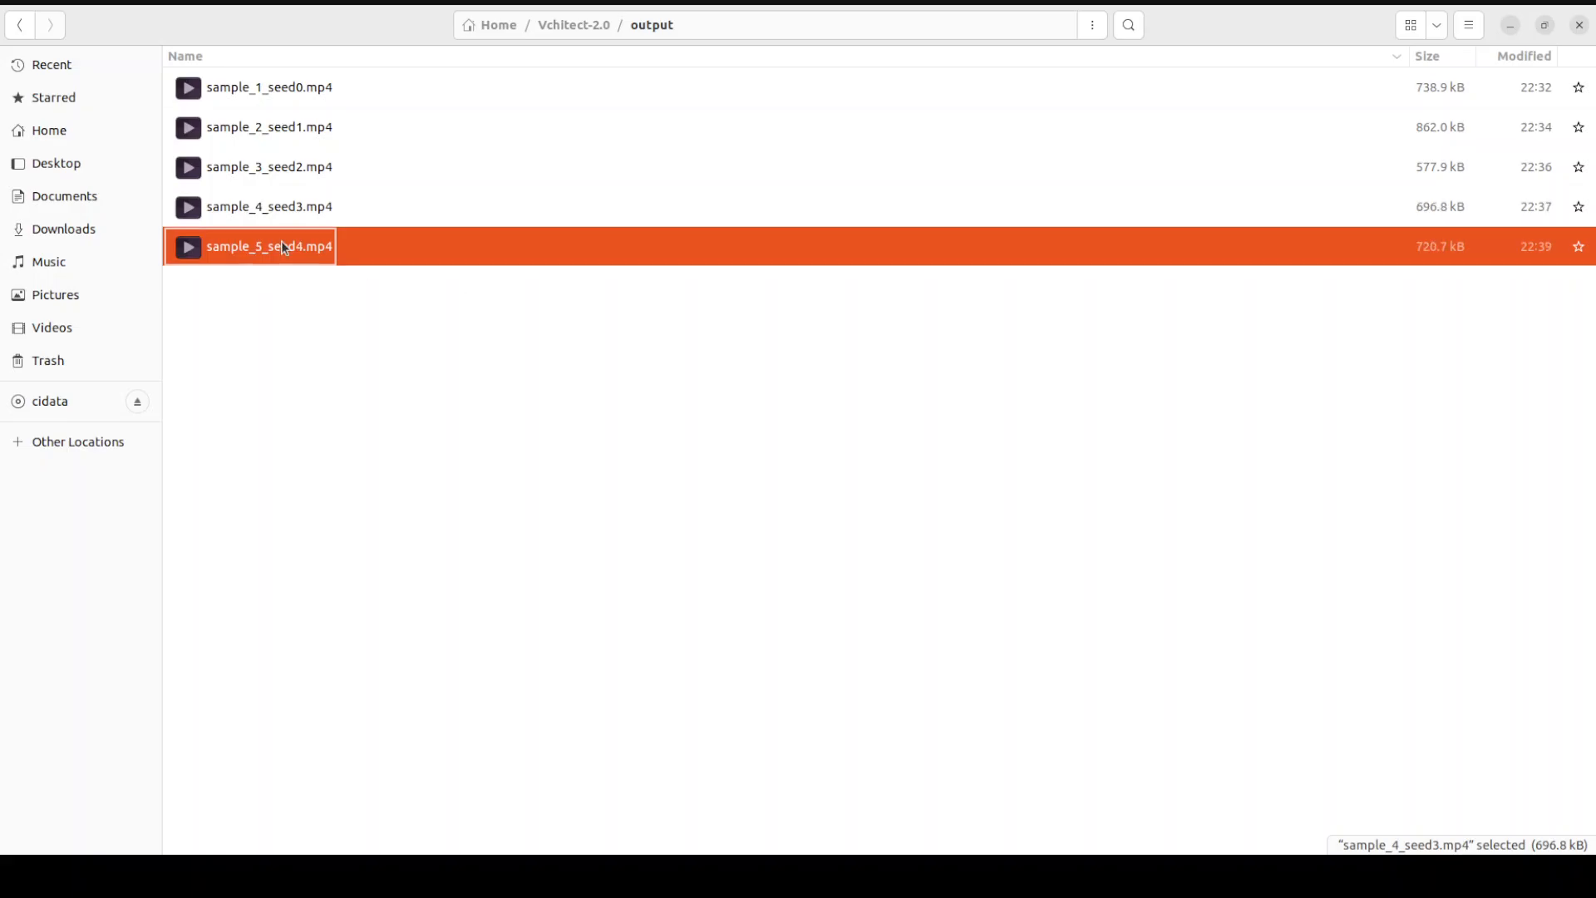
pyautogui.doubleClick(268, 246)
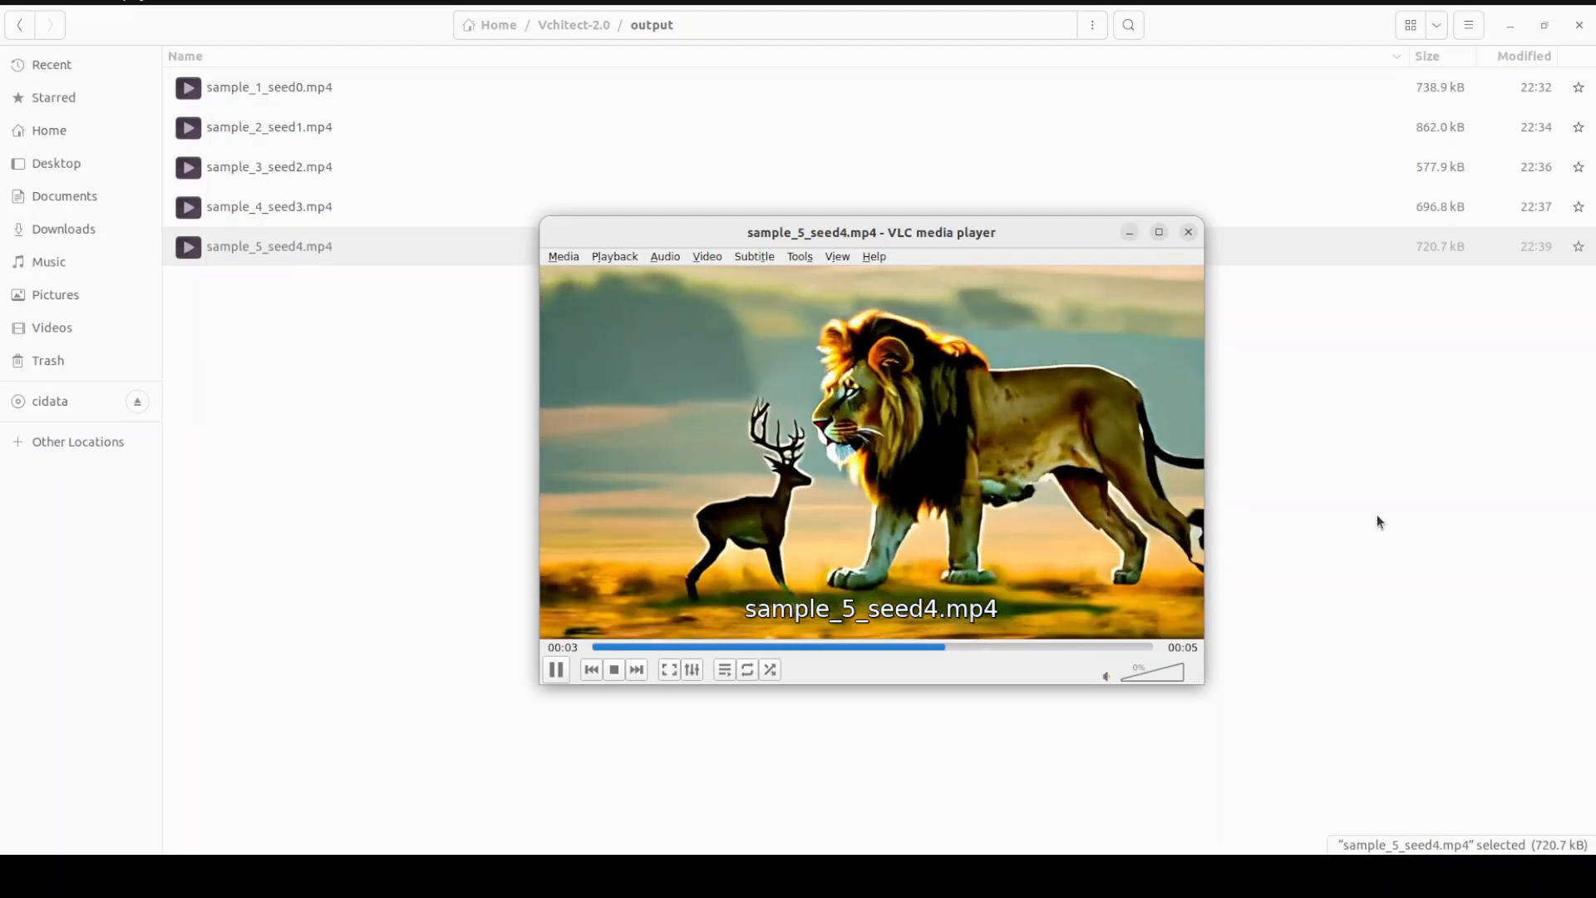
pyautogui.click(613, 669)
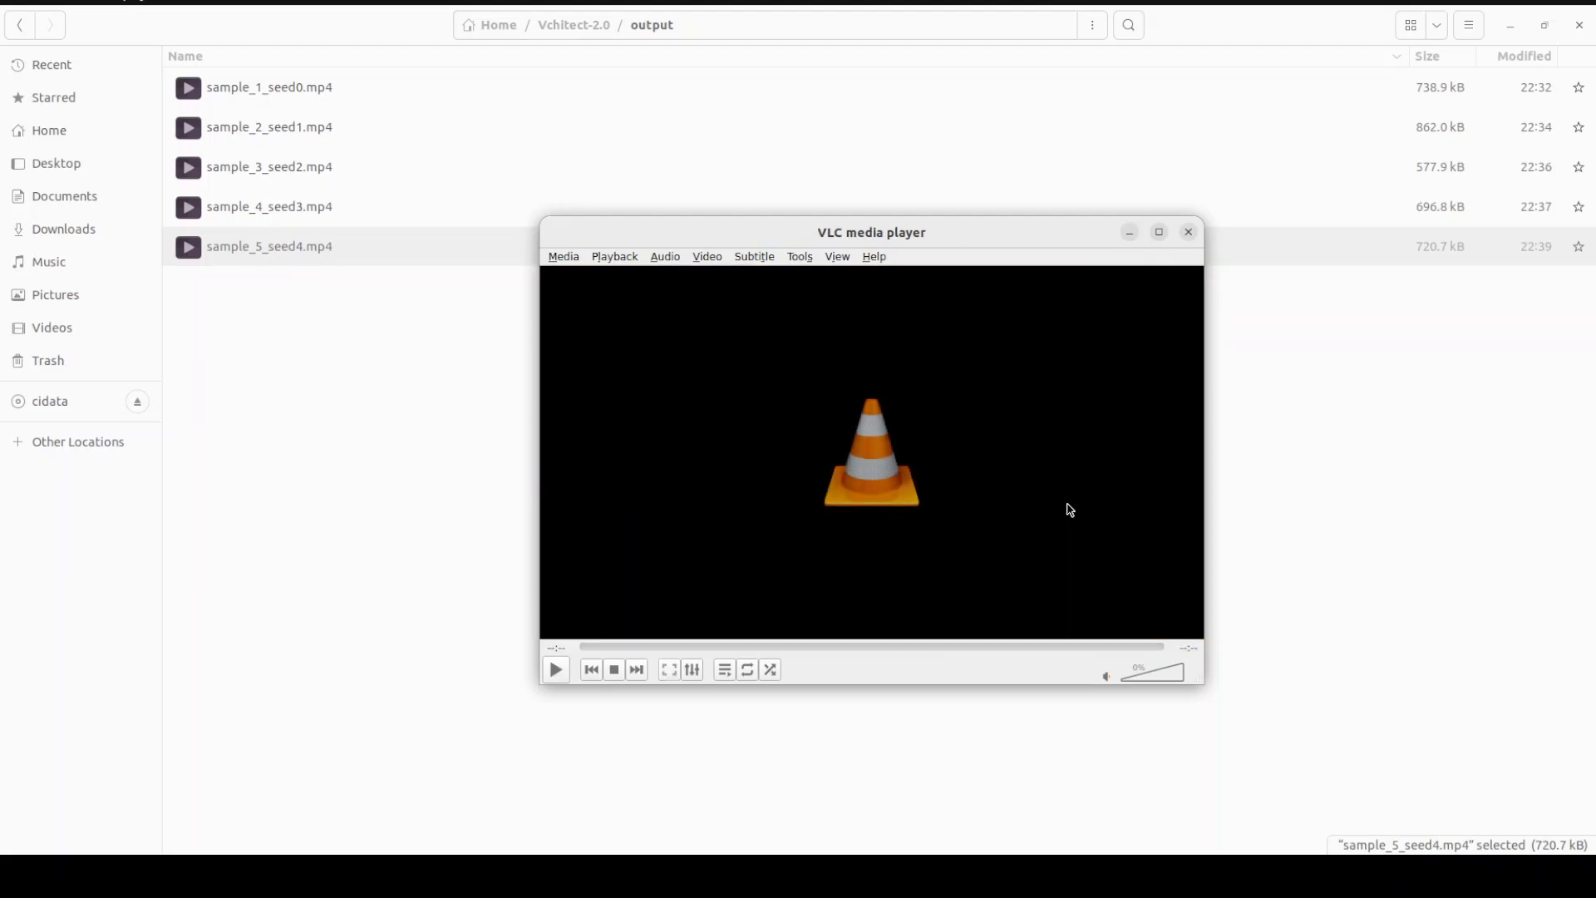
pyautogui.click(1188, 231)
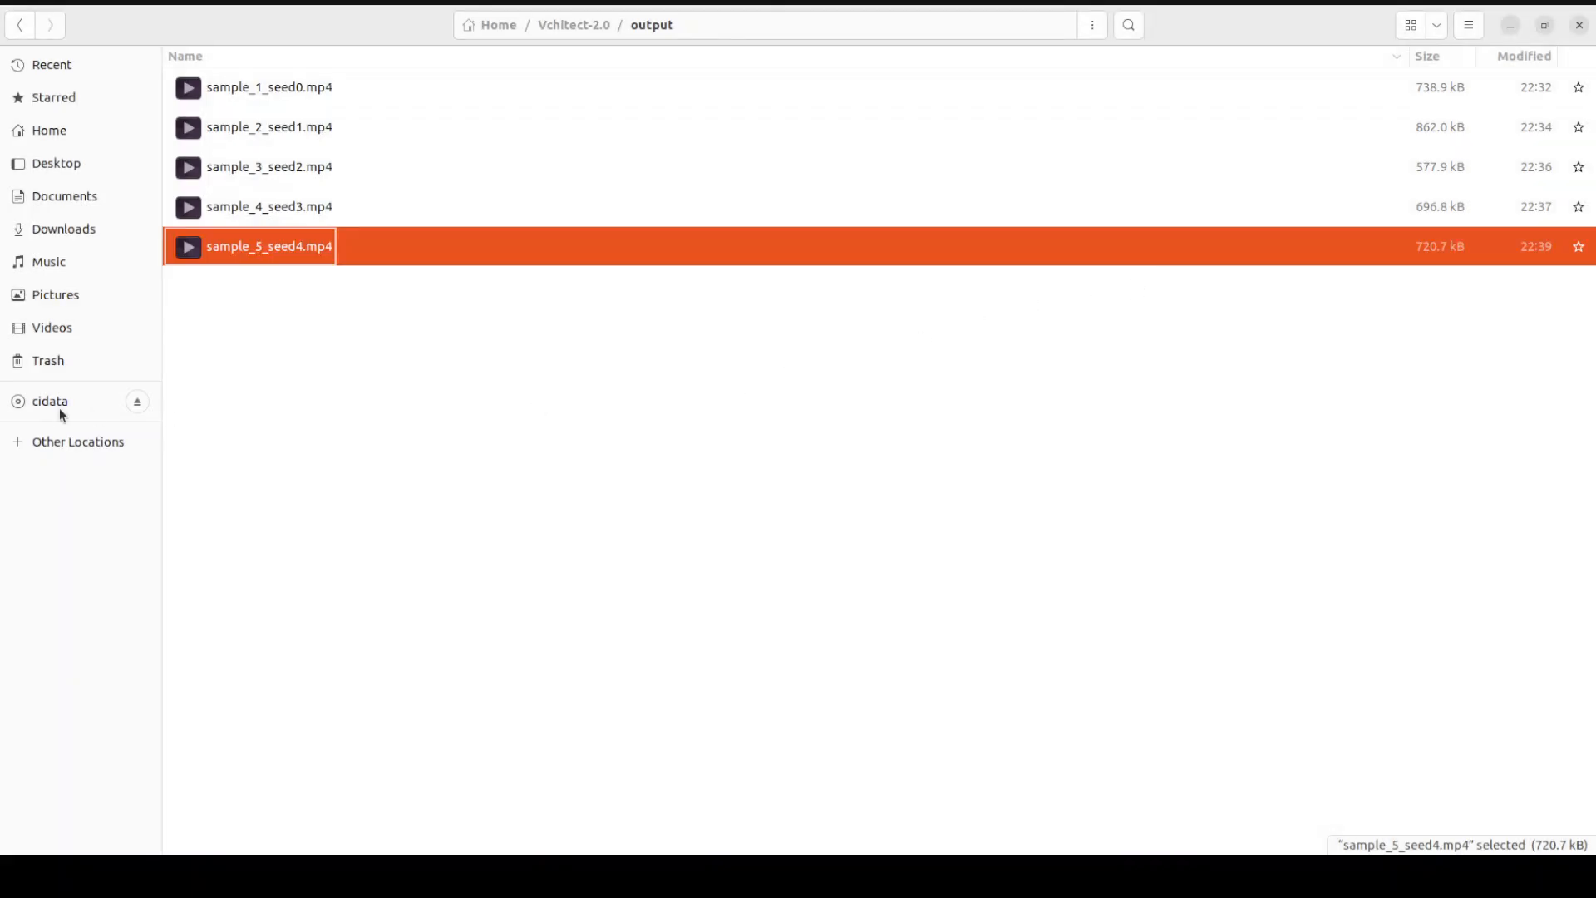
pyautogui.moveTo(93, 399)
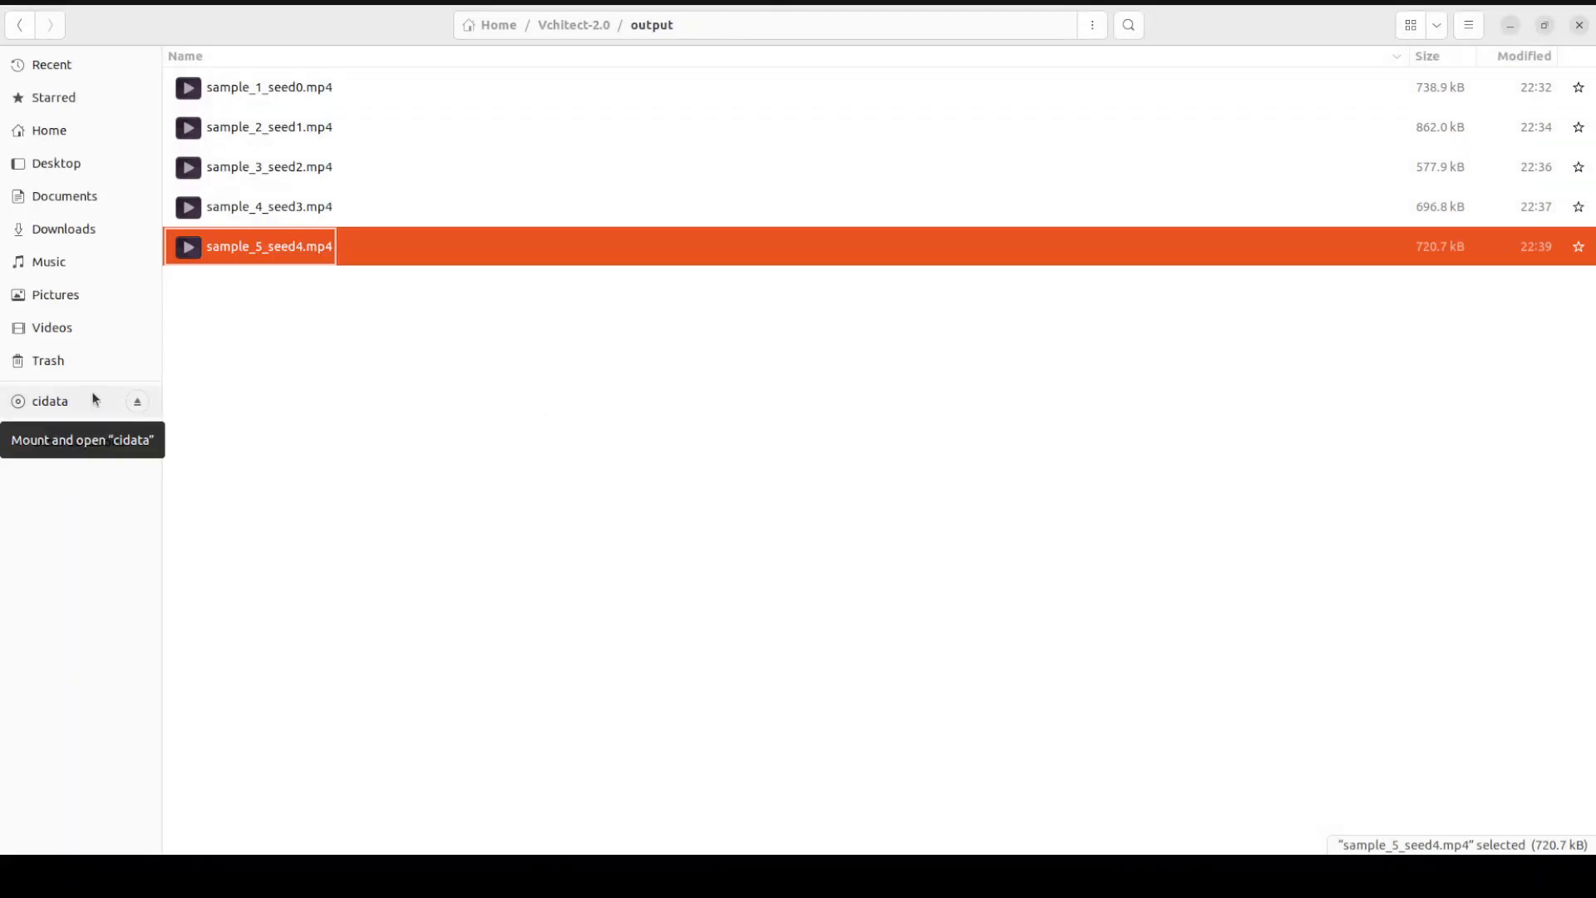
pyautogui.moveTo(95, 399)
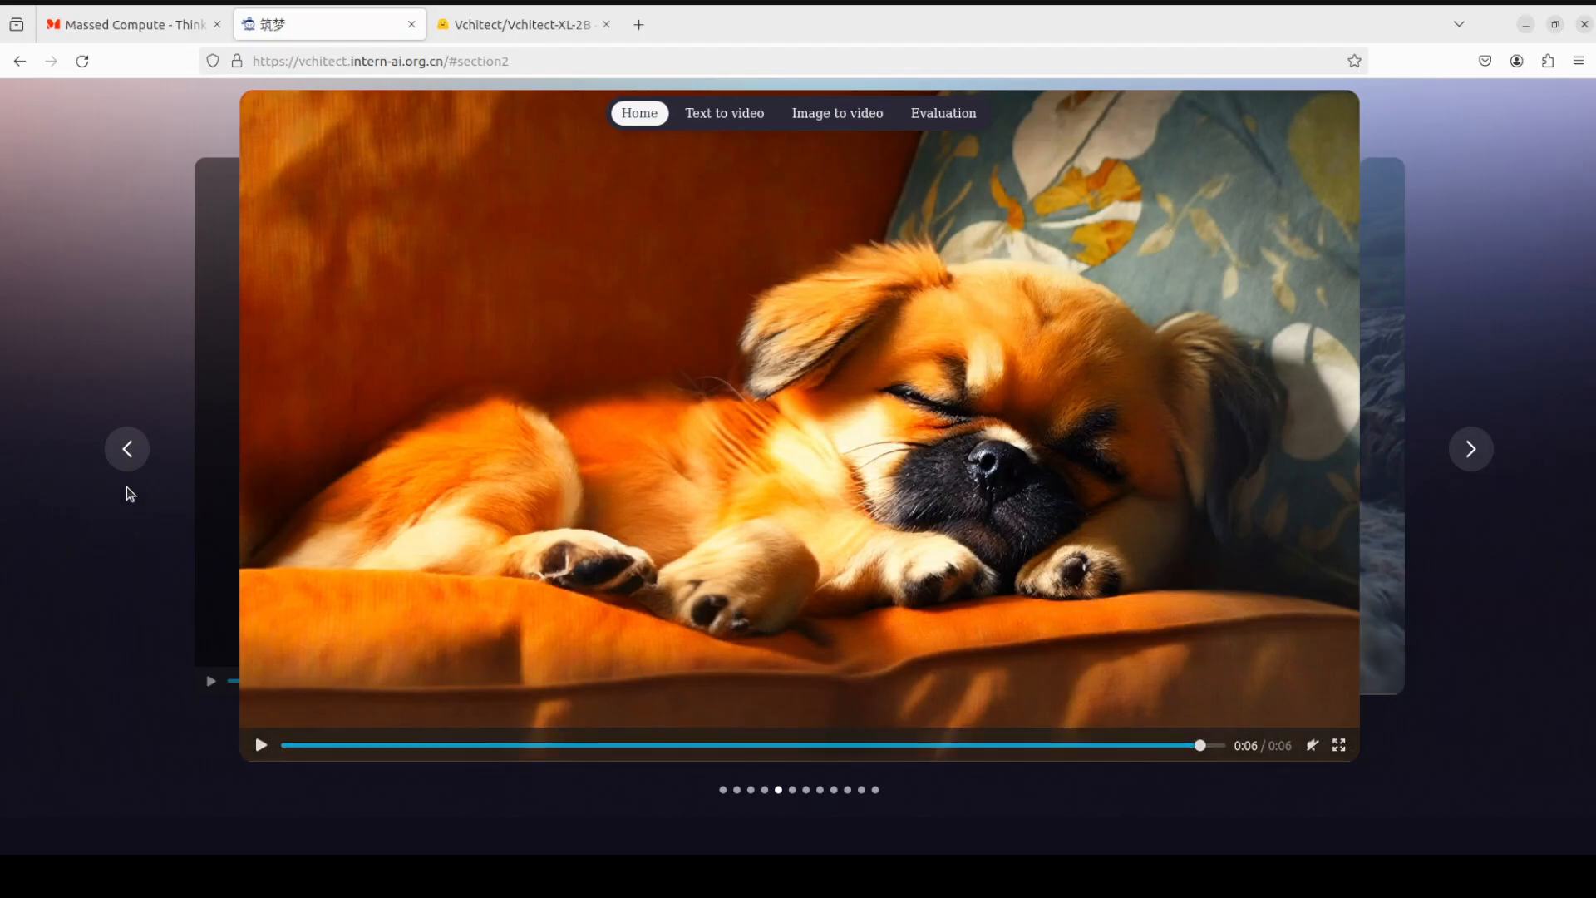
pyautogui.moveTo(1003, 665)
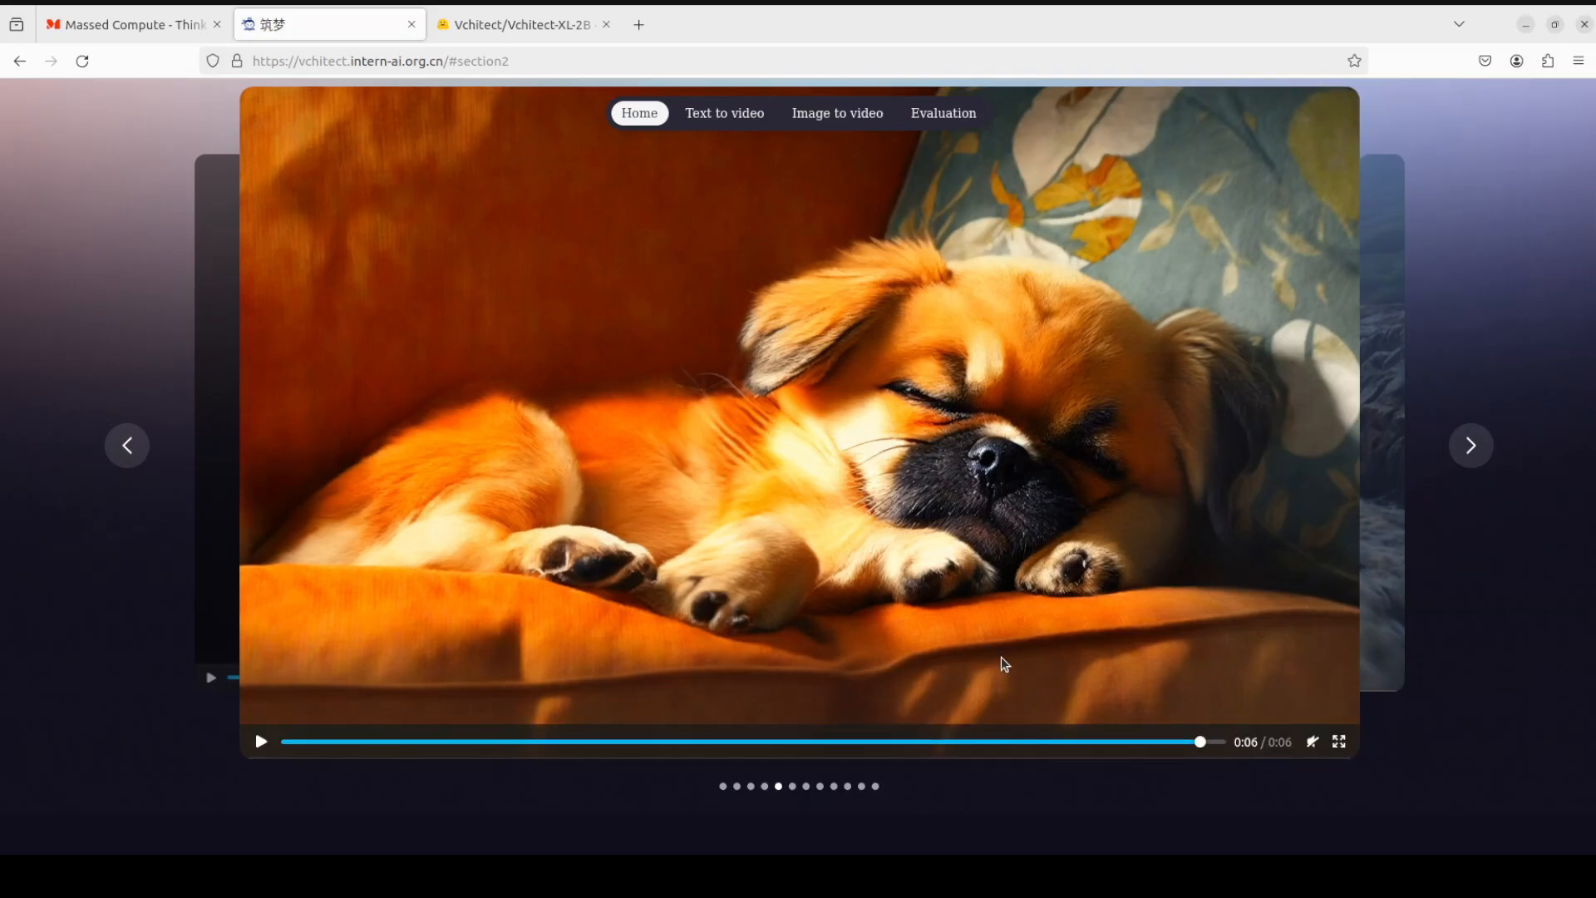
# Jump to the Text-to-Video section and scroll down to the aurora turtle clip
pyautogui.click(724, 113)
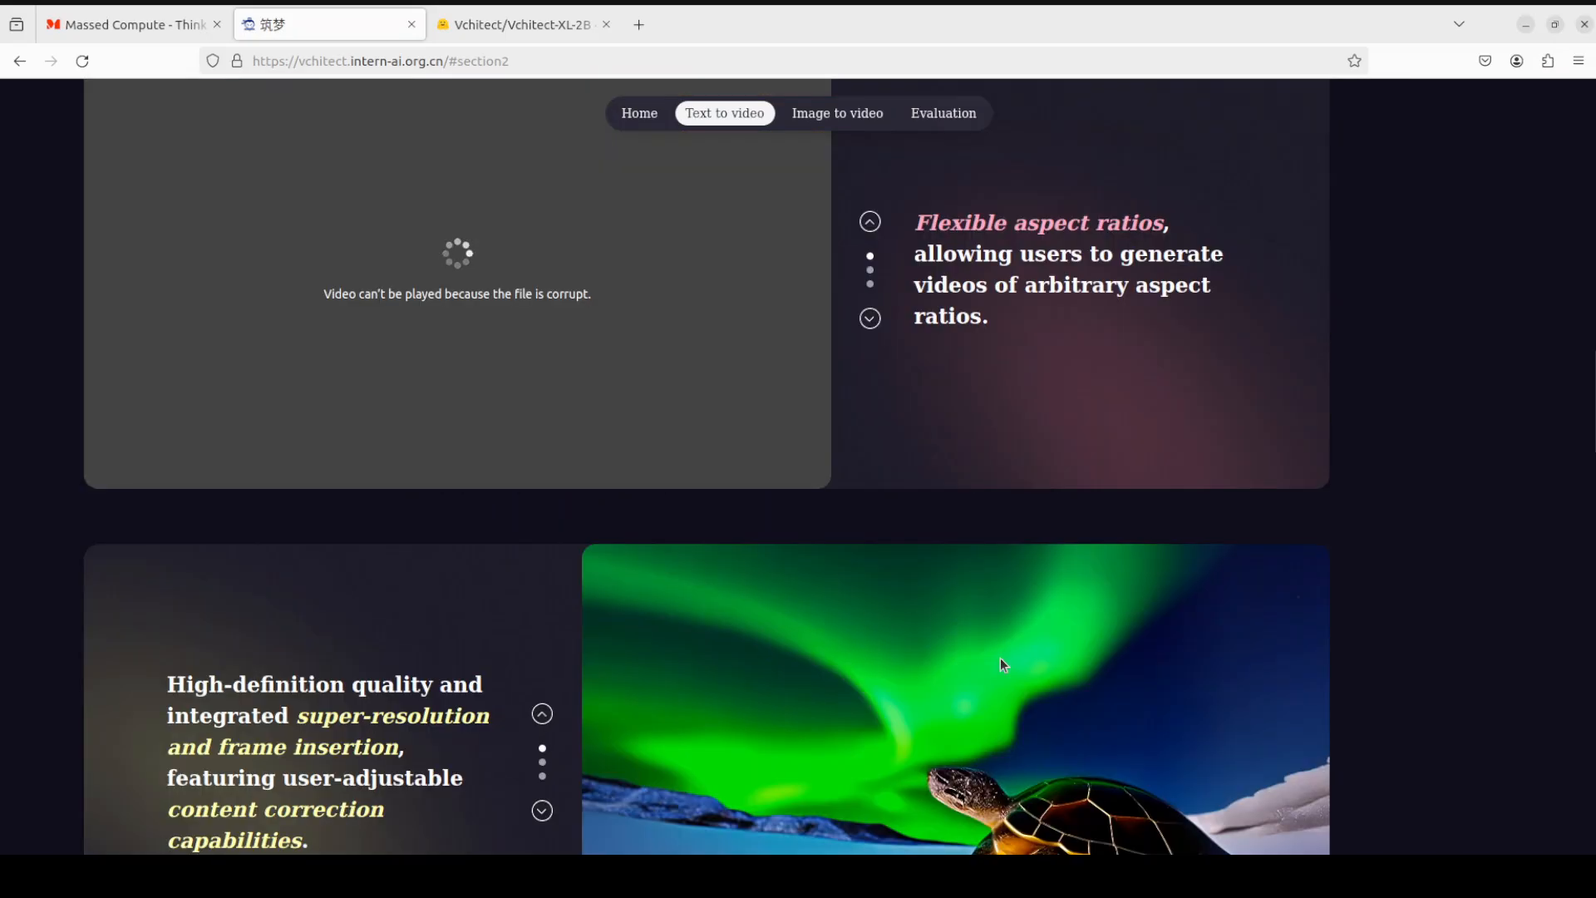
pyautogui.scroll(-3)
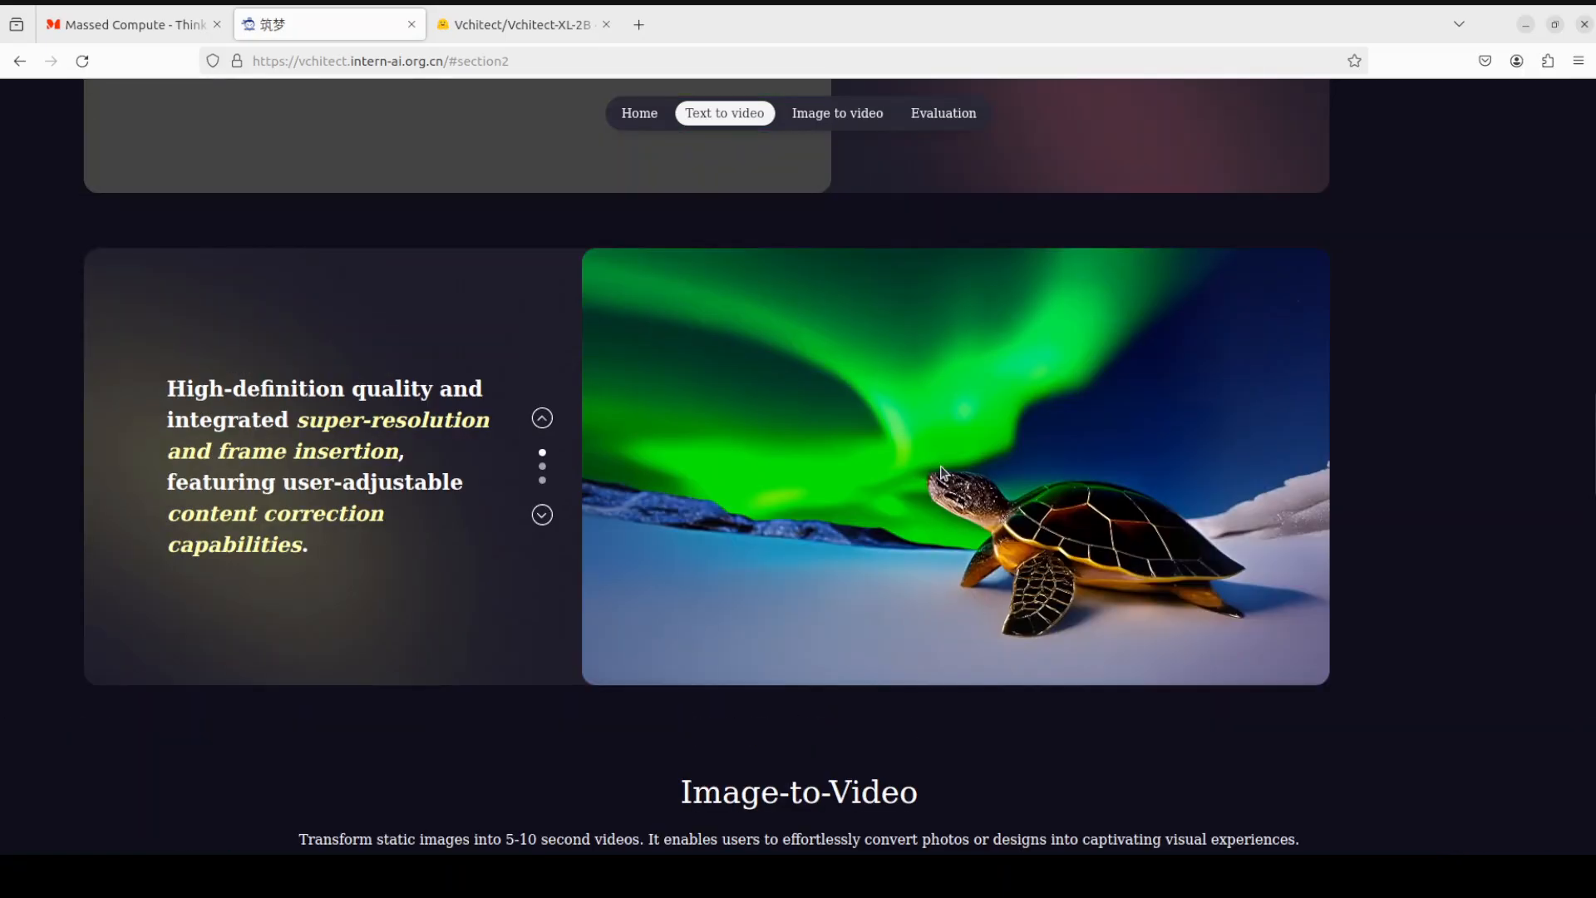